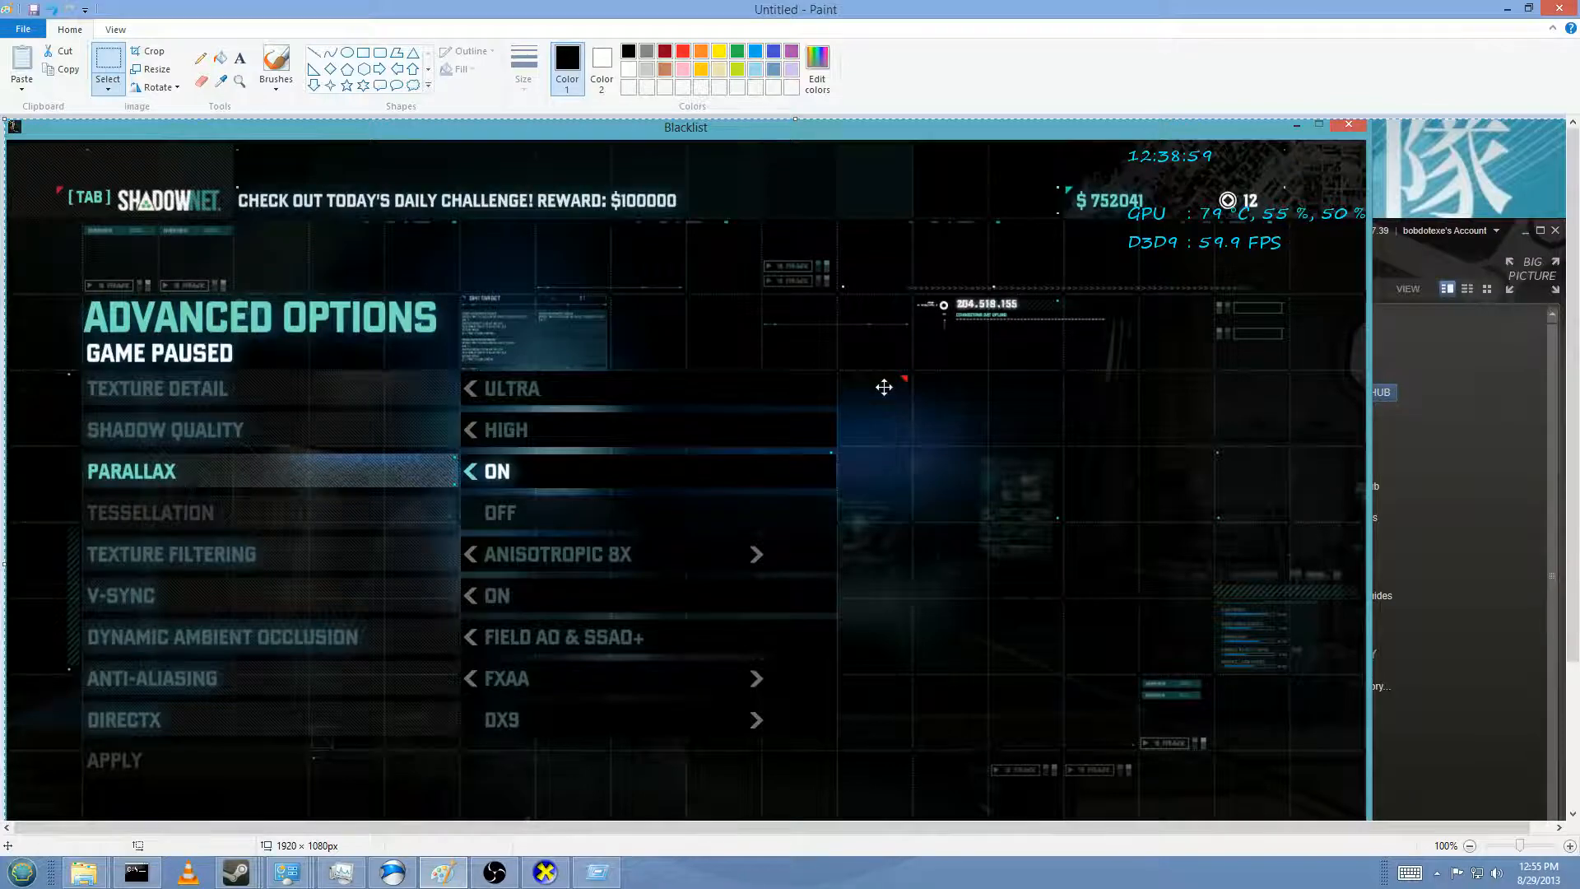
pyautogui.moveTo(946, 386)
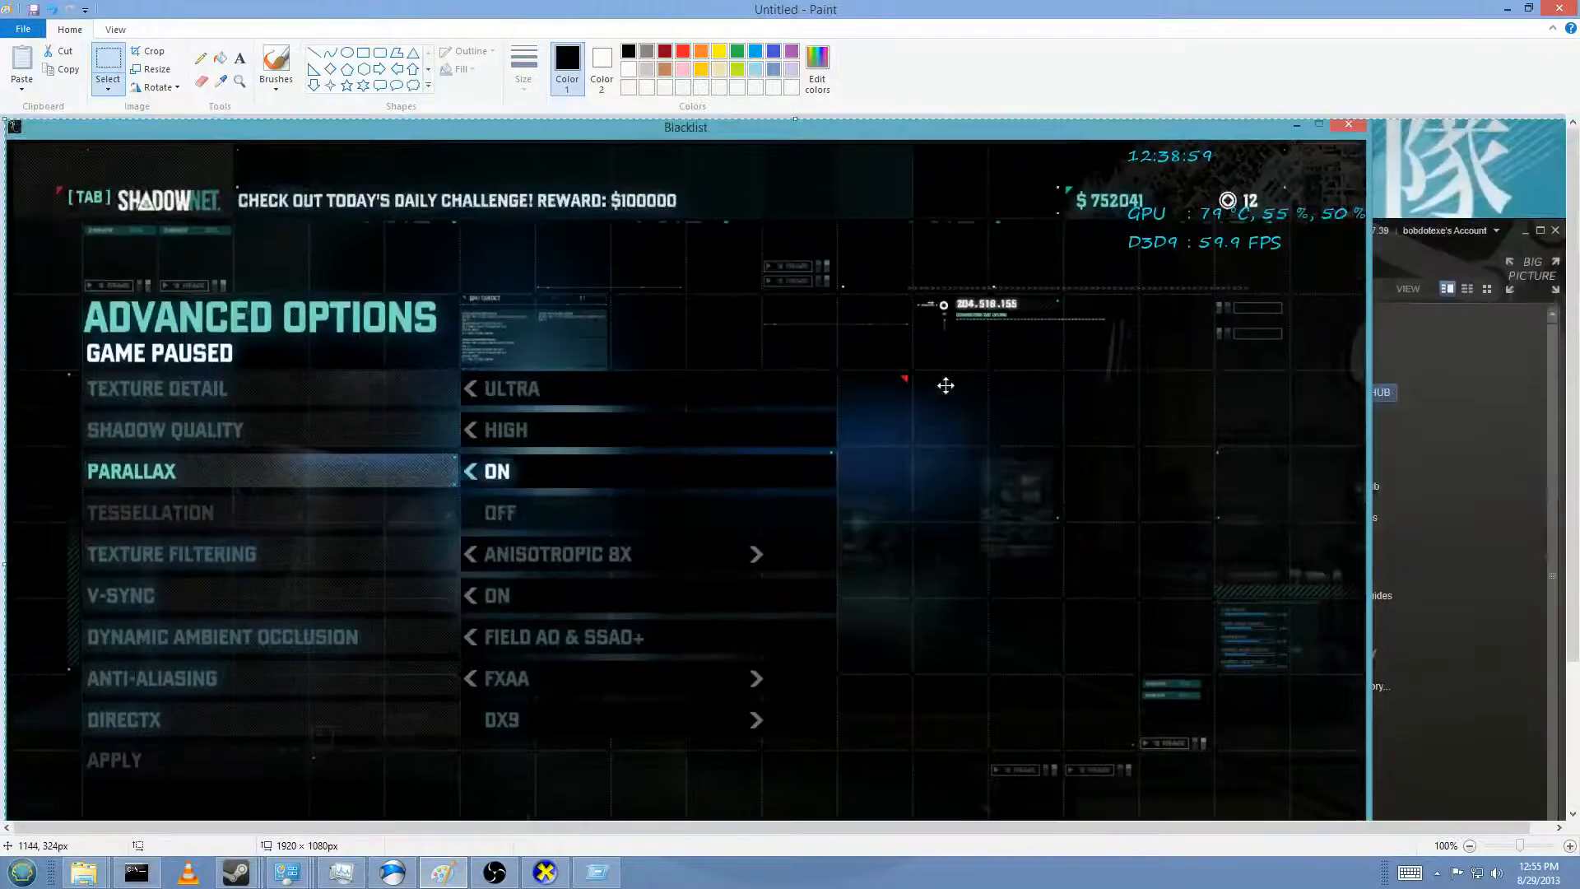
pyautogui.moveTo(905, 380)
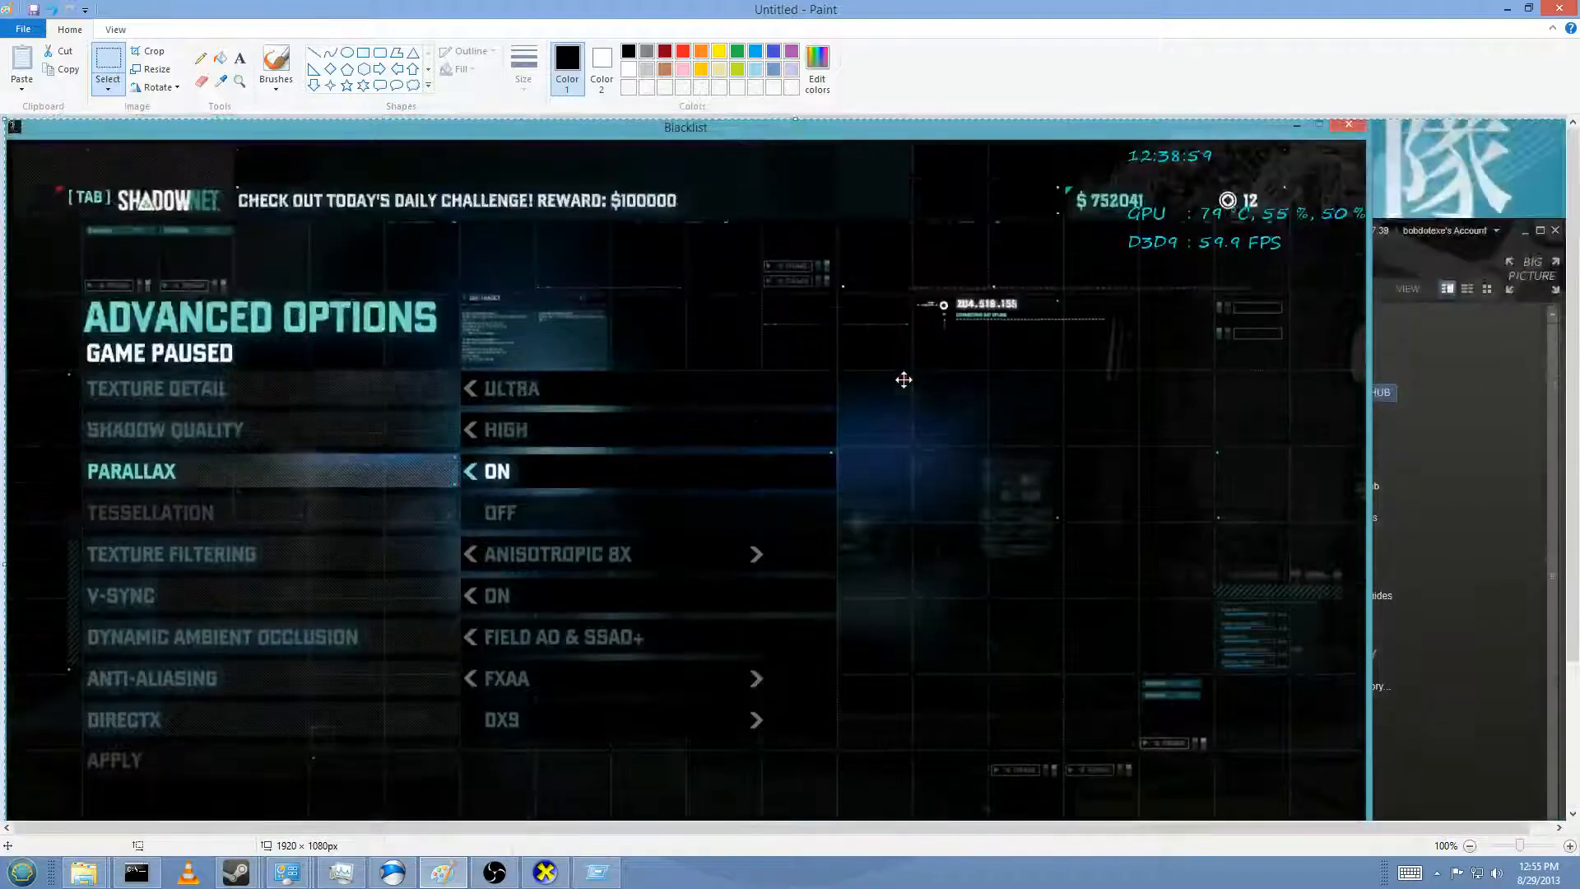
pyautogui.moveTo(1130, 358)
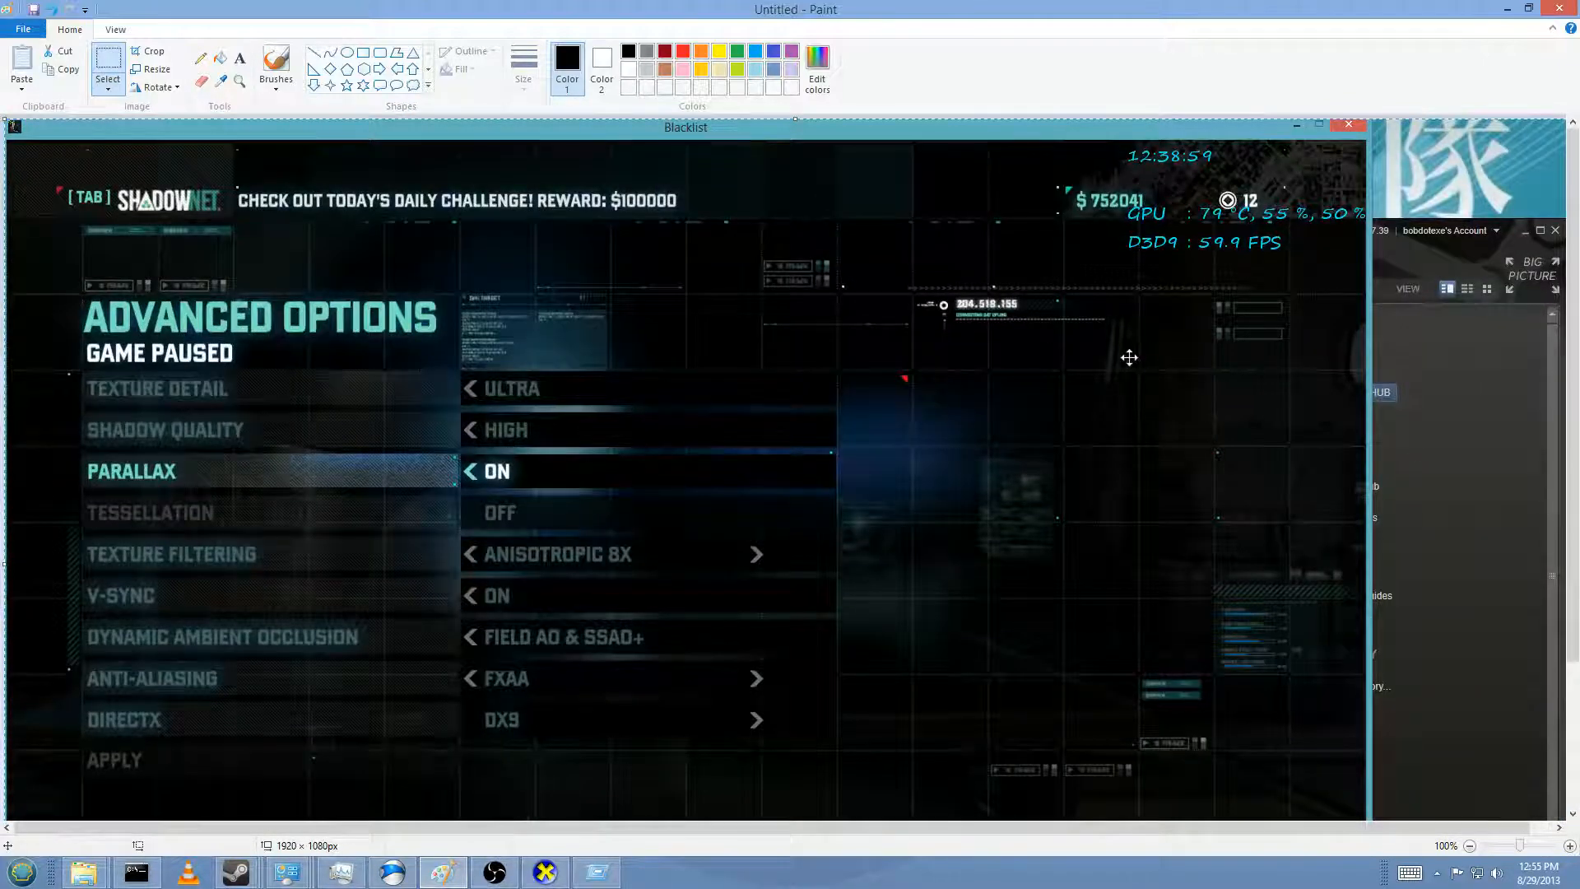
pyautogui.moveTo(1111, 350)
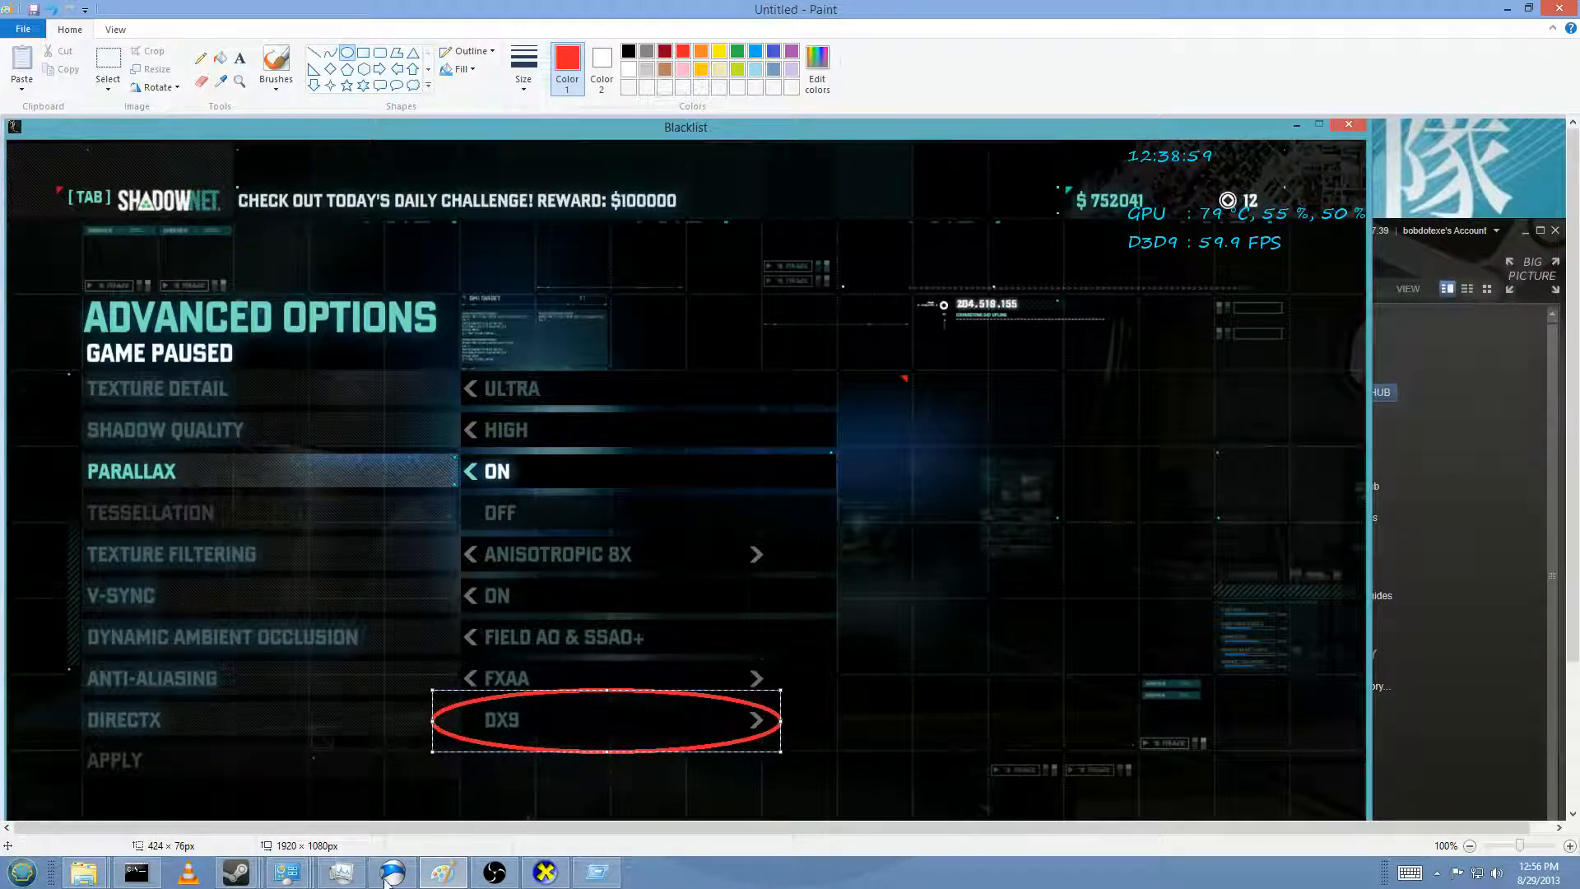
pyautogui.moveTo(85, 872)
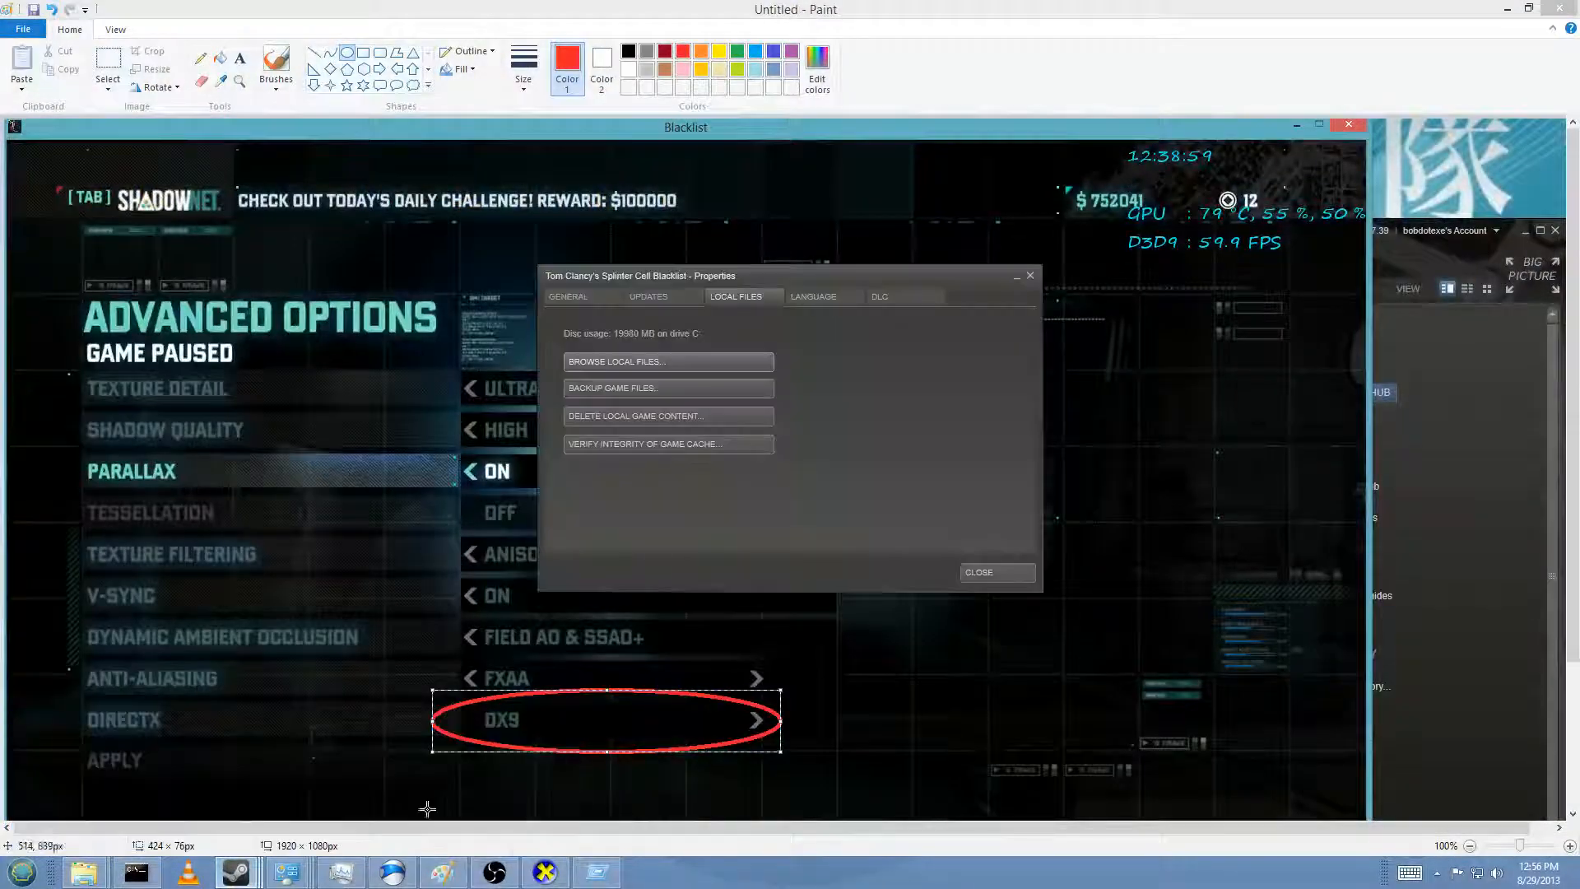
pyautogui.moveTo(700, 241)
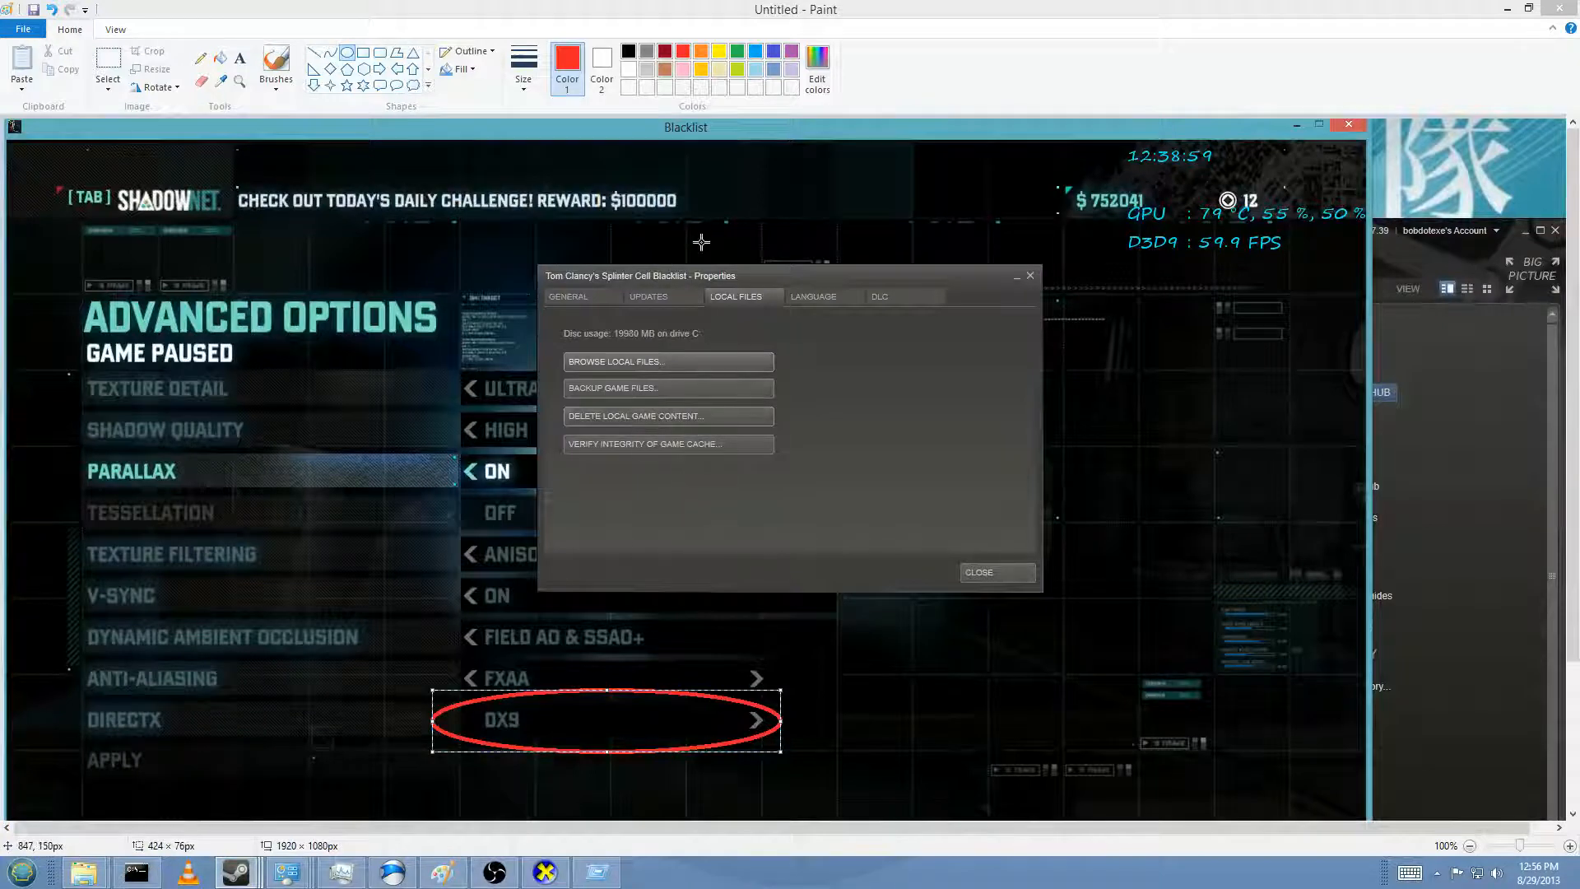
# Step: Drag the Splinter Cell Blacklist properties window rightward, off the circled DX9 setting
pyautogui.moveTo(640, 275); pyautogui.dragTo(839, 230)
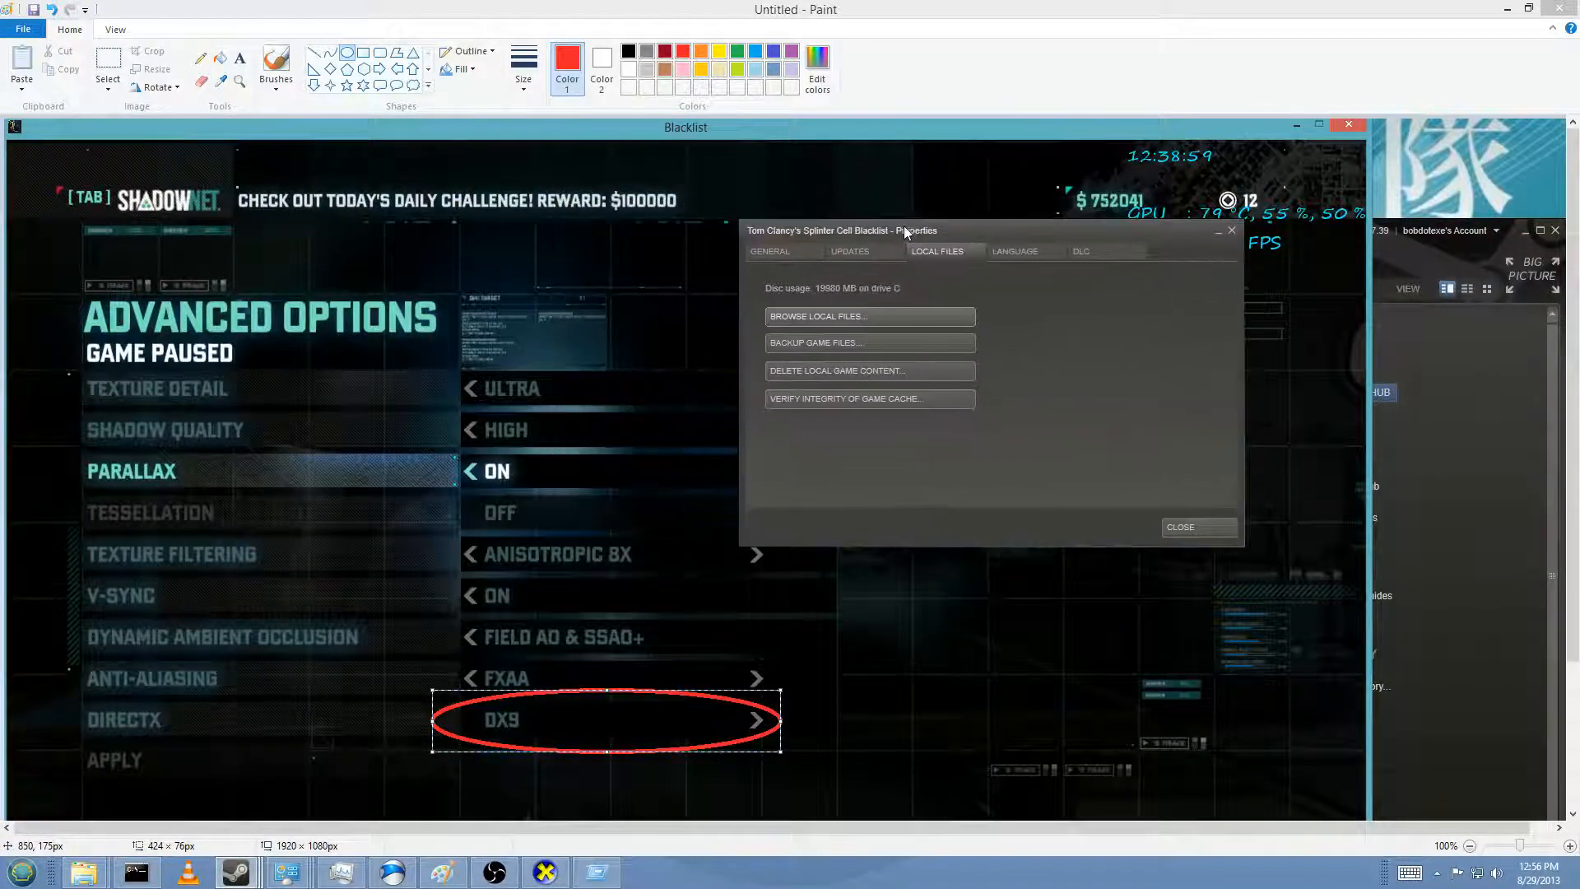
pyautogui.moveTo(1063, 364)
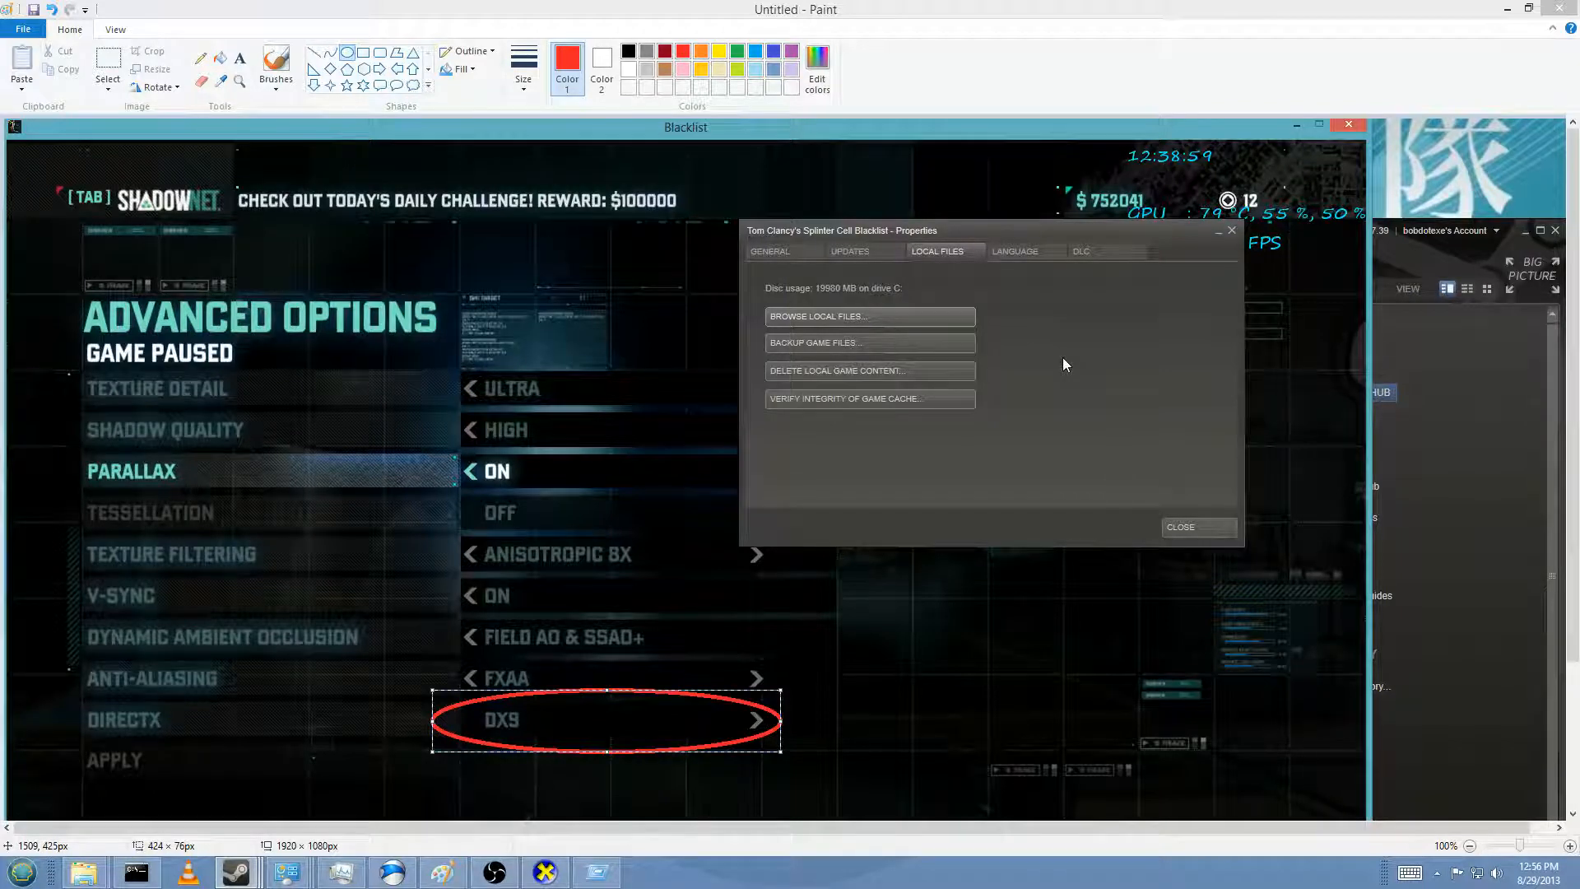
pyautogui.moveTo(995, 411)
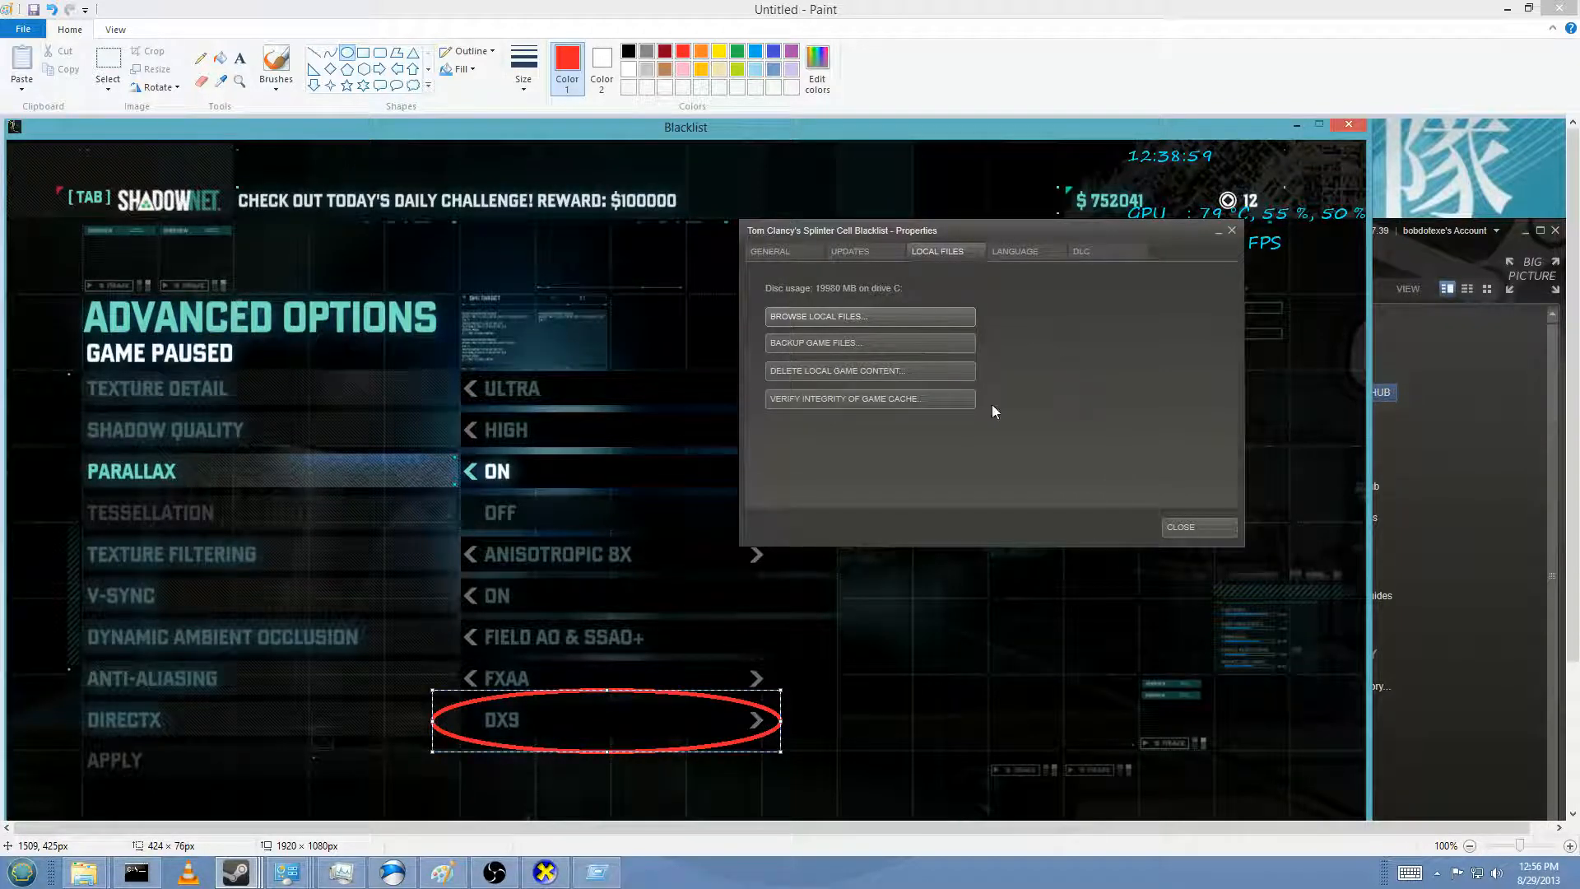
pyautogui.moveTo(1096, 230)
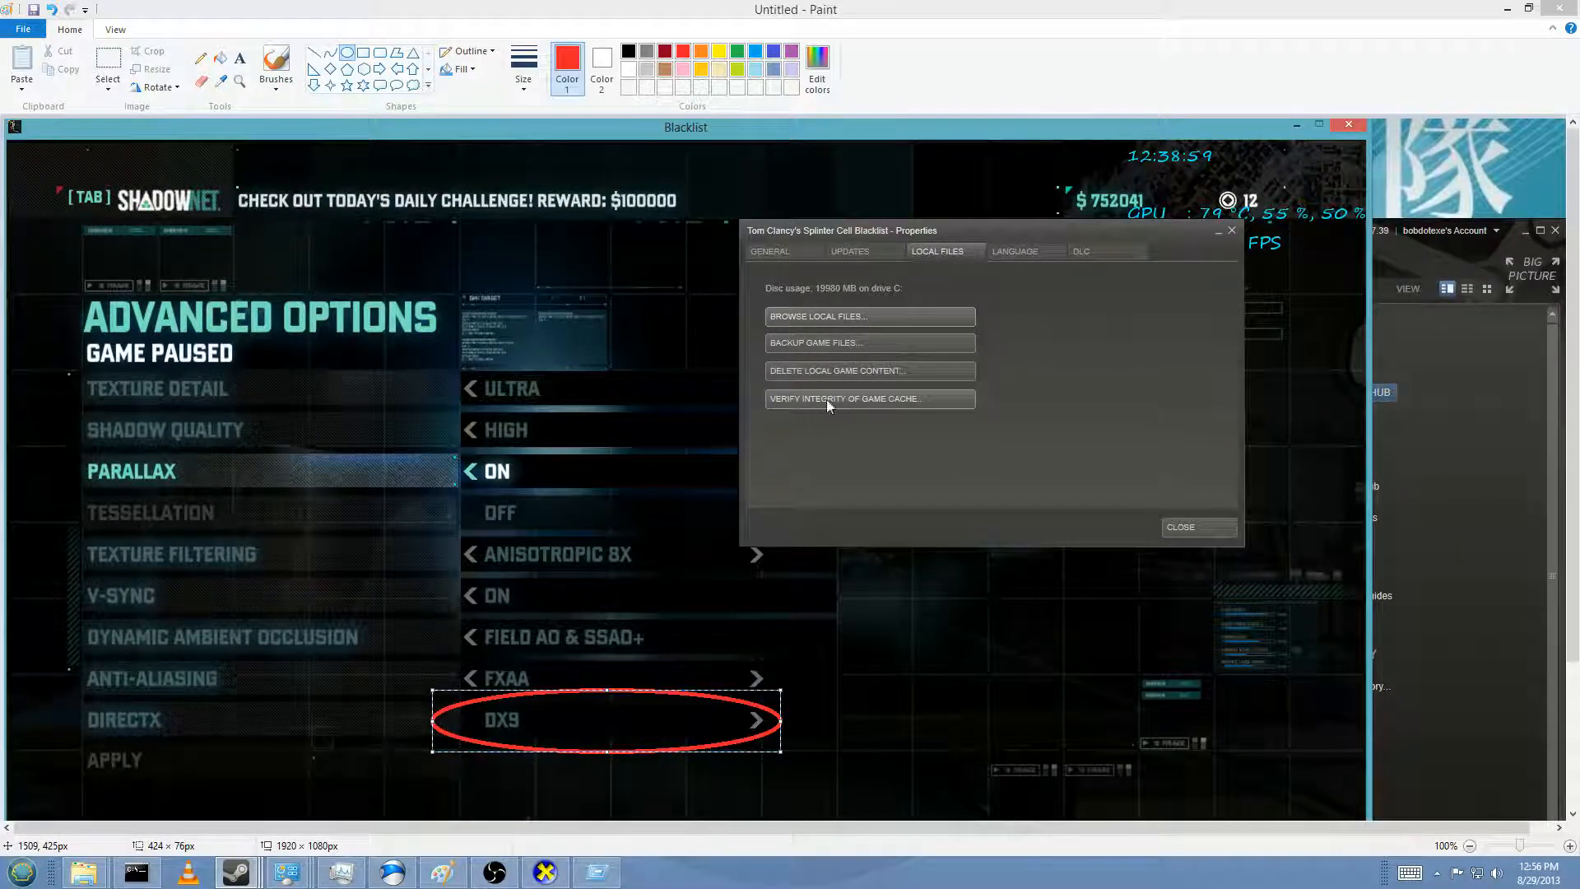
pyautogui.moveTo(1026, 347)
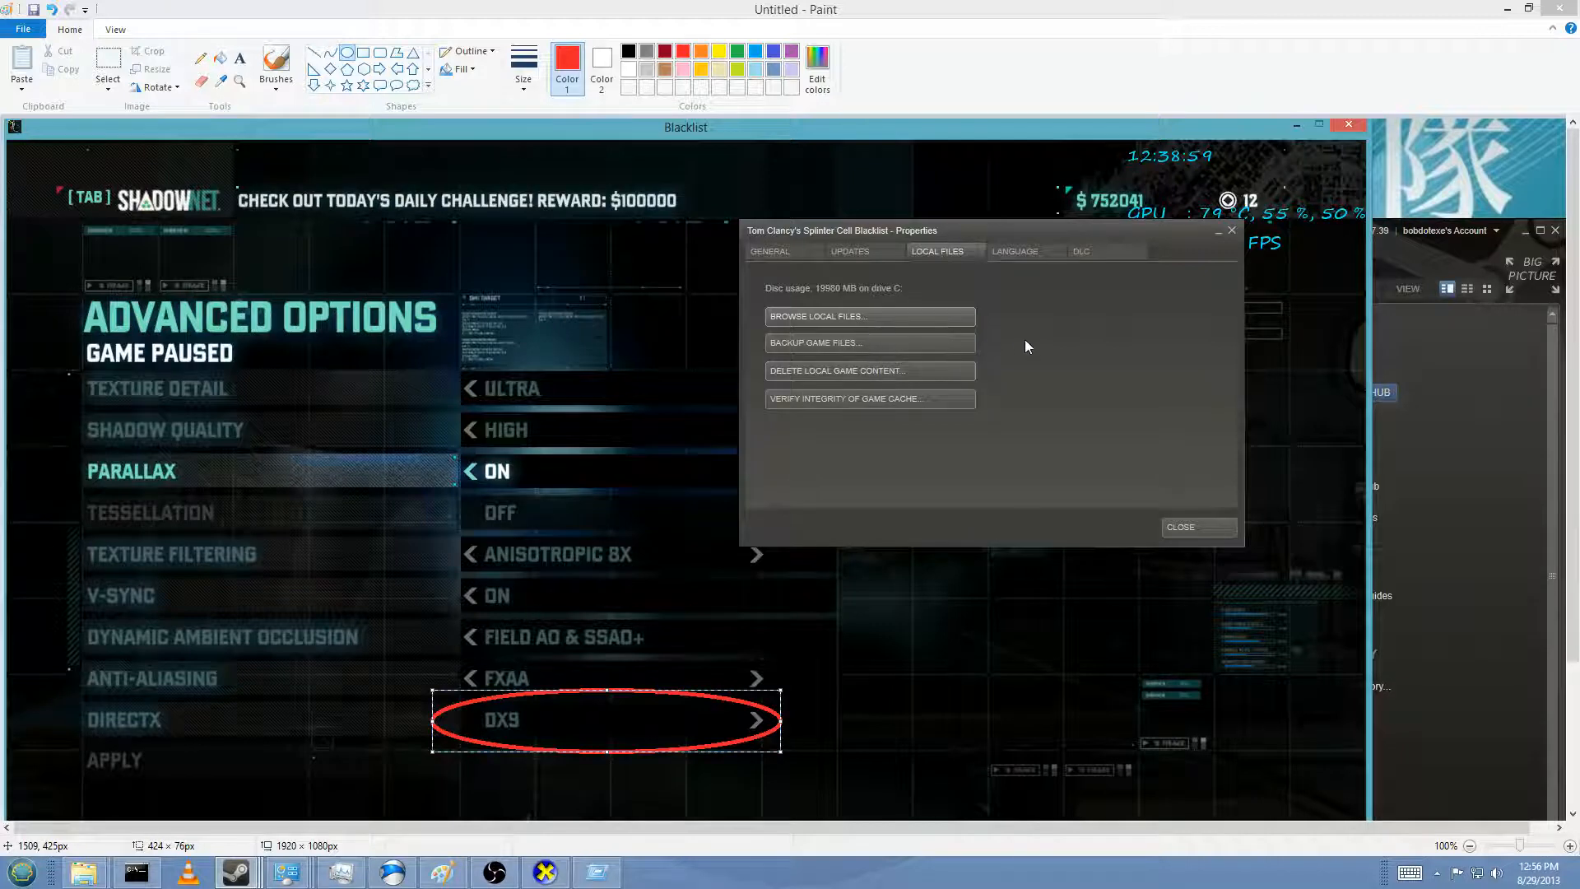
pyautogui.moveTo(1056, 374)
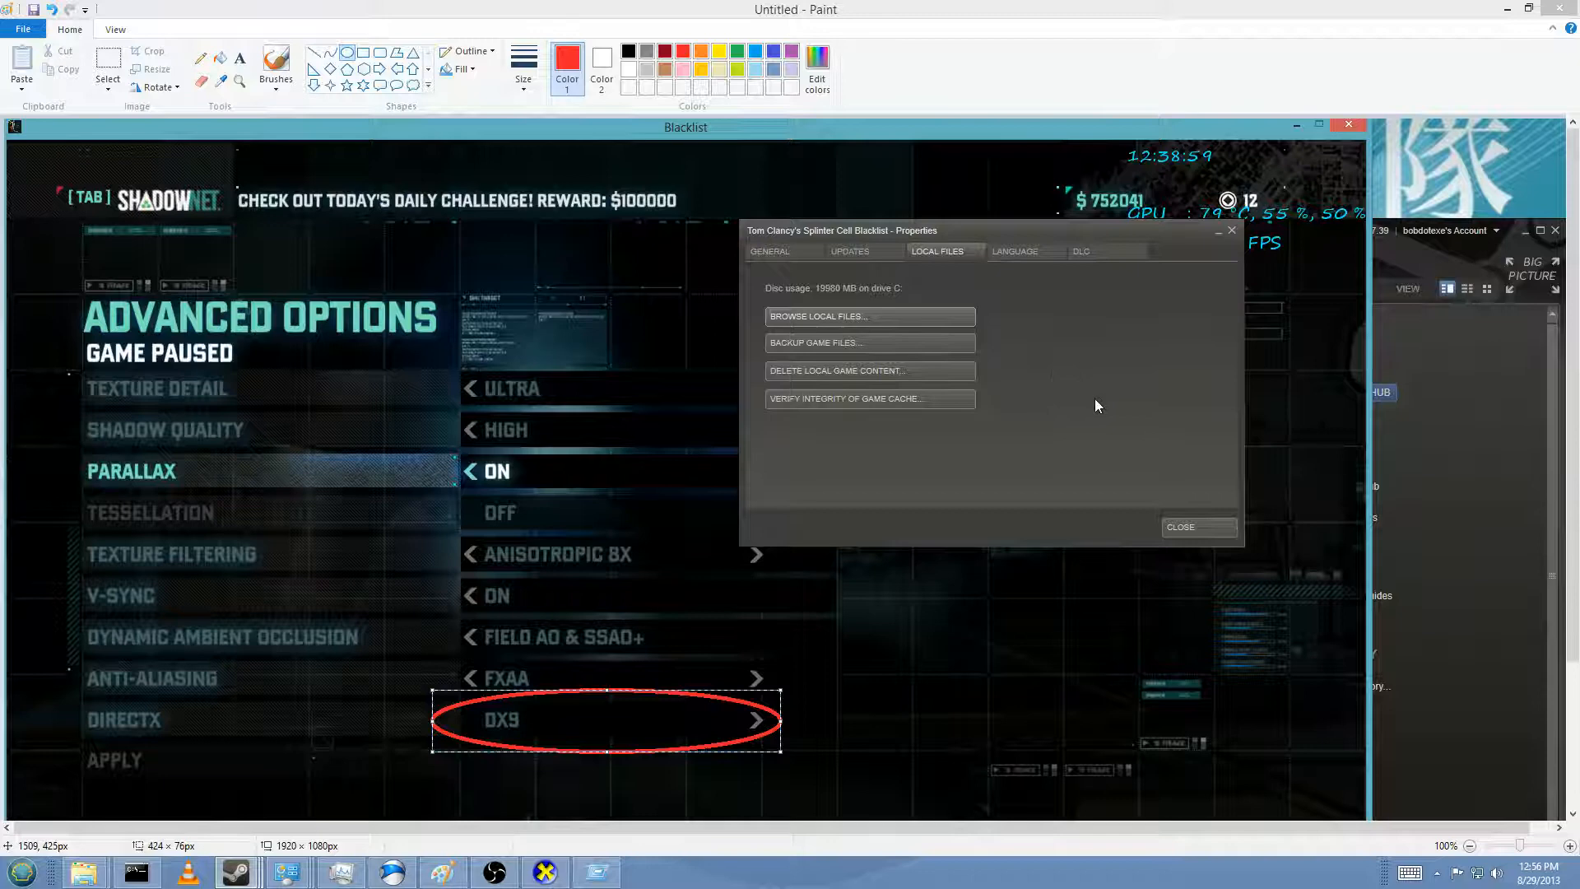
pyautogui.moveTo(910, 245)
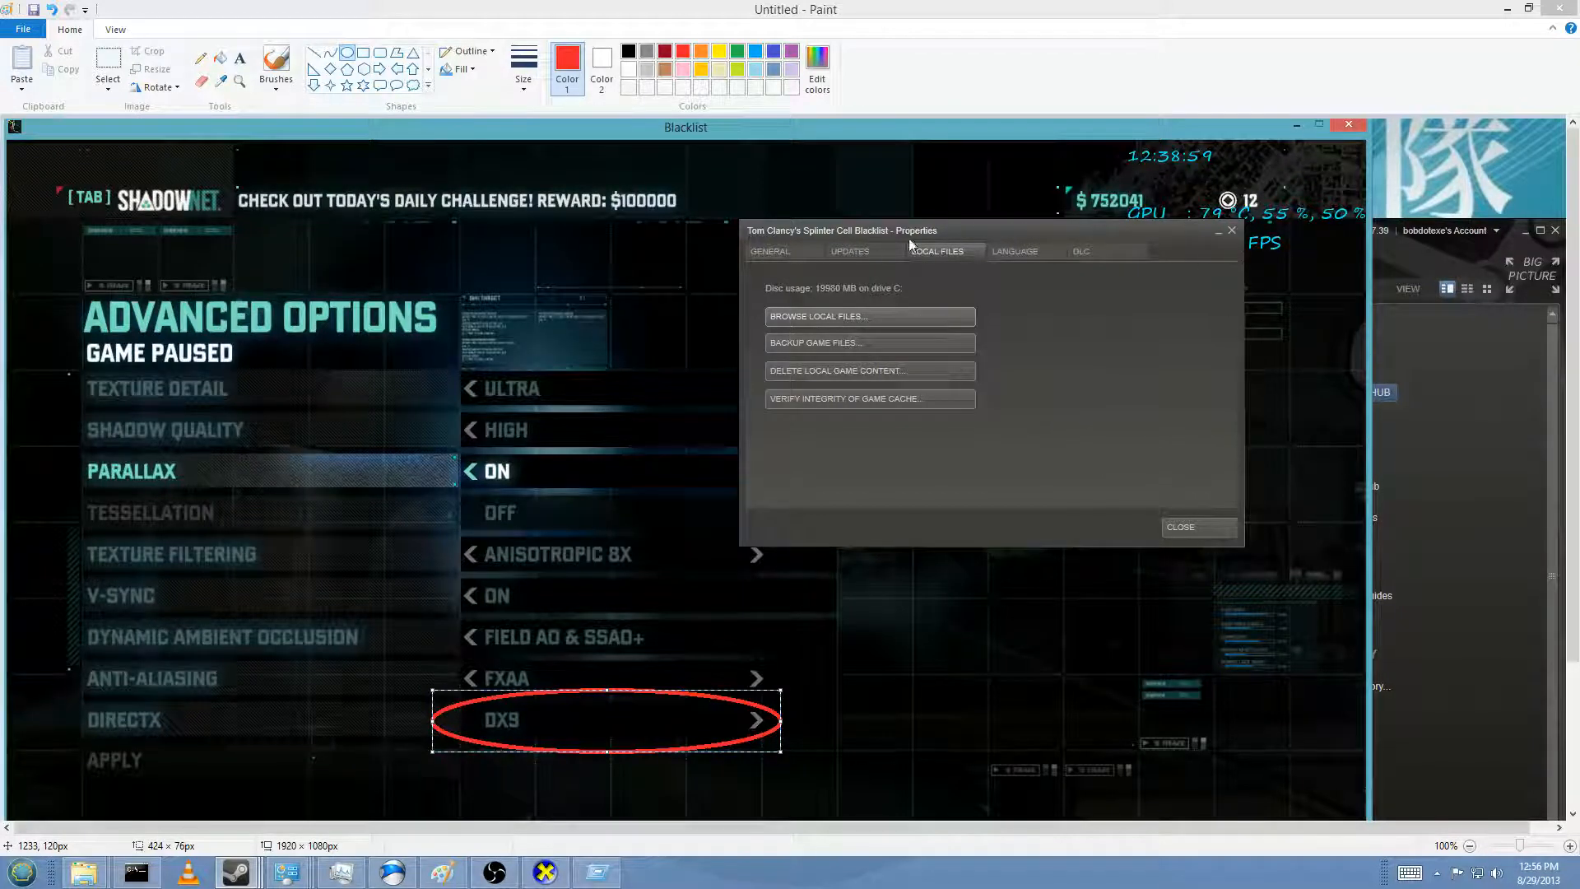
pyautogui.moveTo(529, 722)
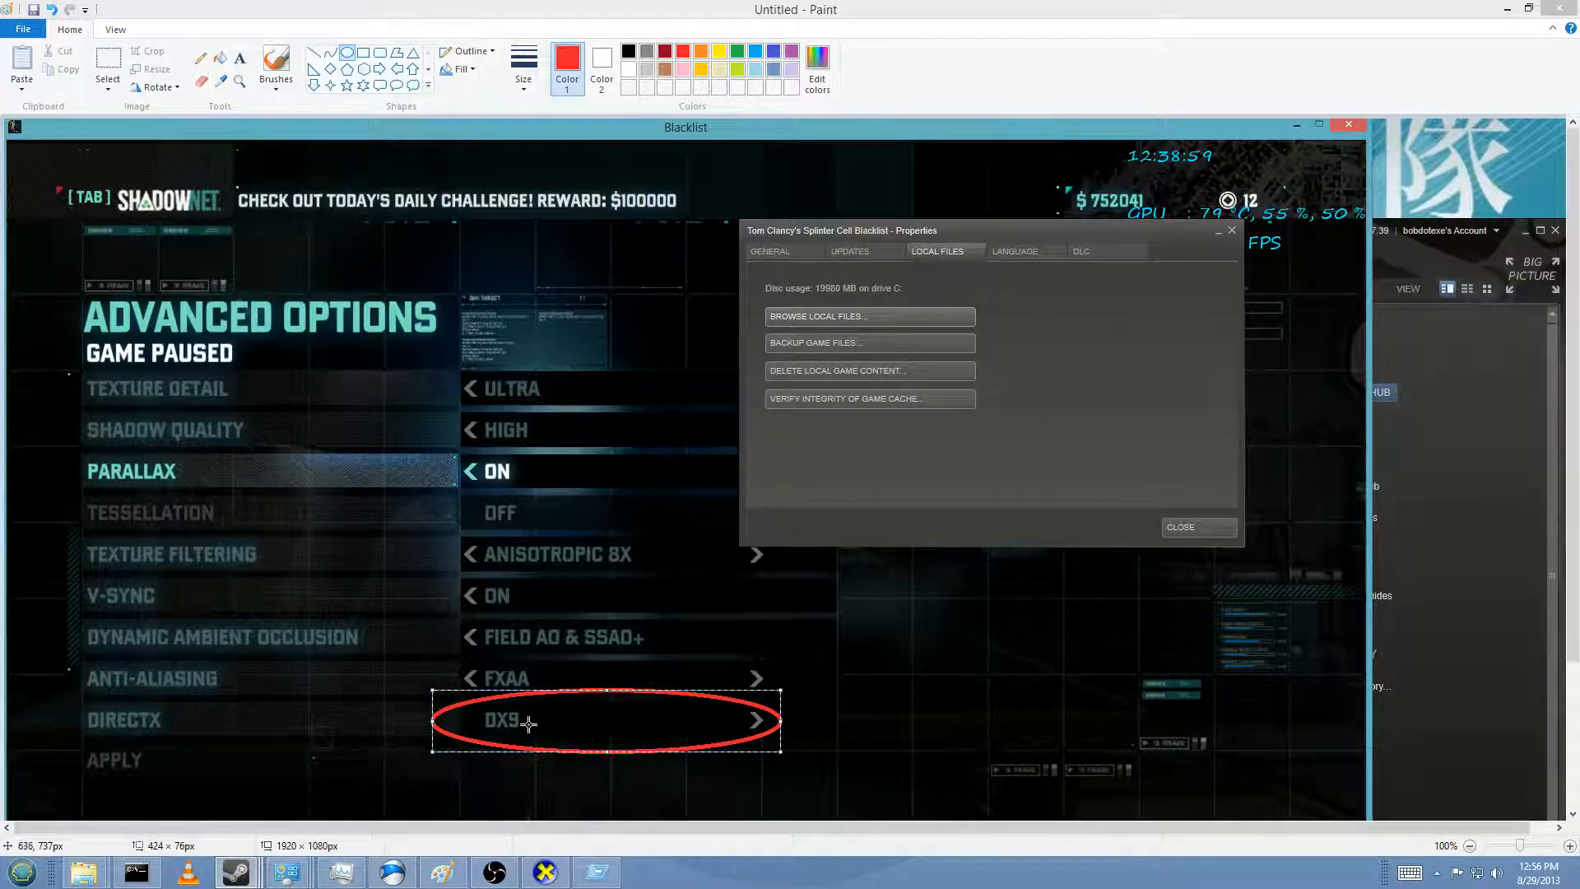
pyautogui.moveTo(756, 558)
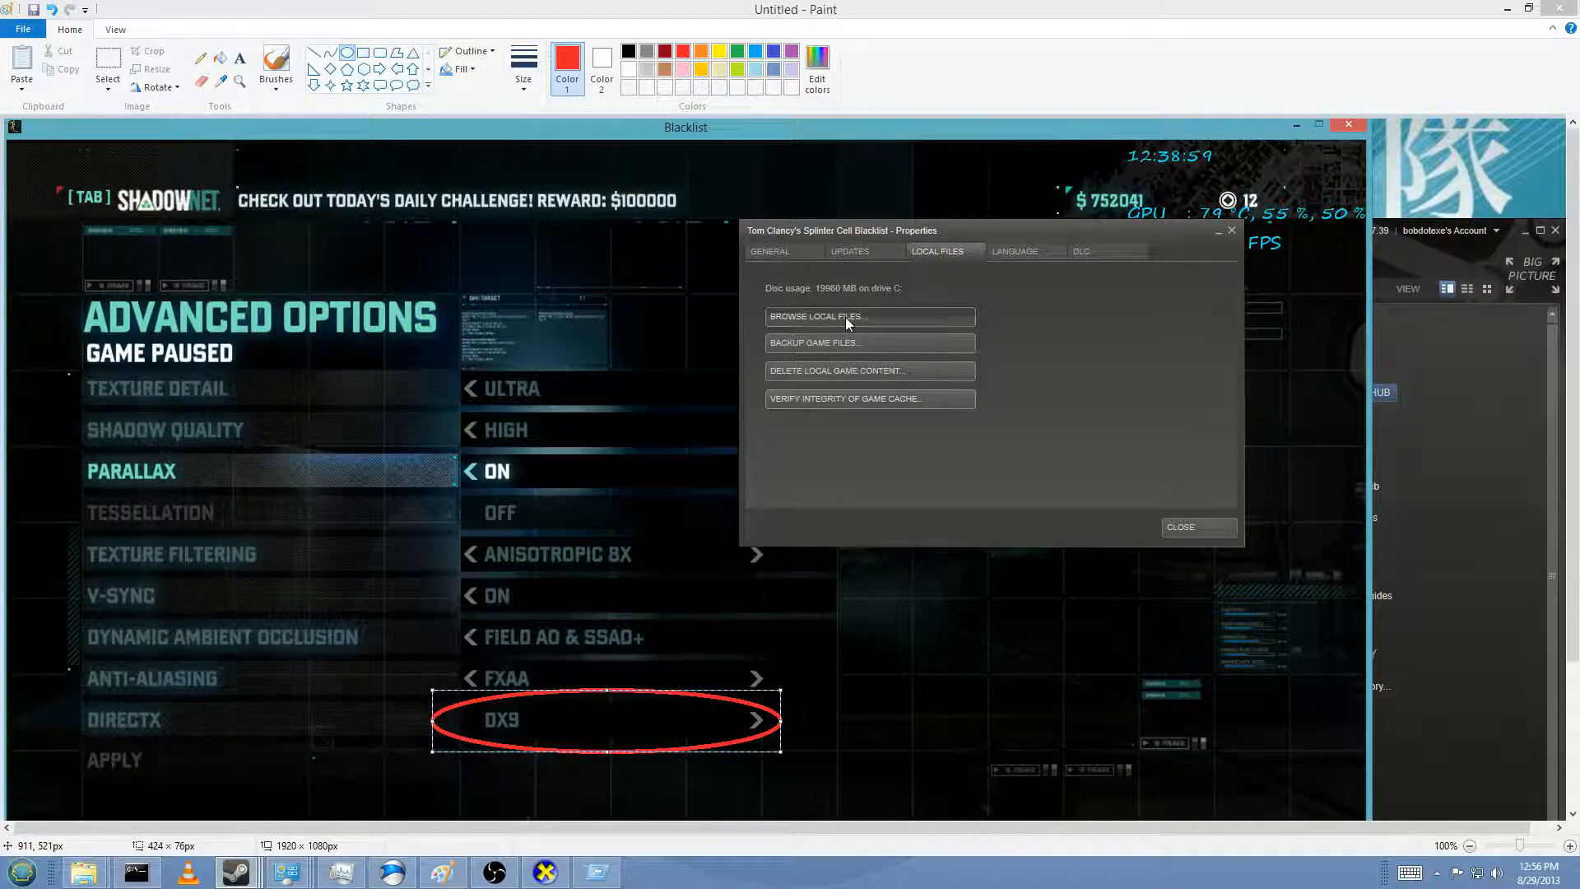
# Step: Browse to the SYSTEM install folder and compare Blacklist_game.exe with Blacklist_DX11_game.exe
pyautogui.click(867, 315)
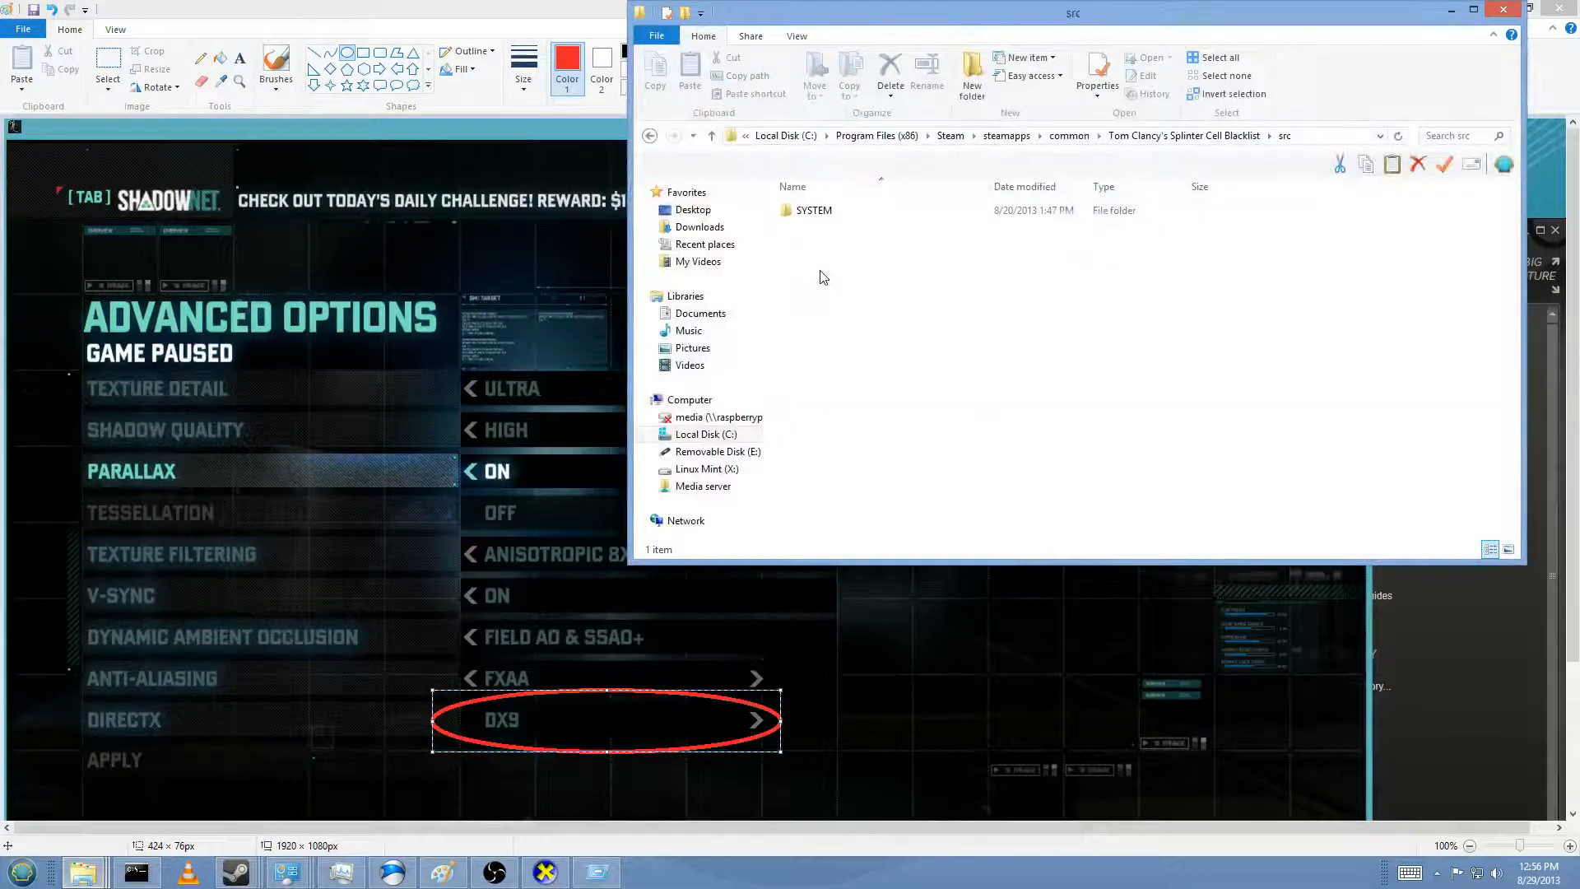
pyautogui.doubleClick(814, 210)
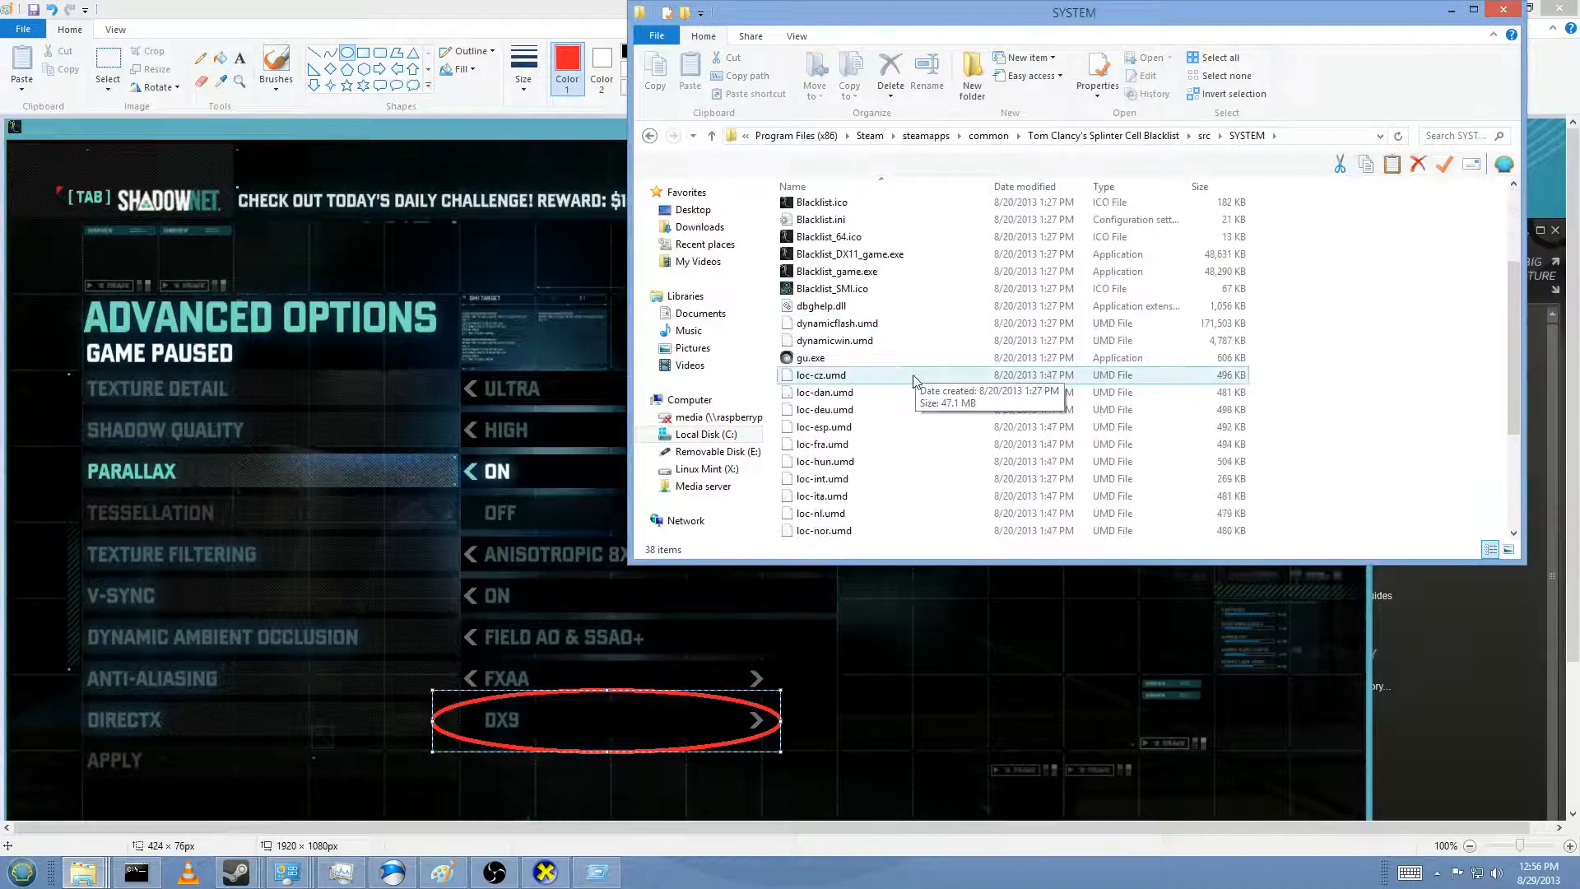
pyautogui.click(836, 361)
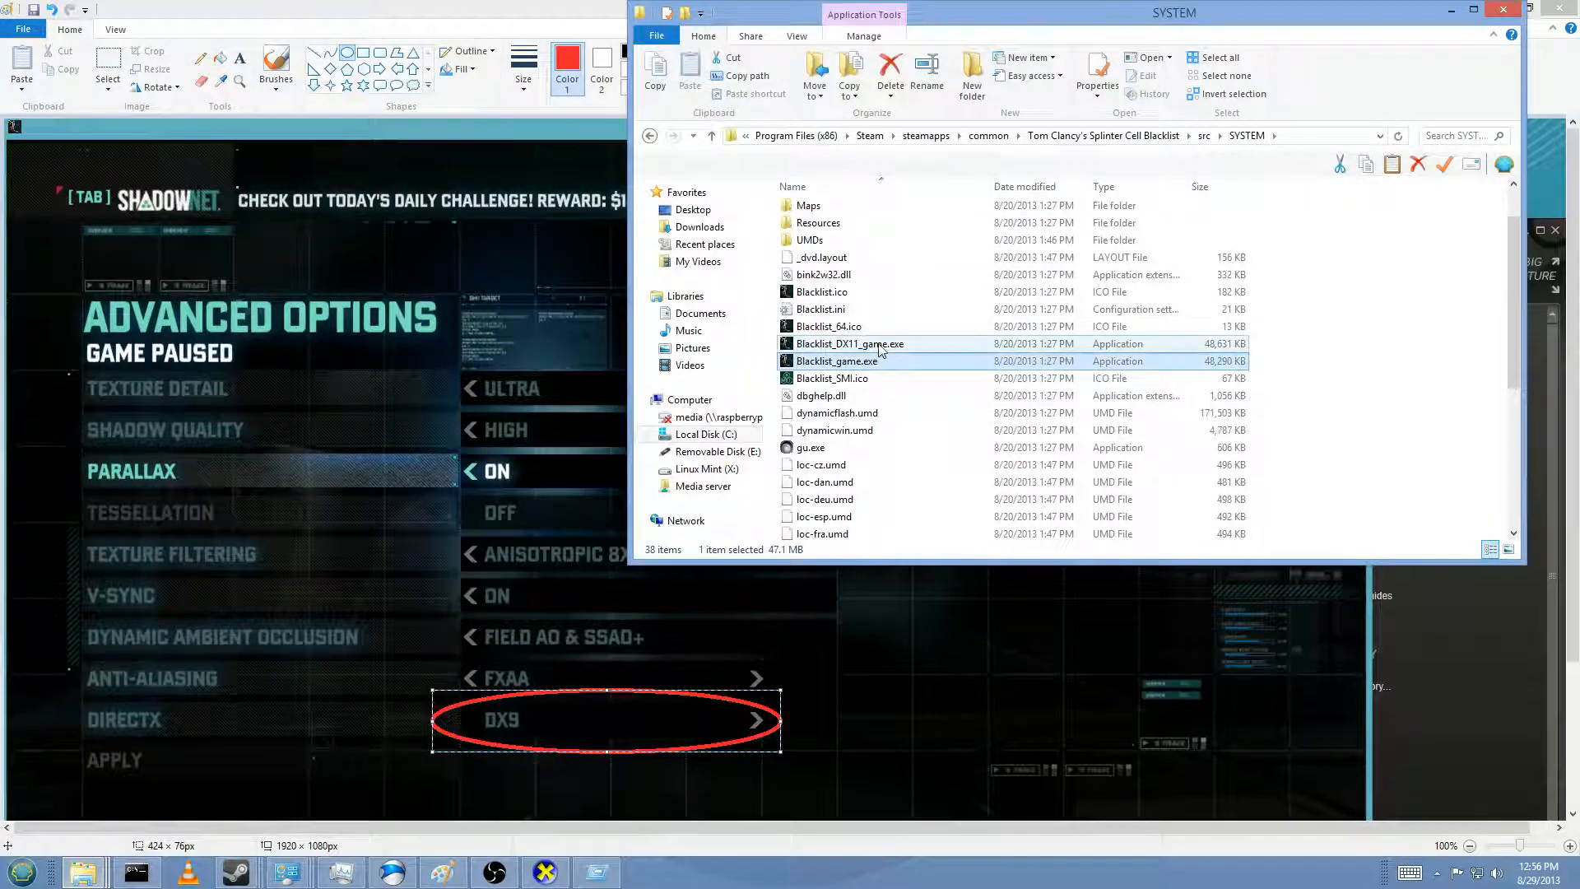
pyautogui.click(849, 344)
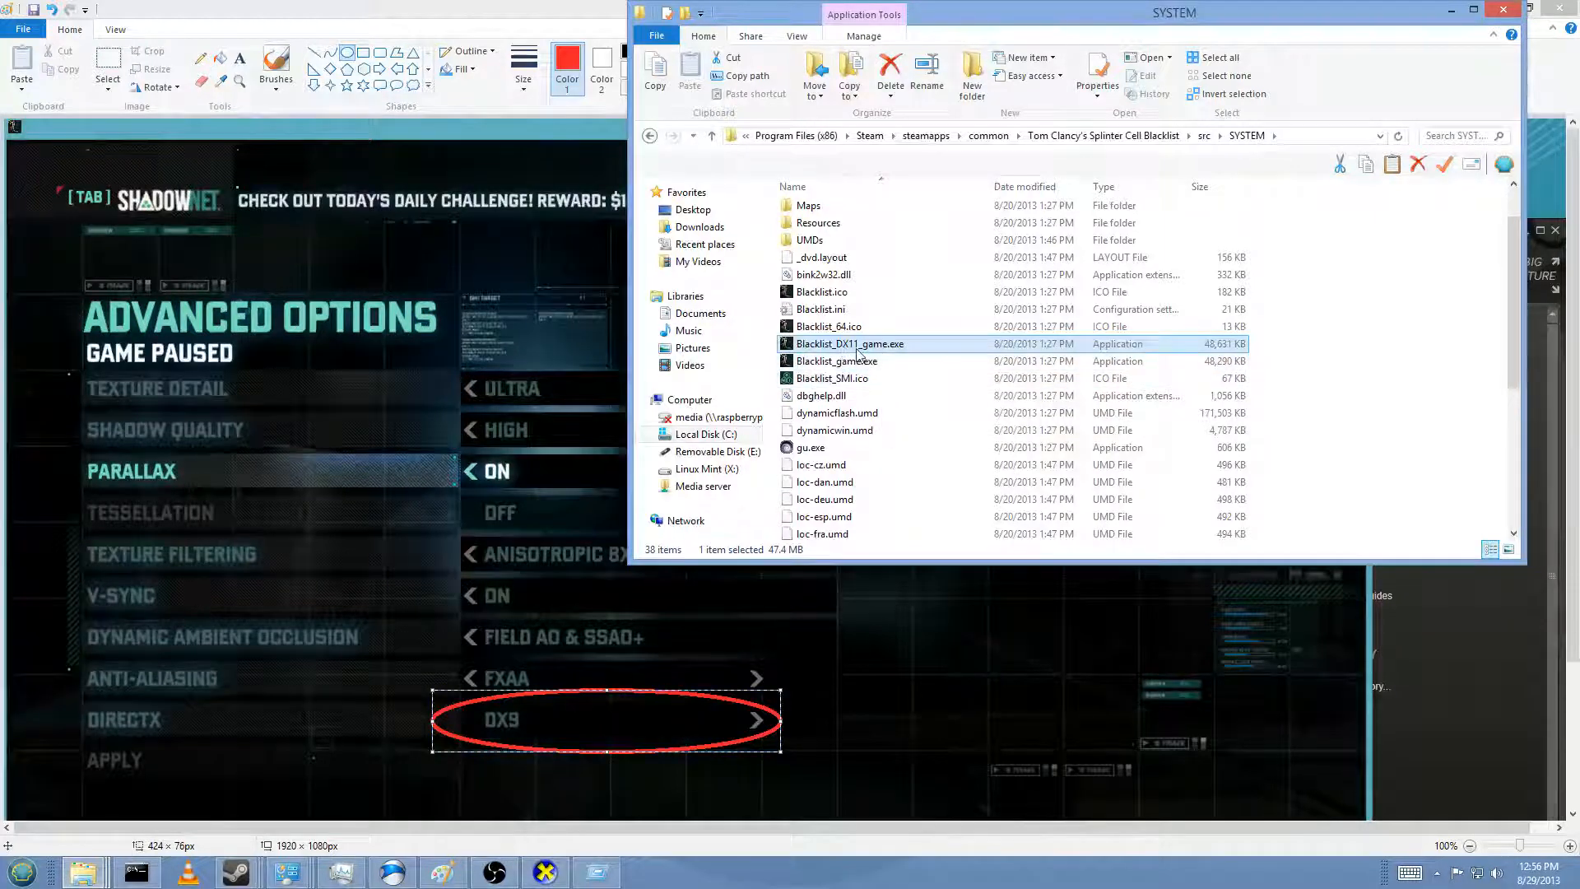
pyautogui.click(836, 360)
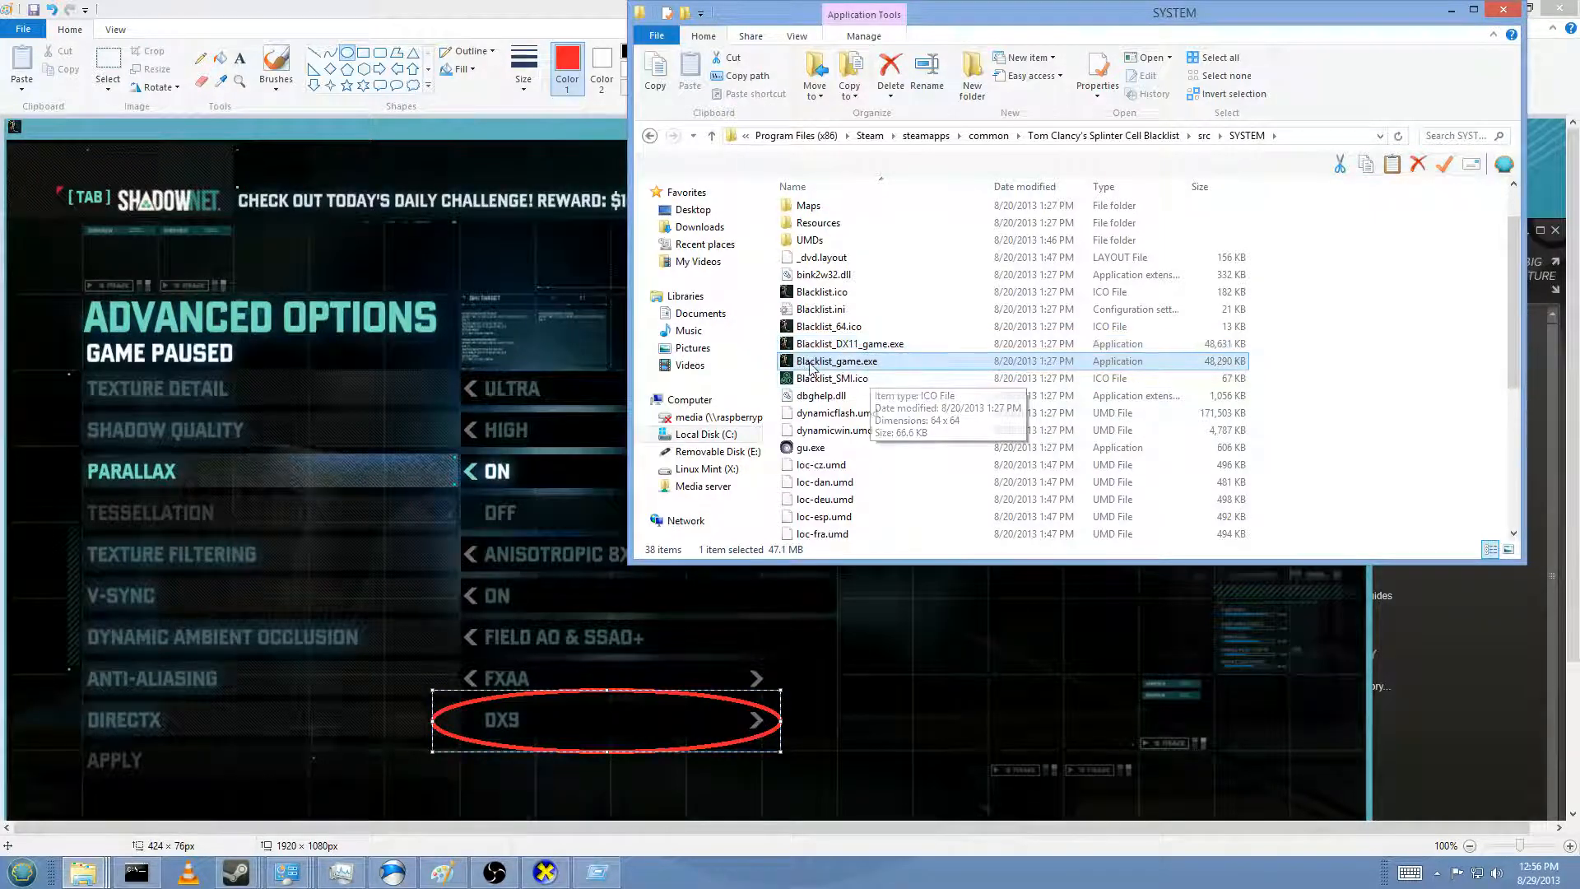
pyautogui.moveTo(854, 344)
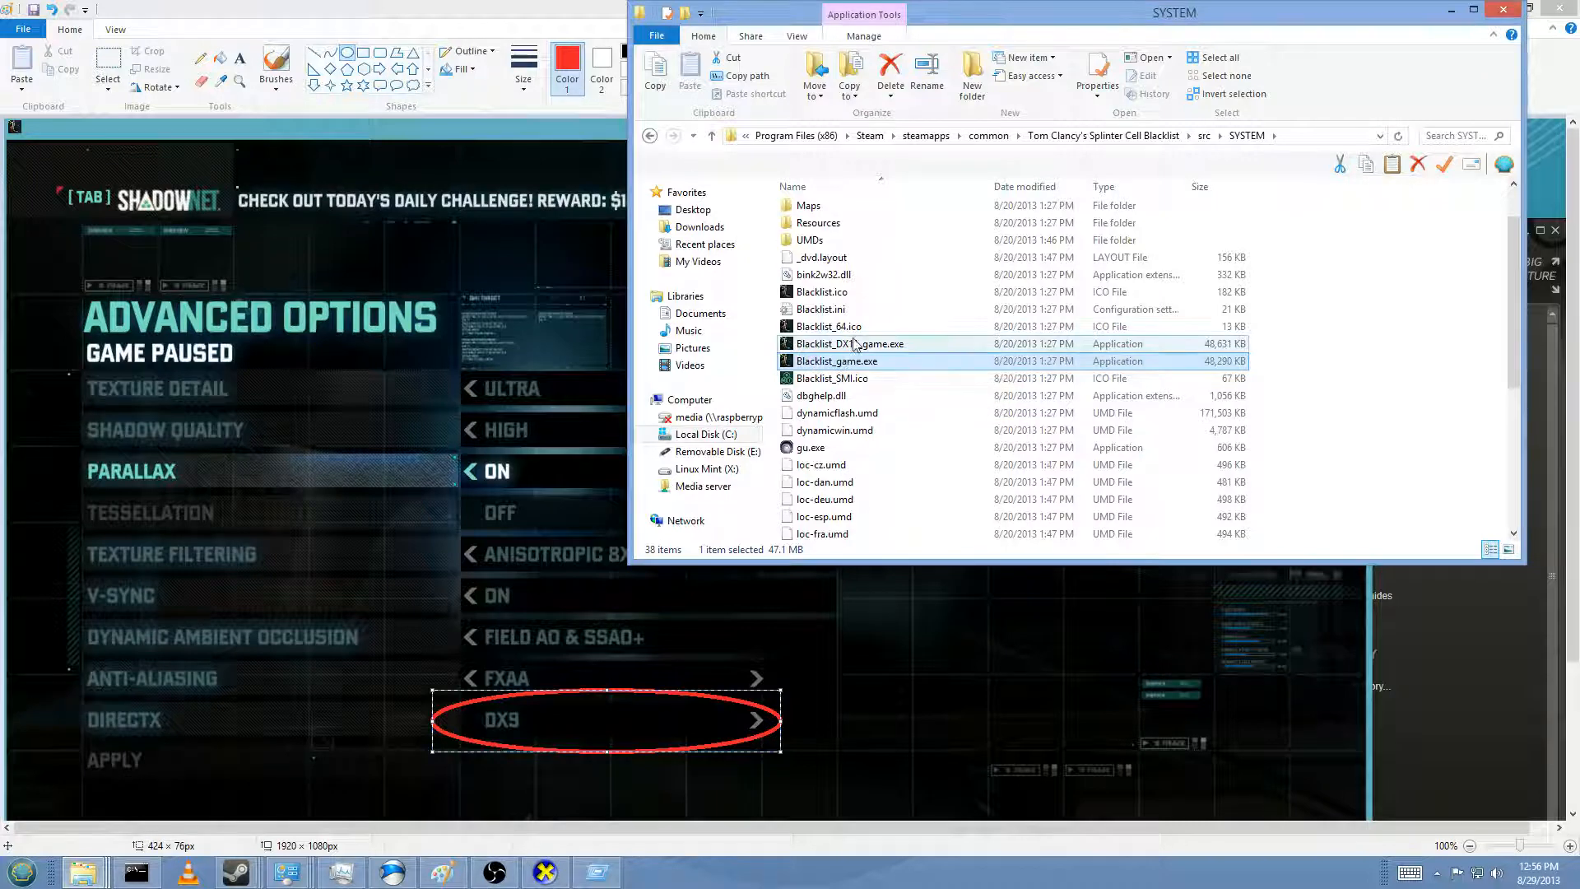
pyautogui.moveTo(897, 344)
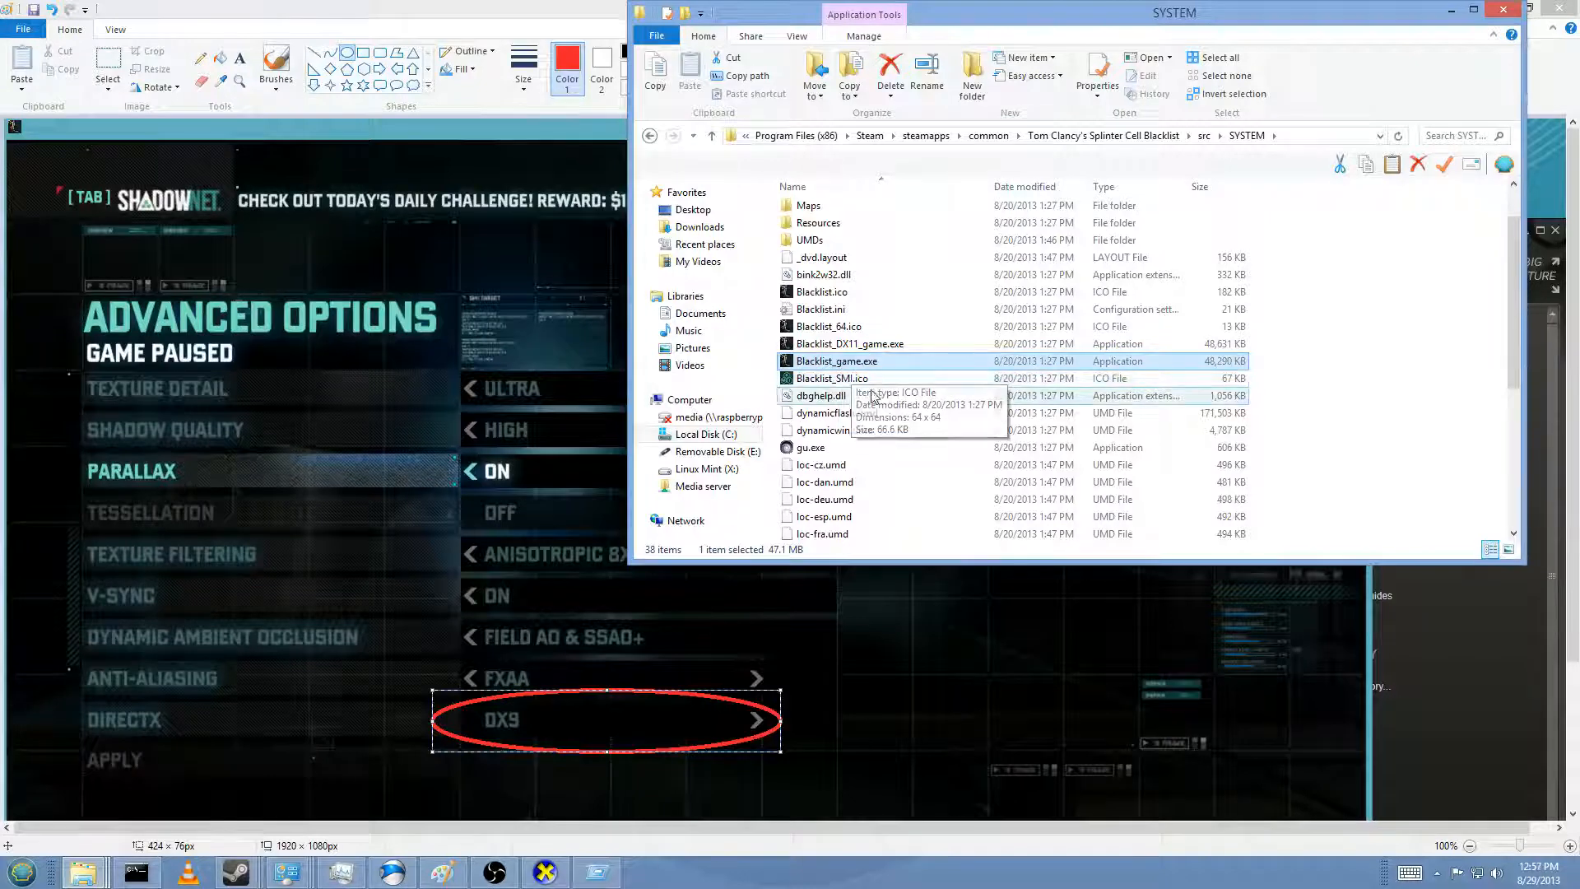
pyautogui.moveTo(787, 22)
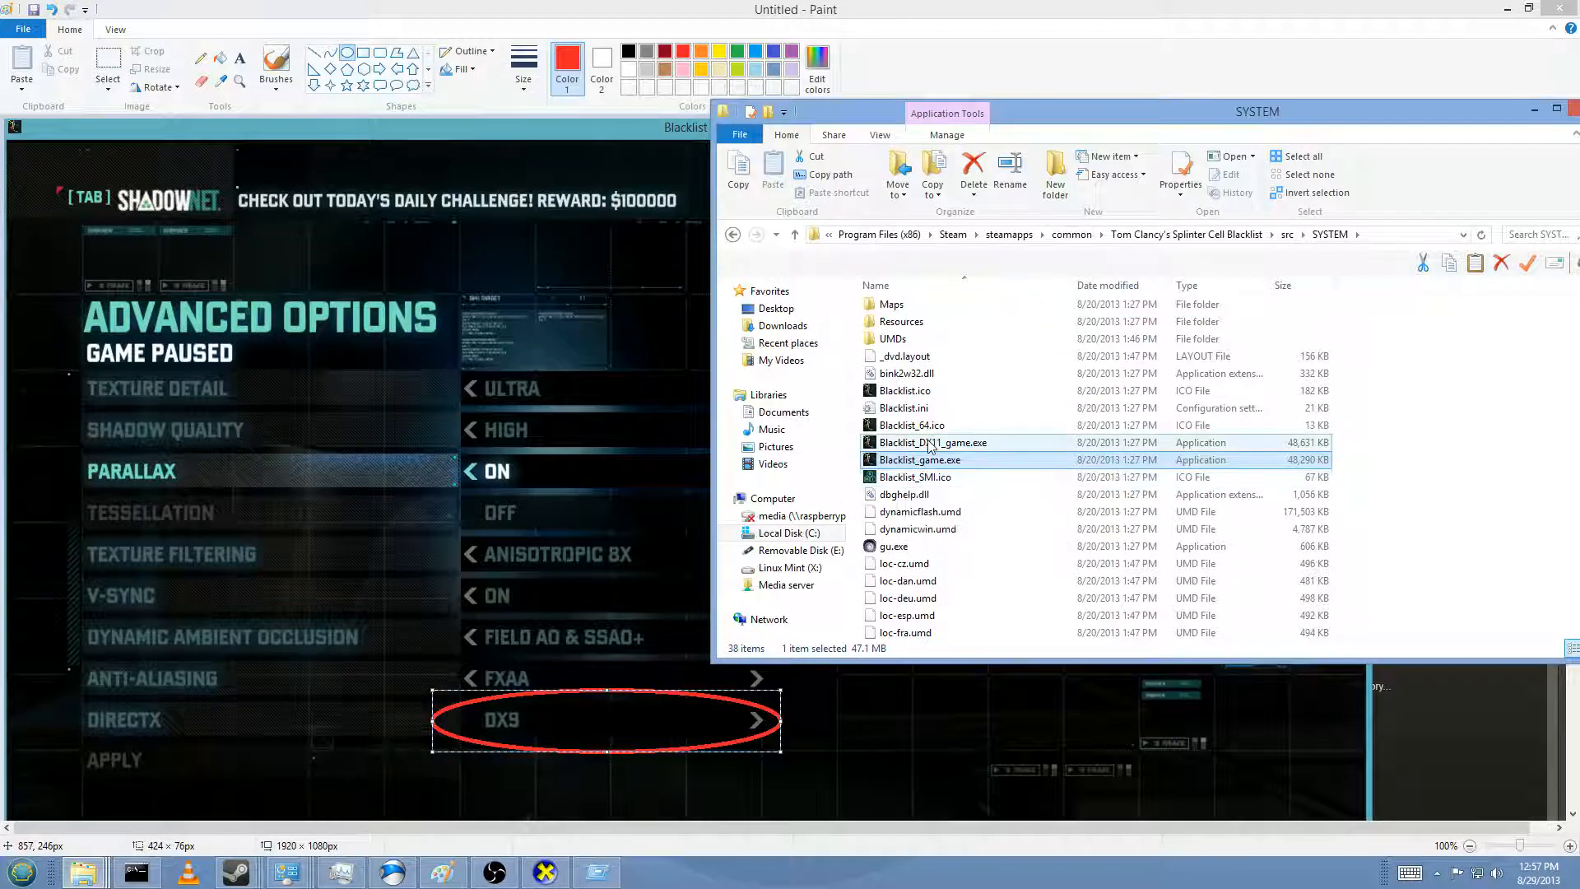
pyautogui.moveTo(930, 443)
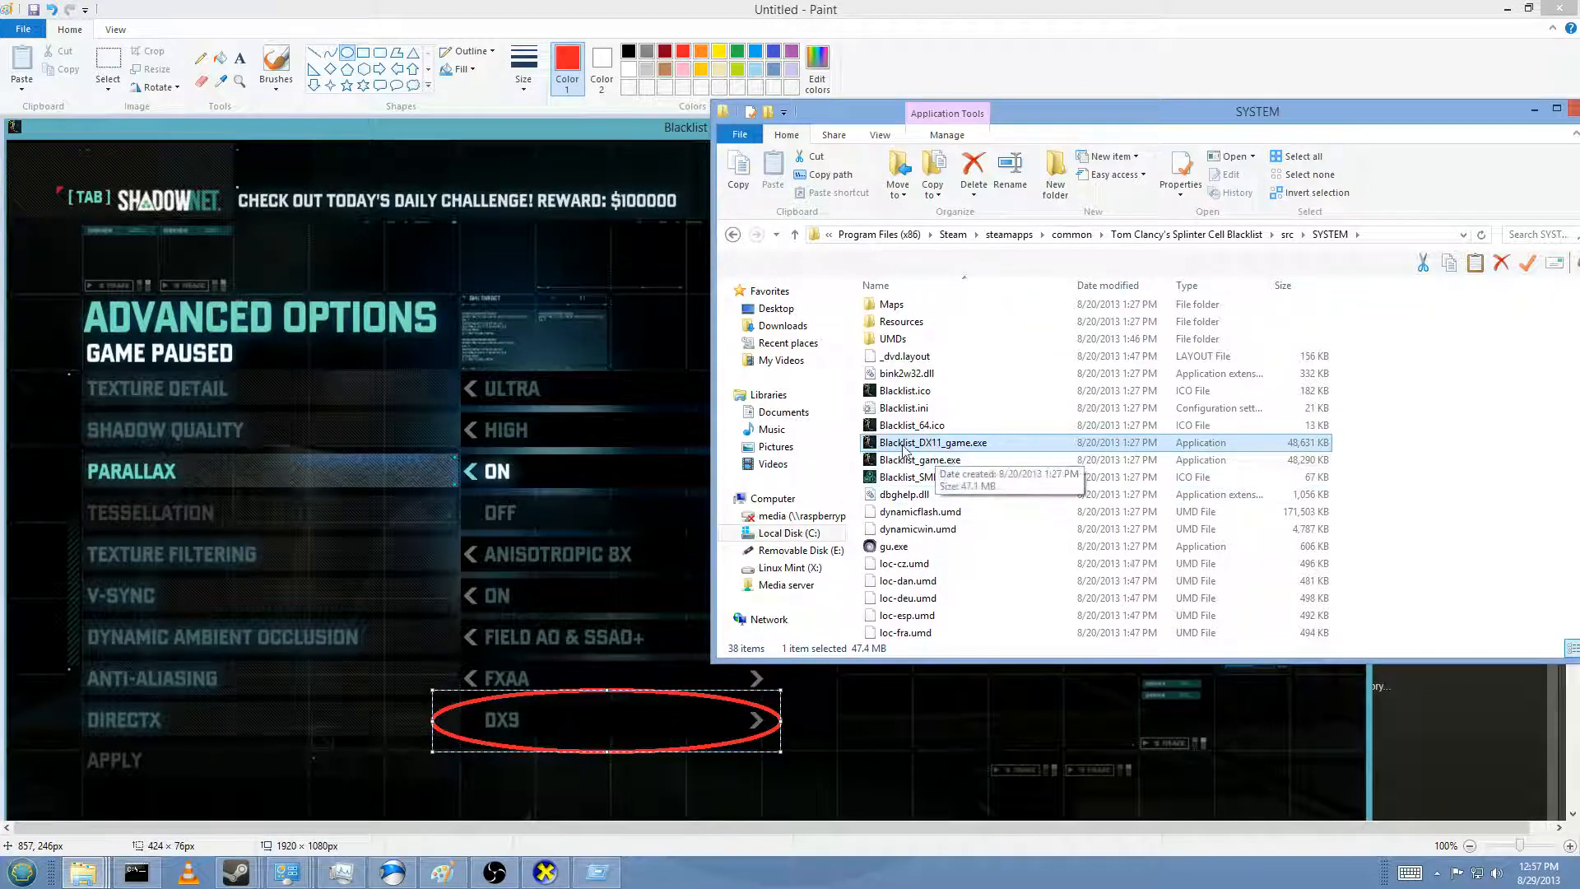
pyautogui.moveTo(735, 452)
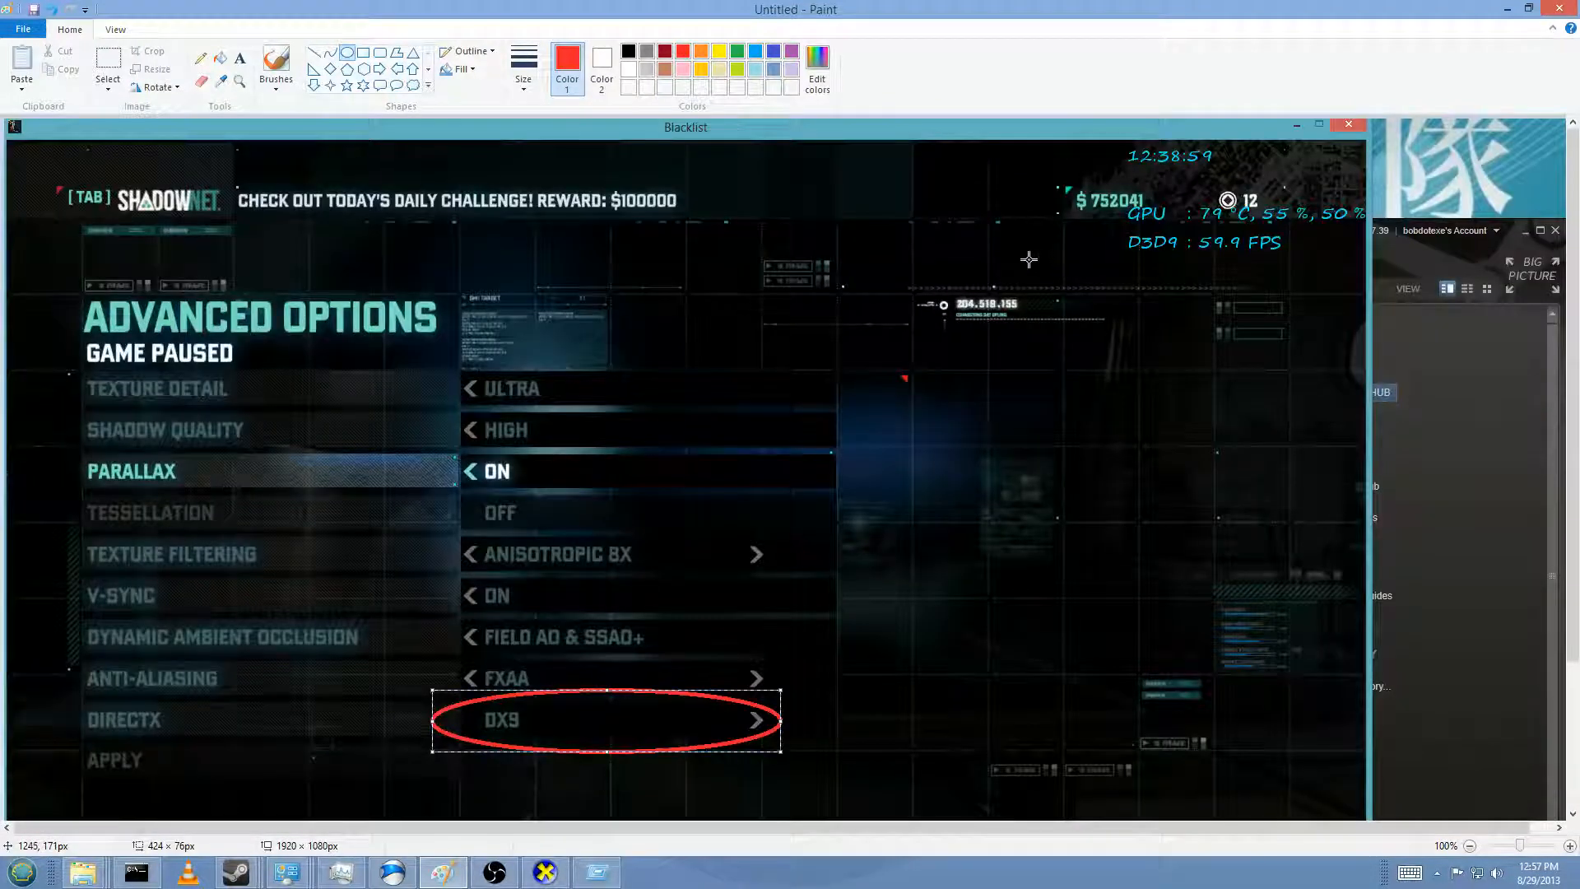
pyautogui.moveTo(1014, 266)
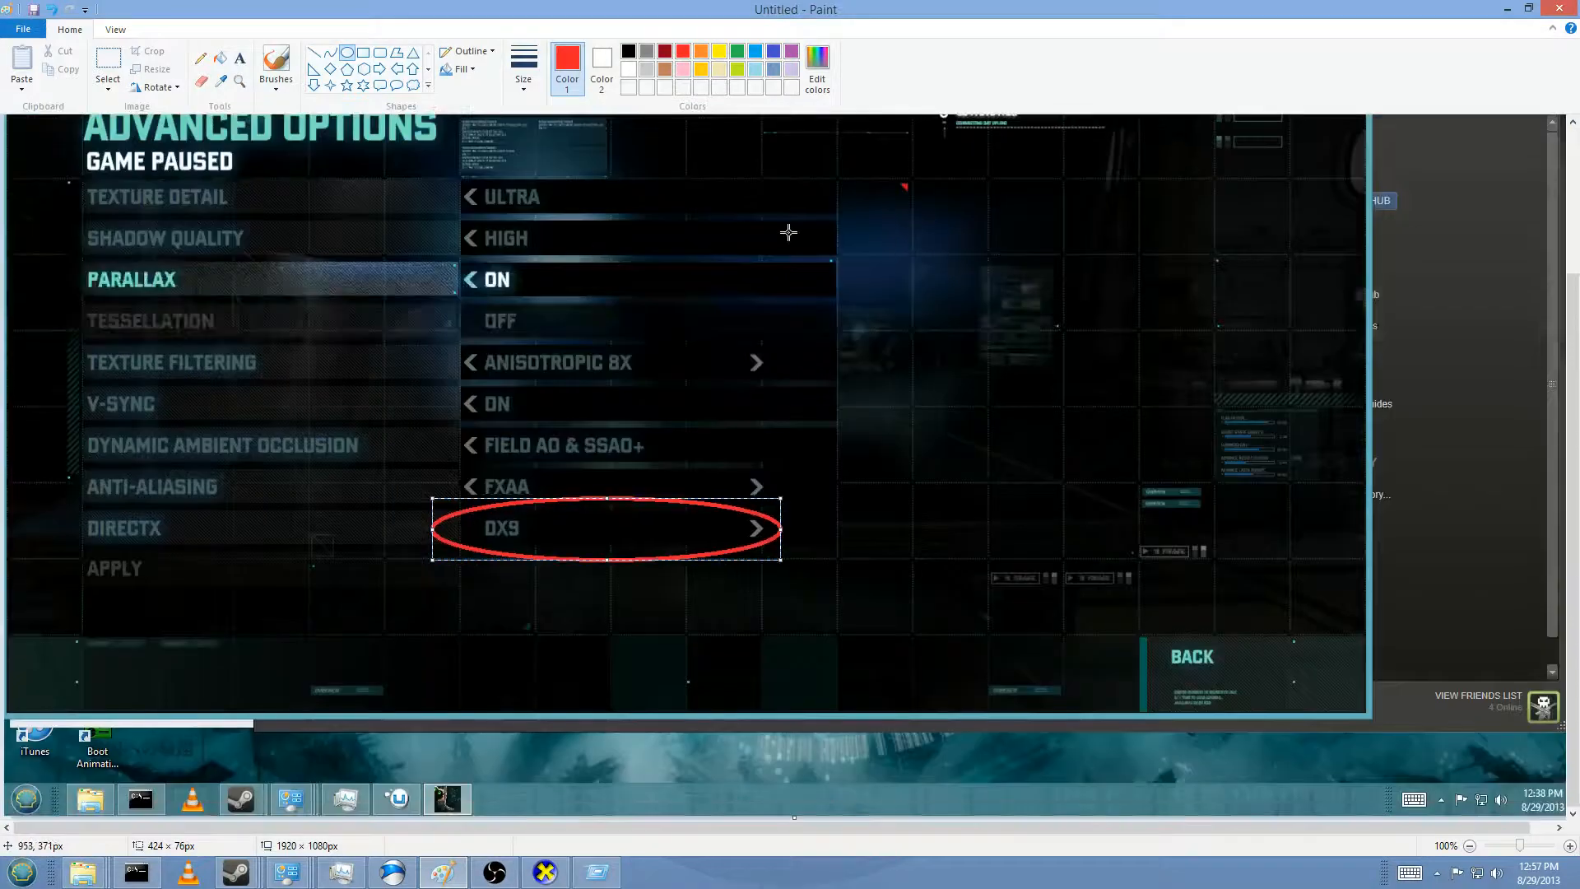
pyautogui.moveTo(574, 543)
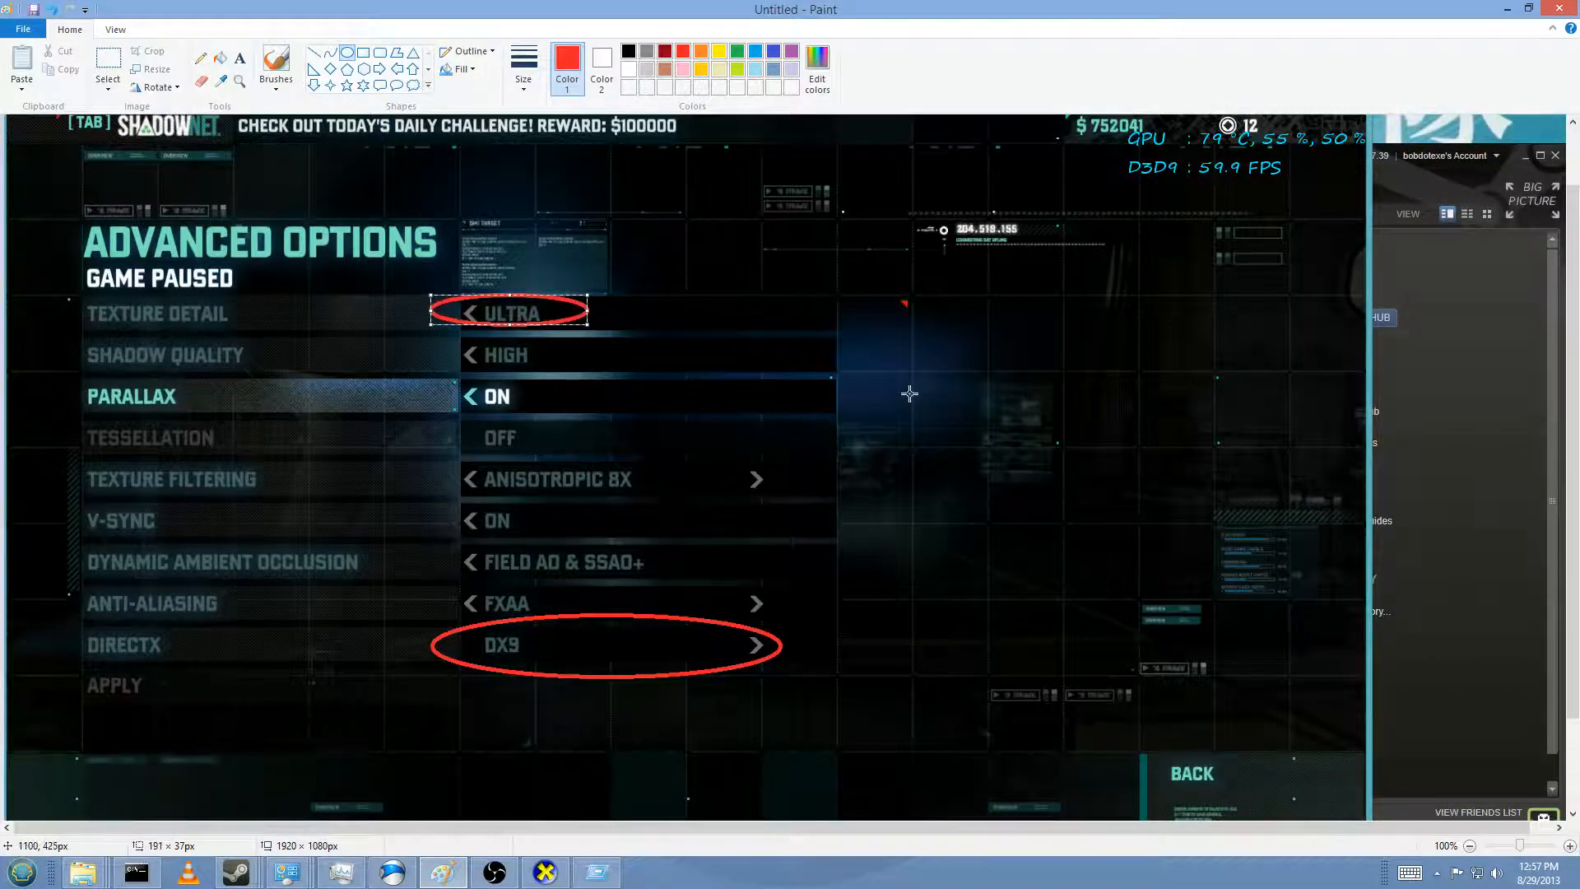
pyautogui.moveTo(416, 421)
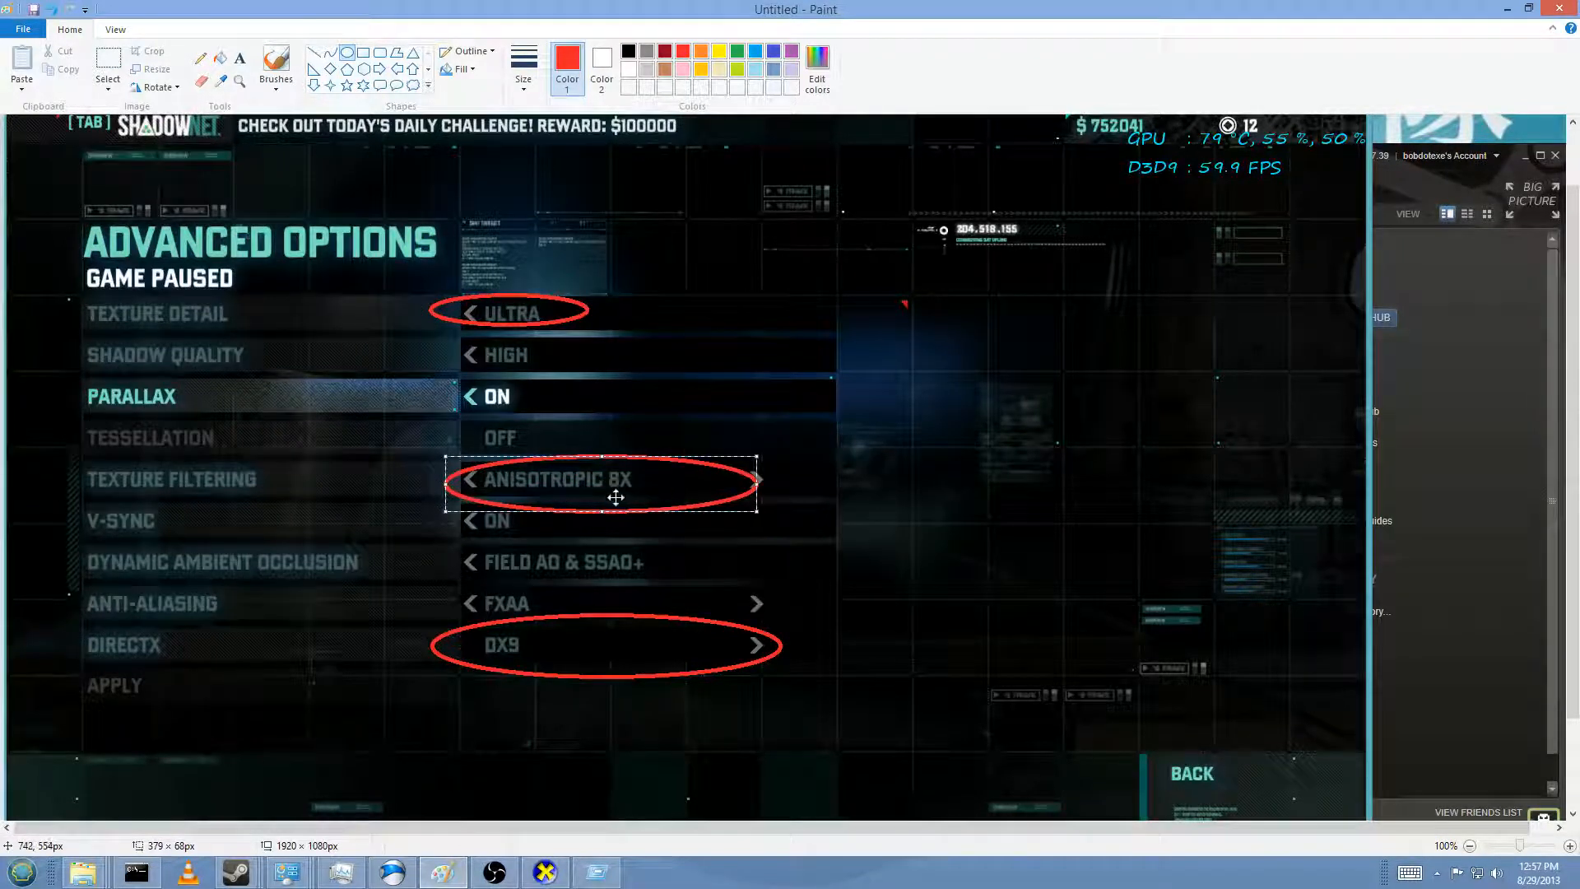
pyautogui.moveTo(731, 455)
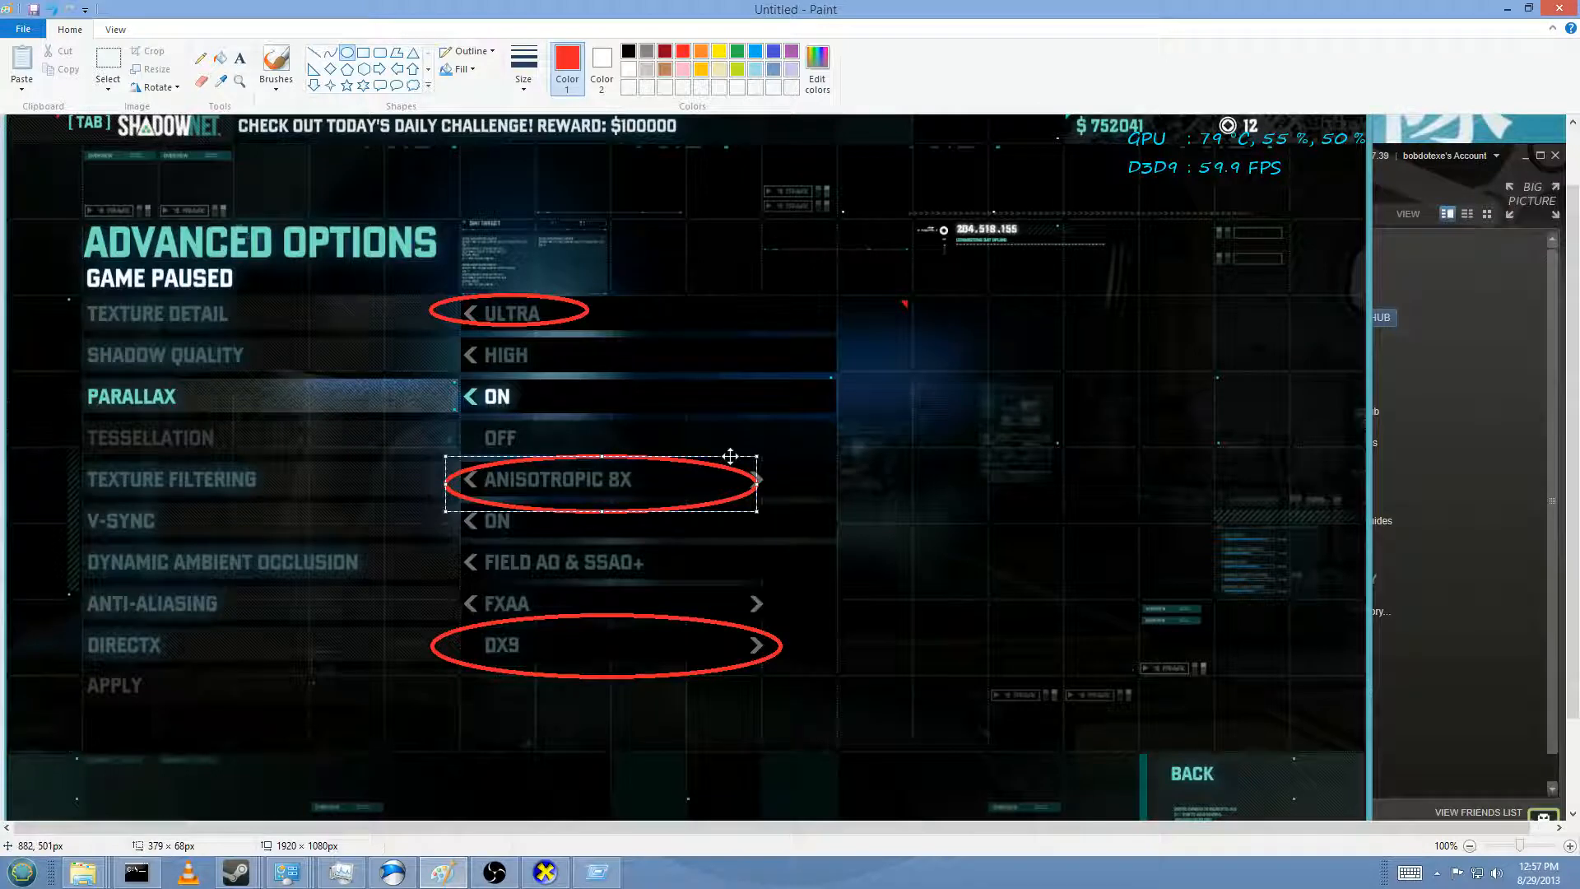
pyautogui.moveTo(545, 632)
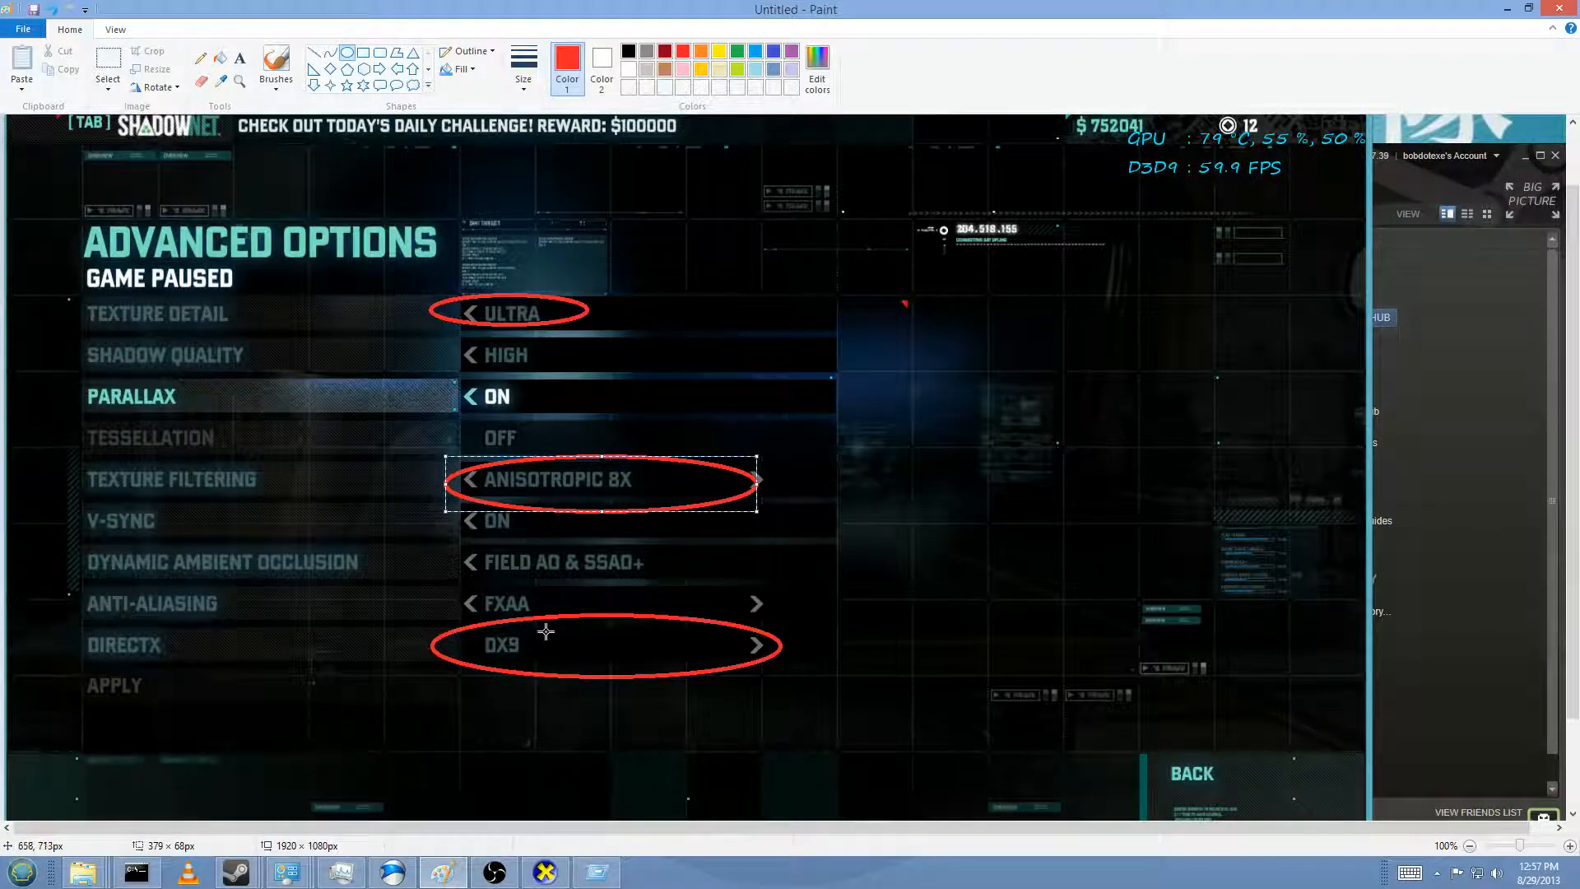
pyautogui.moveTo(801, 638)
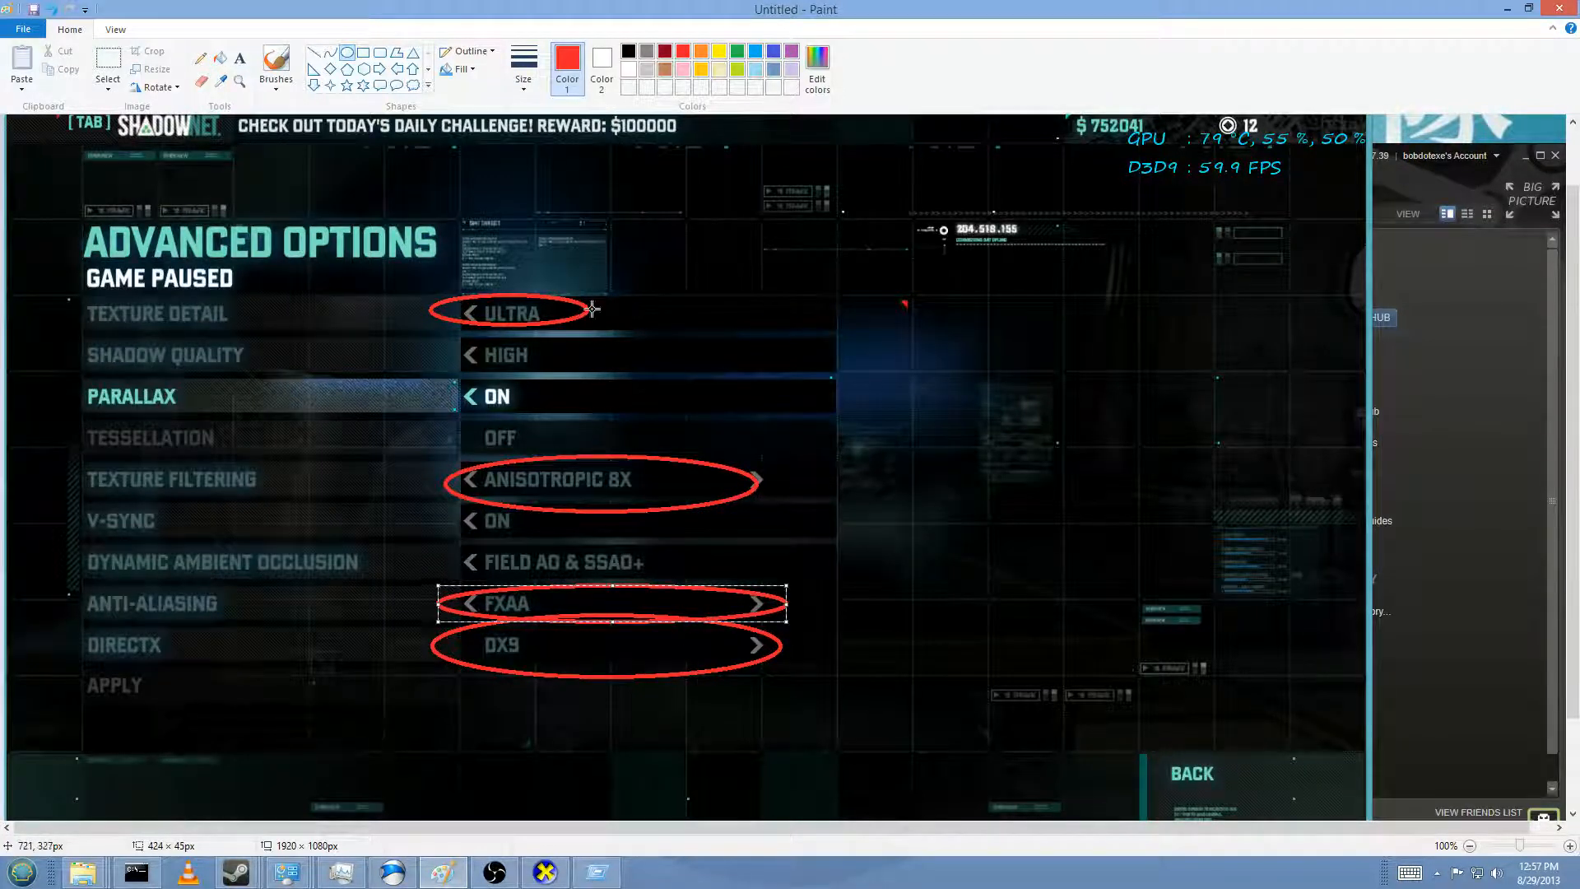
pyautogui.moveTo(579, 607)
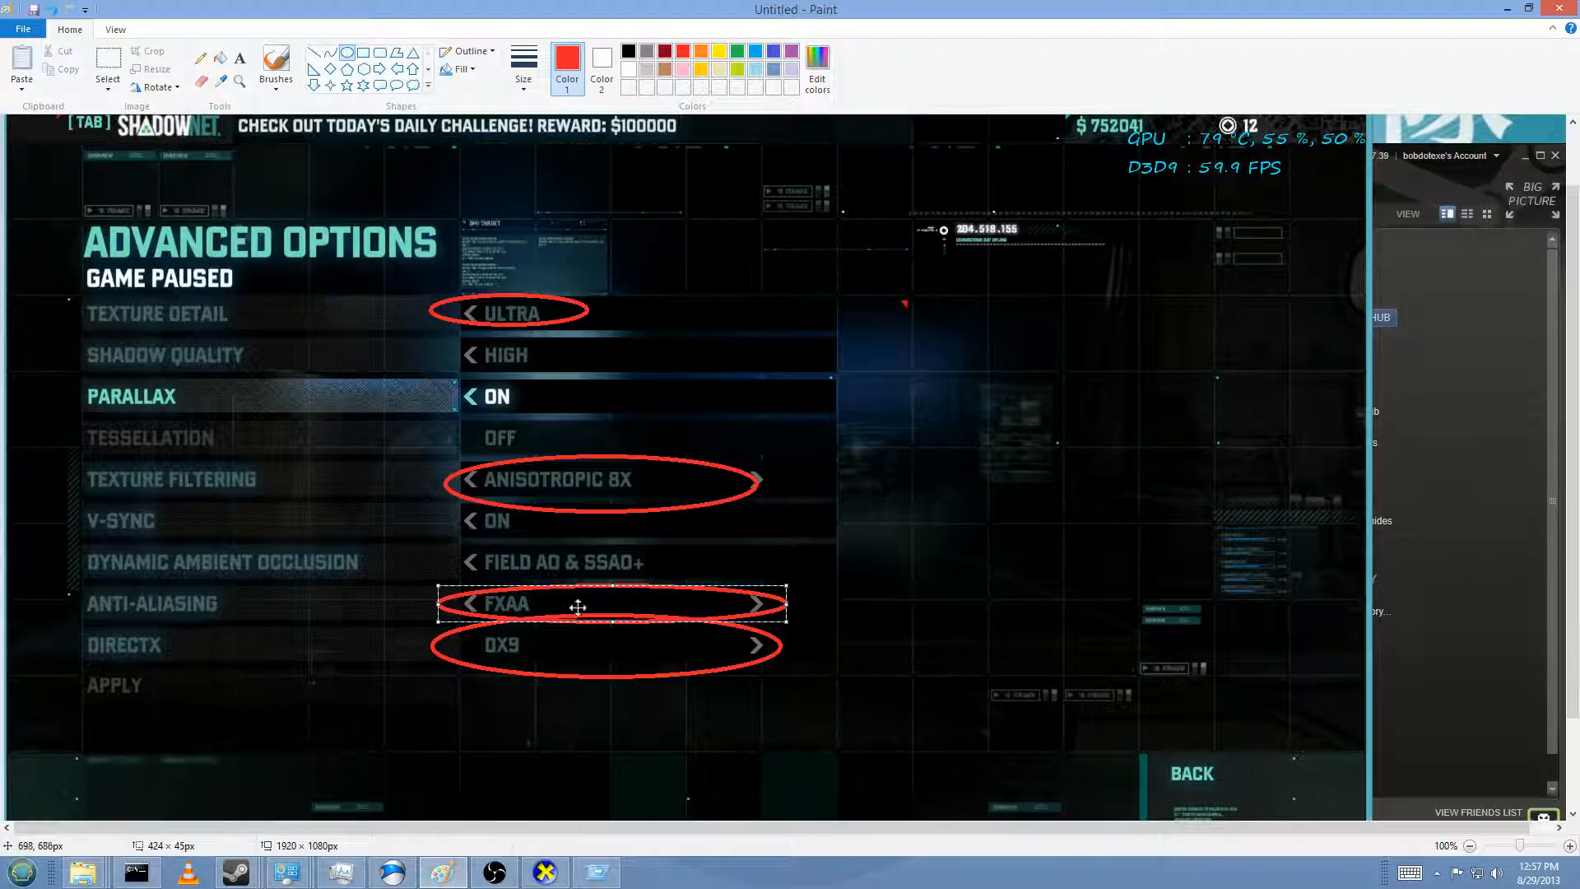
pyautogui.moveTo(1047, 642)
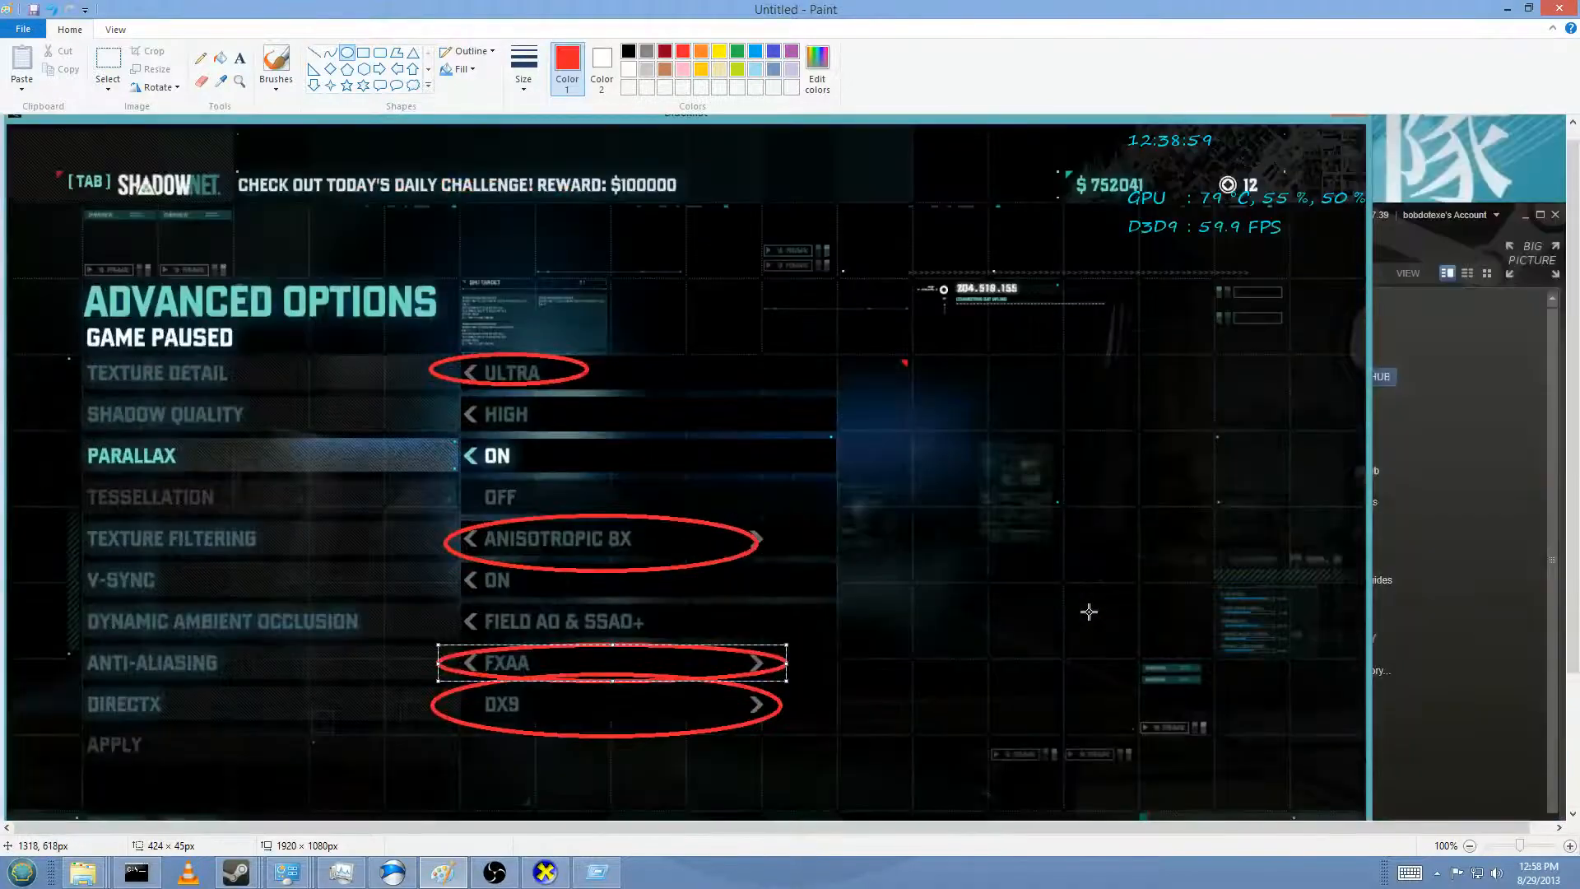
pyautogui.moveTo(992, 450)
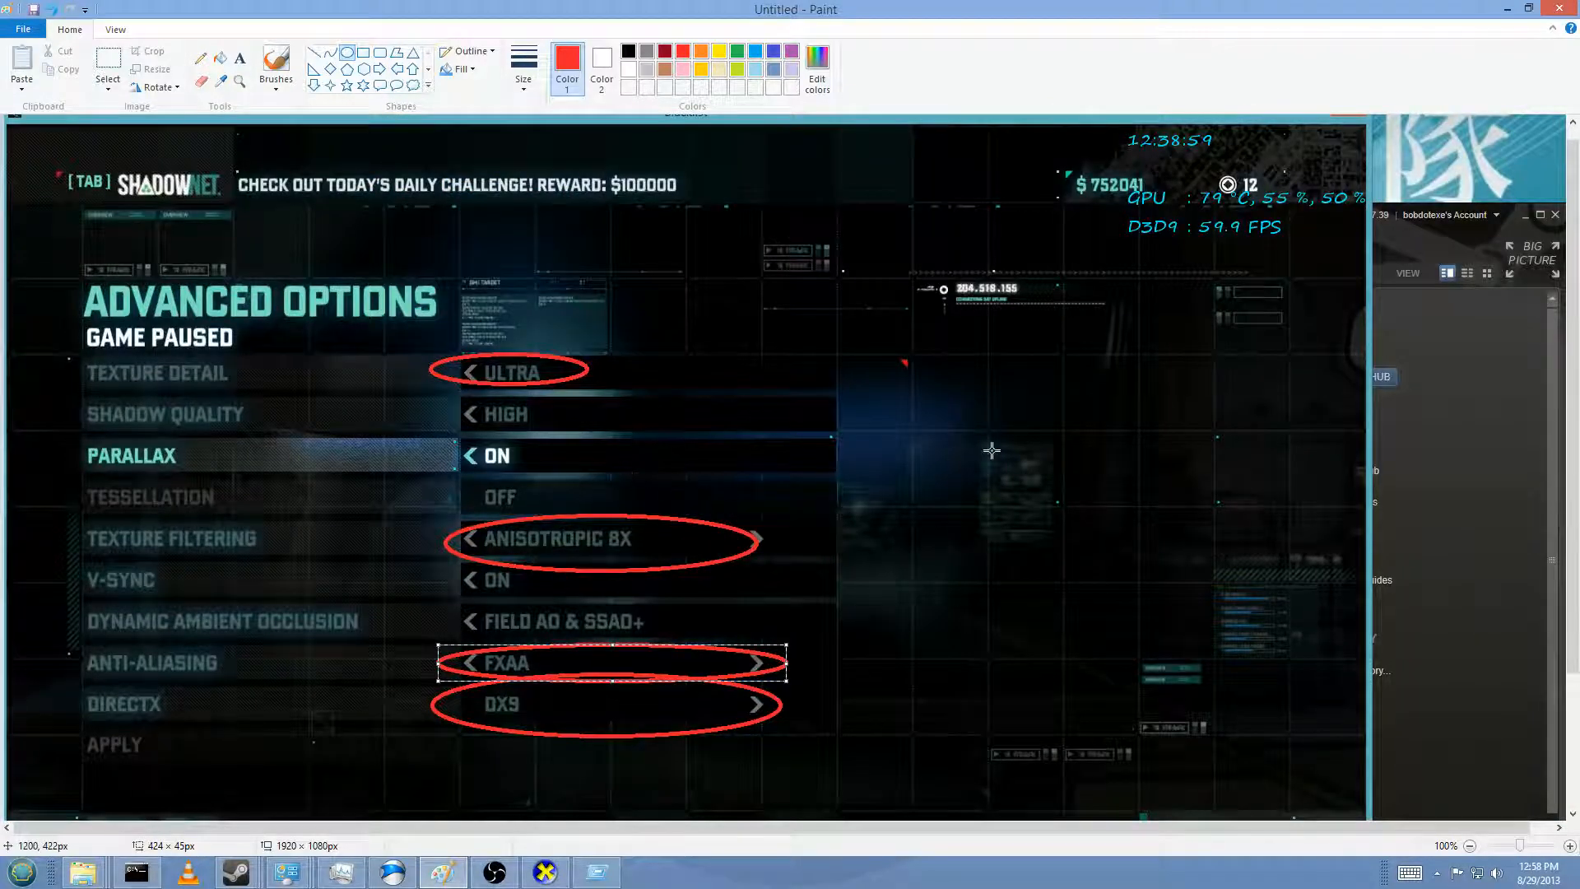
pyautogui.moveTo(789, 551)
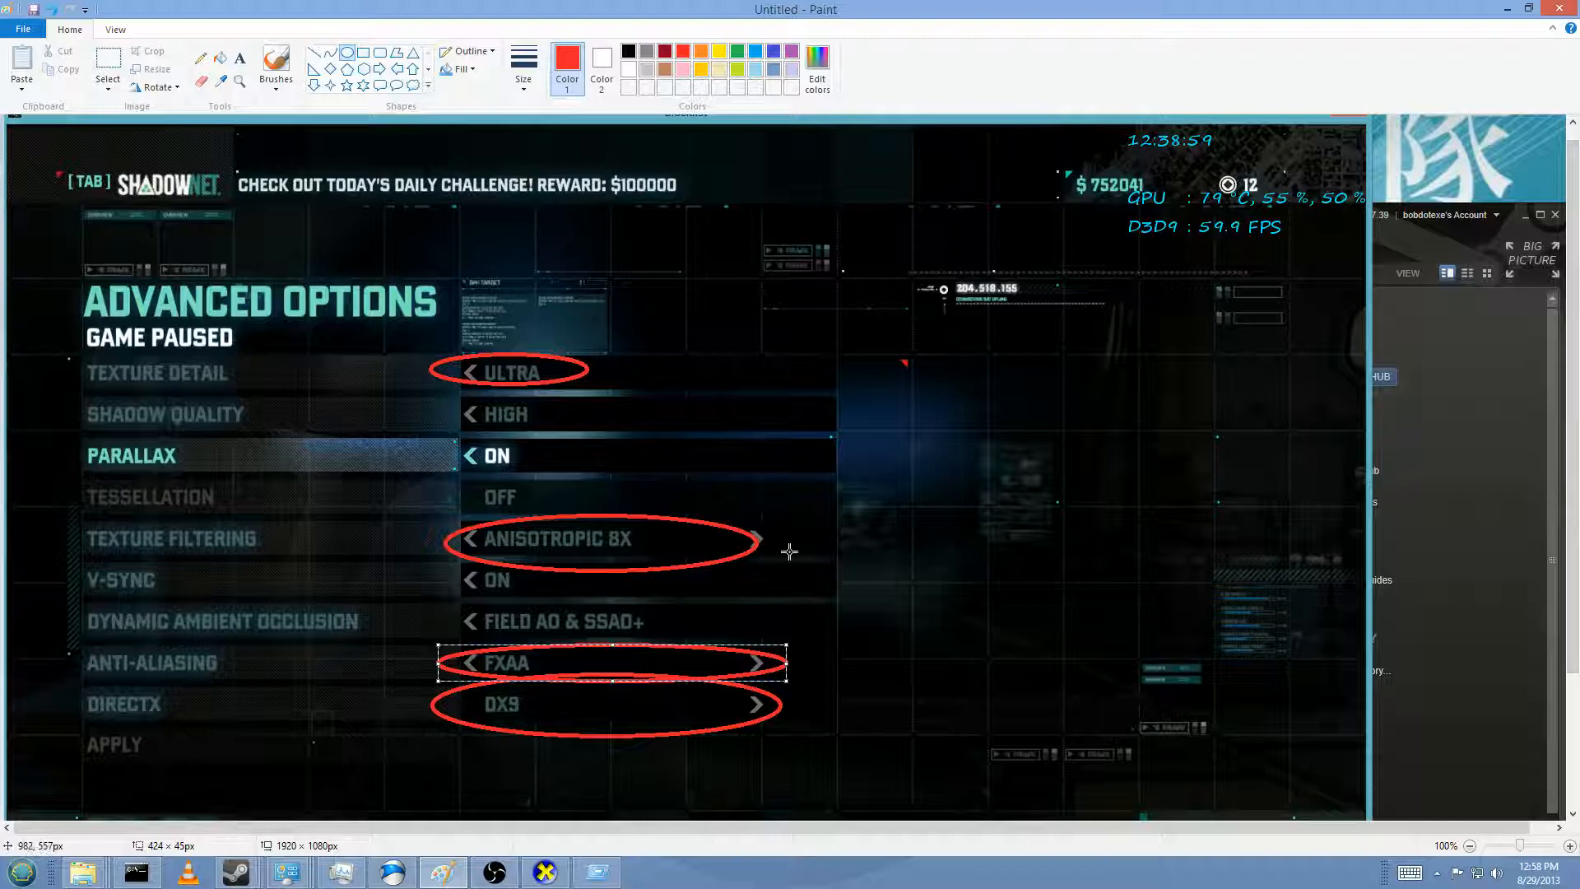
pyautogui.moveTo(469, 366)
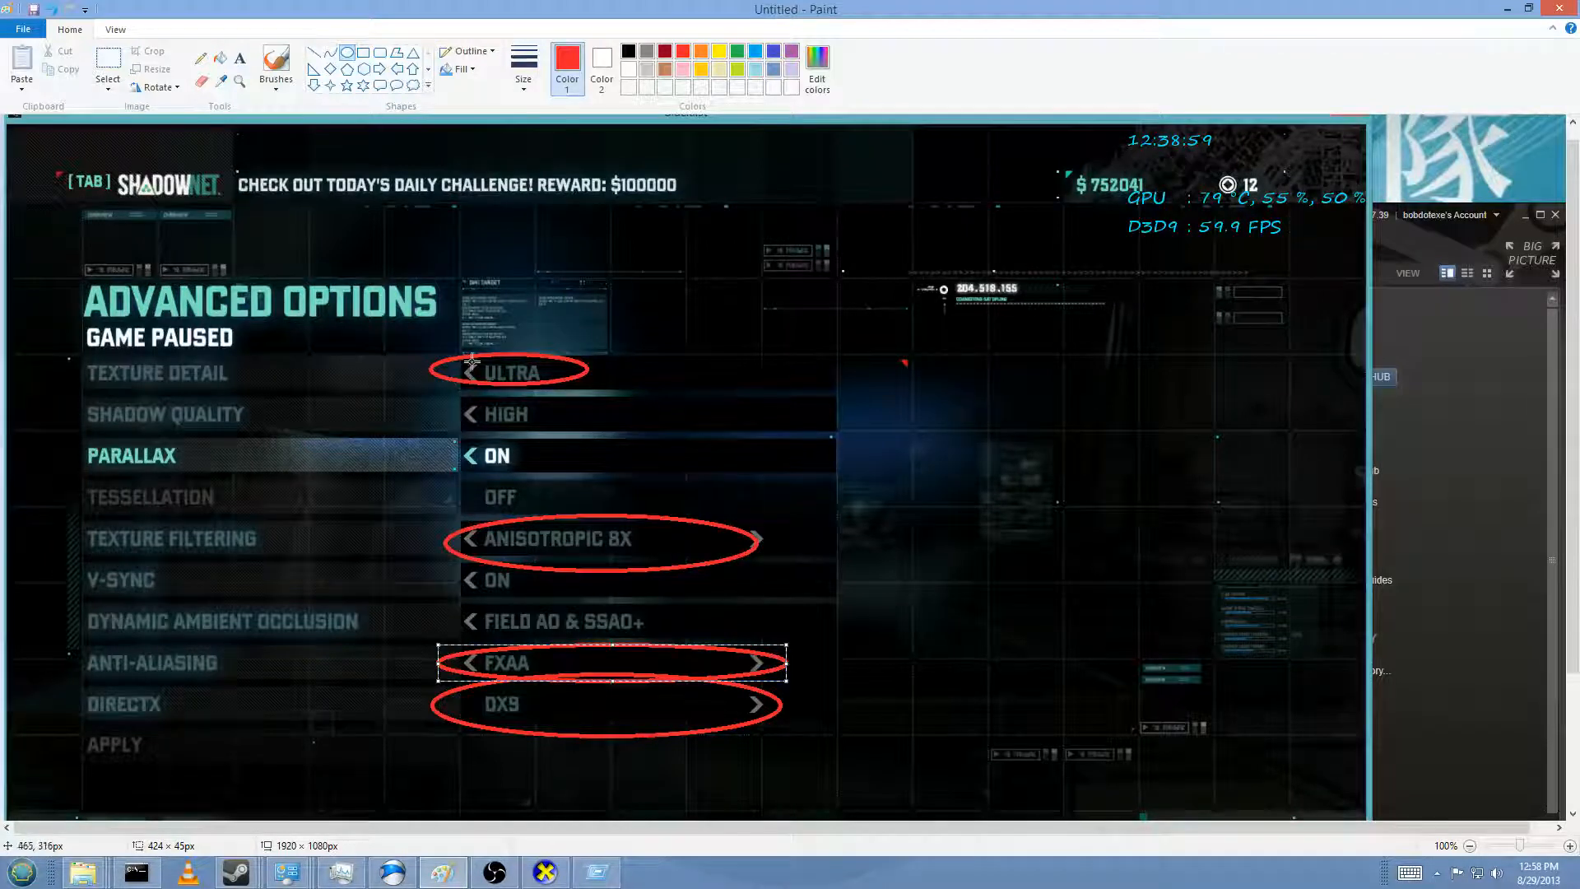
pyautogui.moveTo(242, 441)
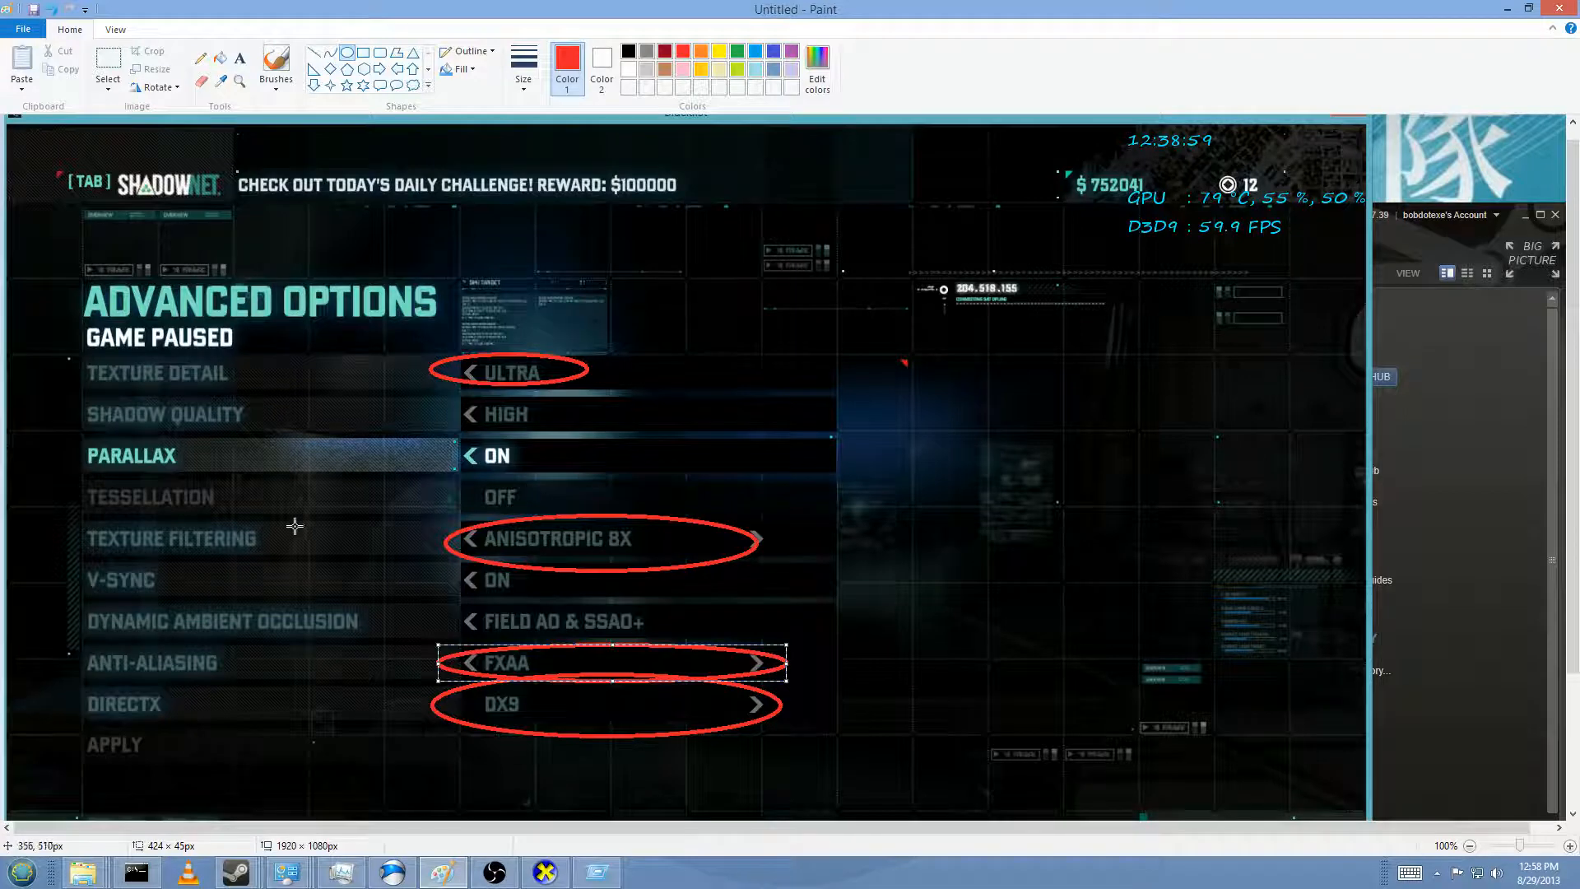
pyautogui.moveTo(708, 482)
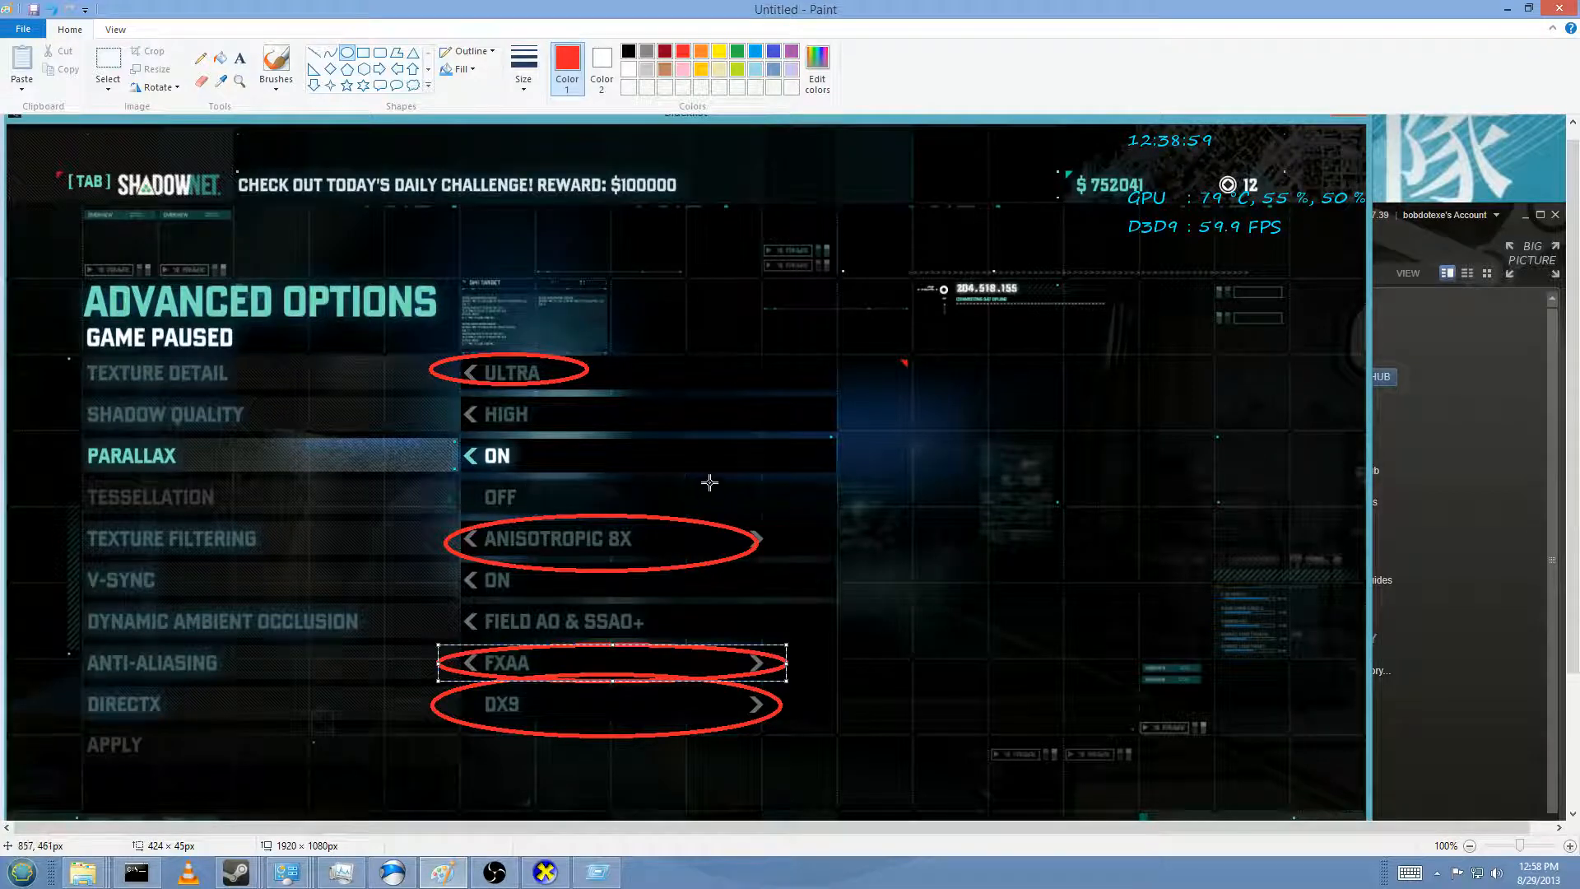
pyautogui.moveTo(790, 384)
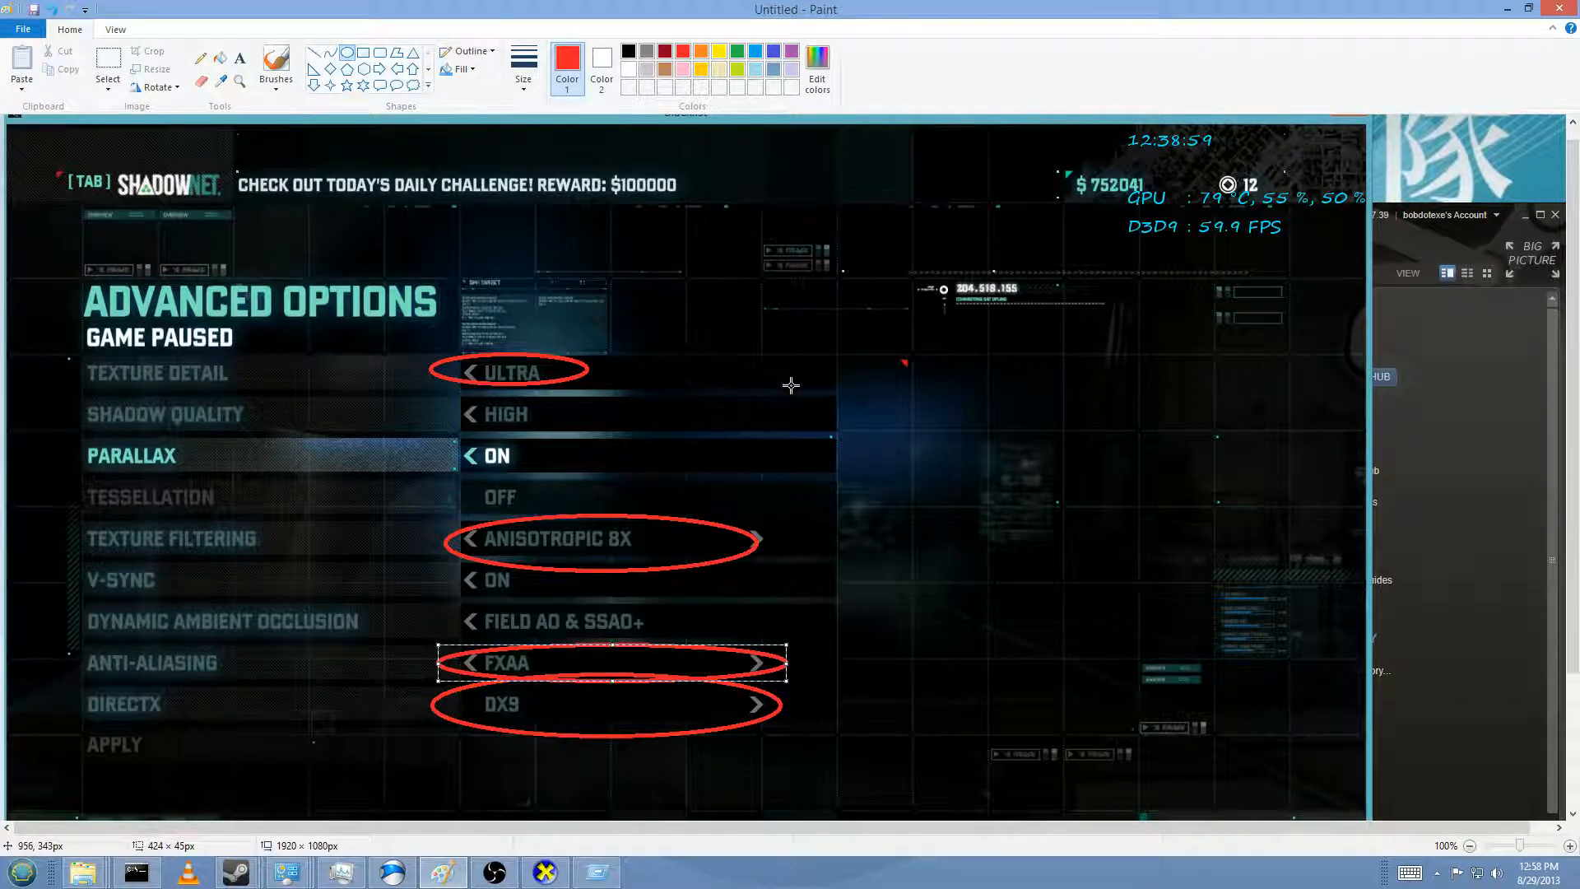
pyautogui.moveTo(42, 289)
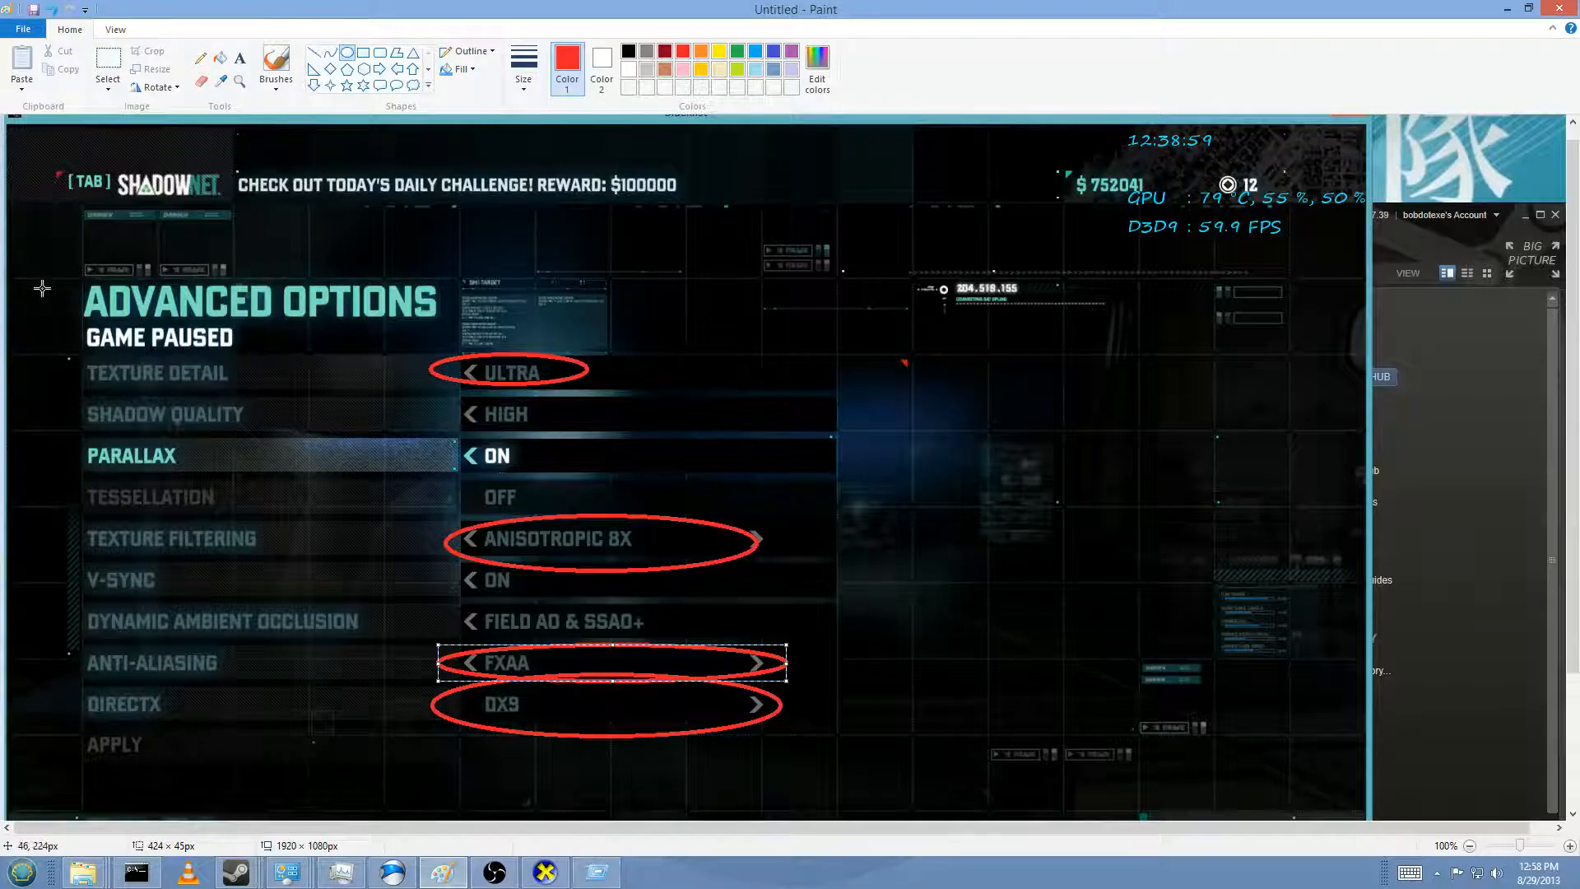
pyautogui.moveTo(449, 709)
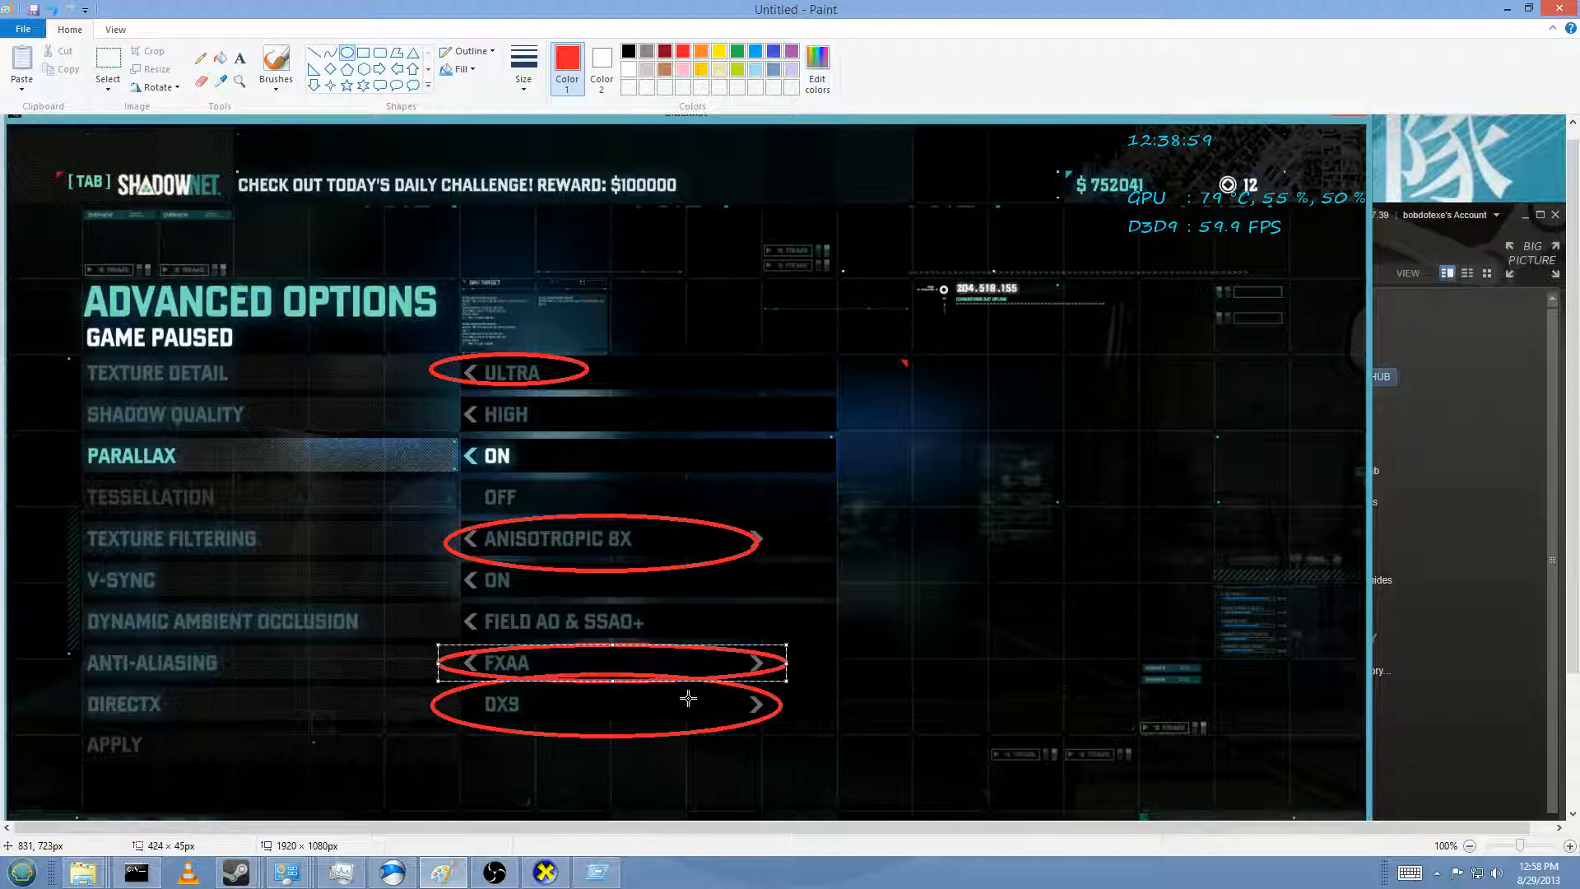
pyautogui.moveTo(533, 609)
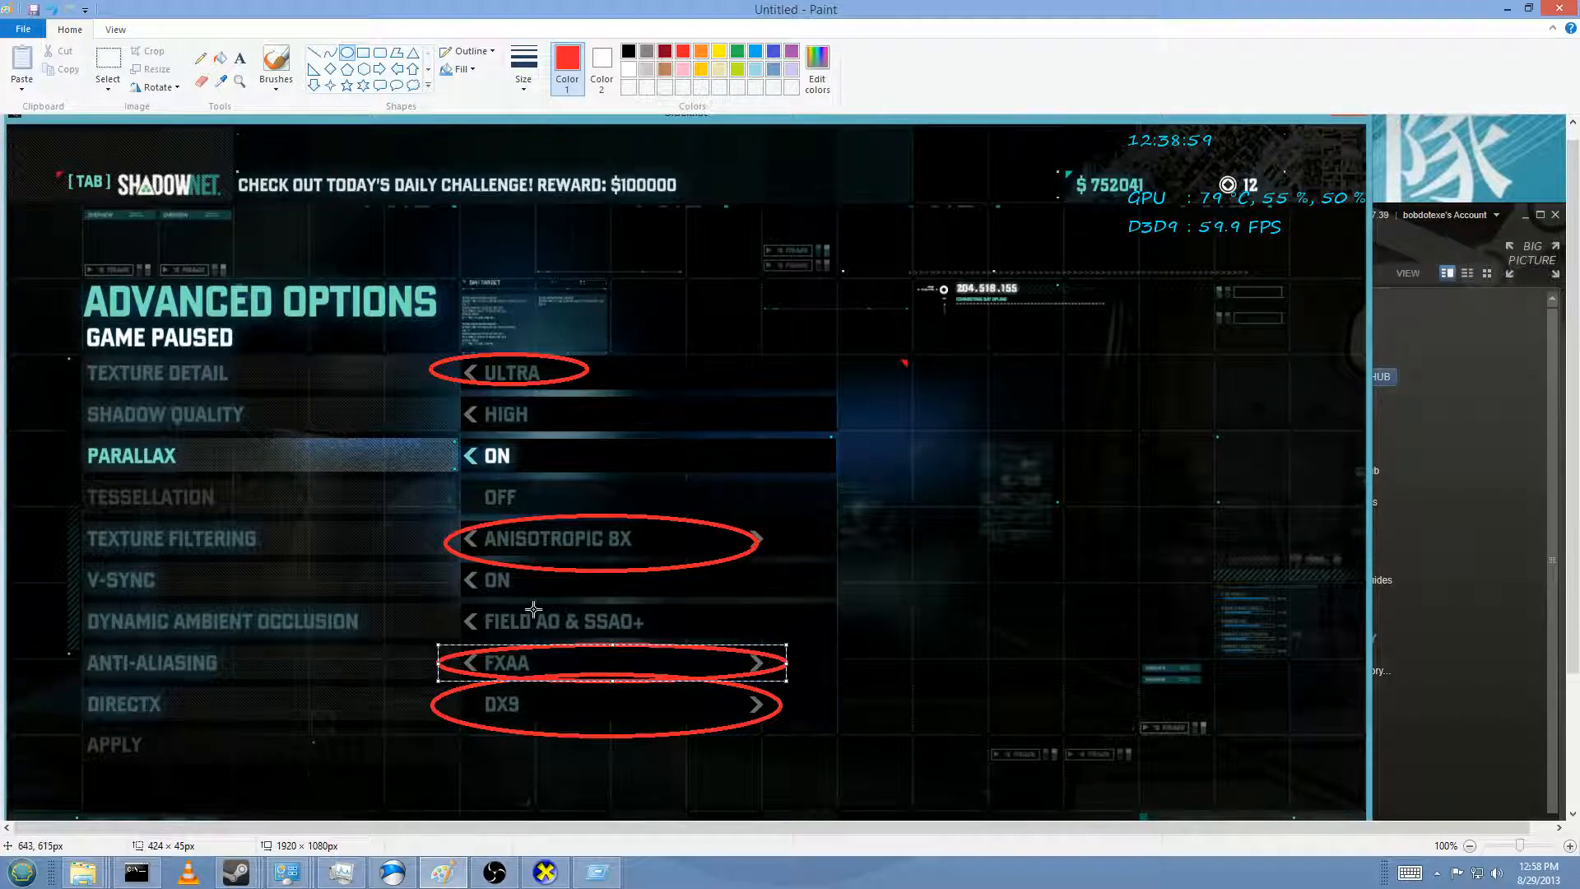
pyautogui.moveTo(937, 426)
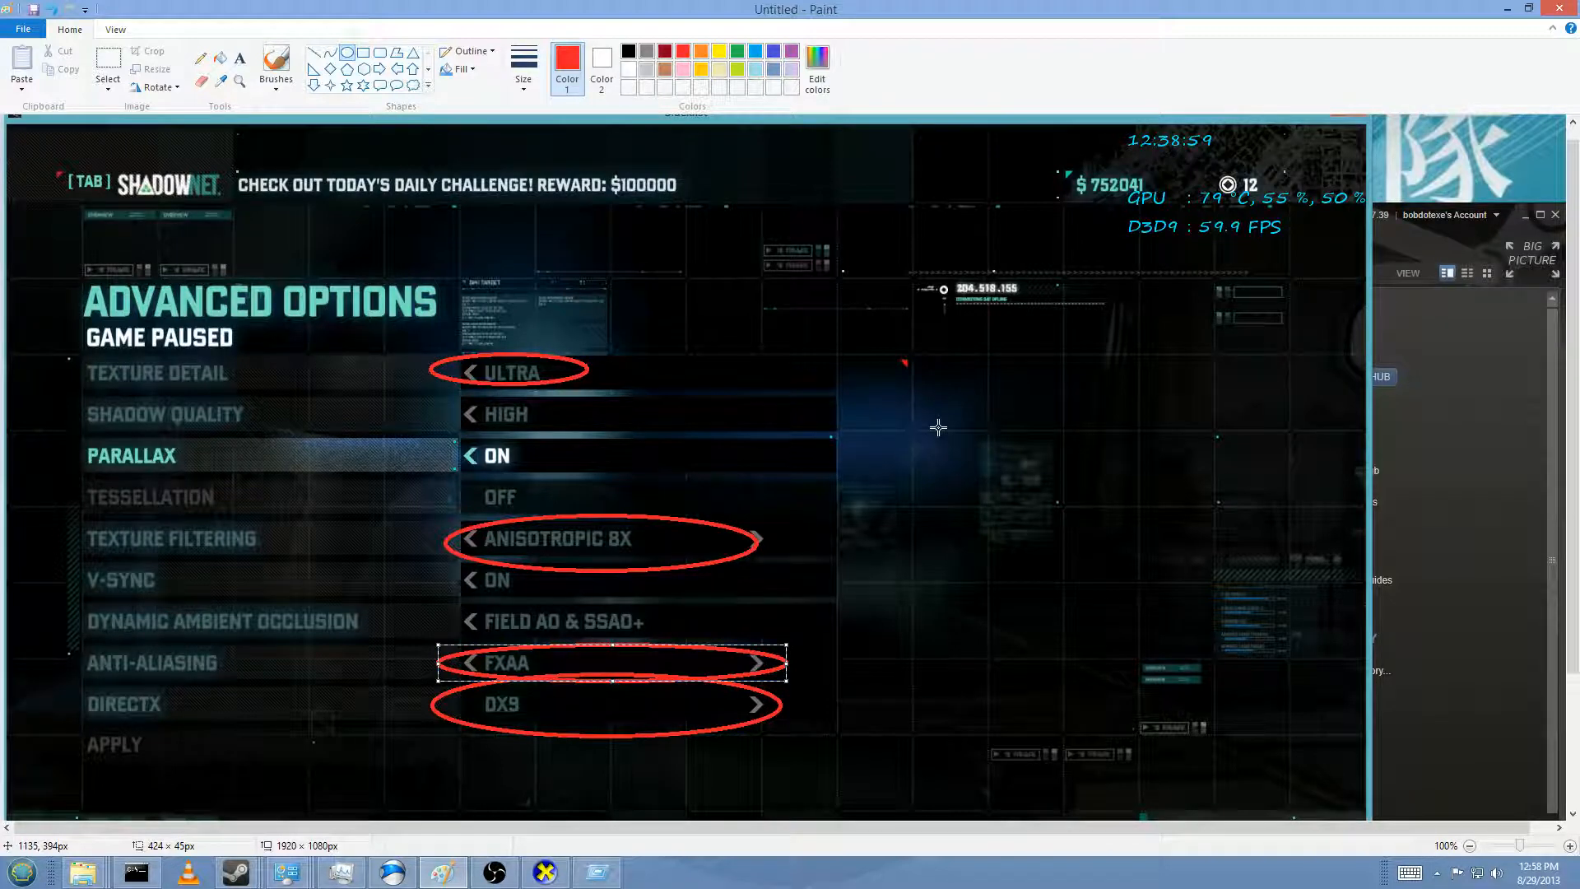
pyautogui.moveTo(754, 446)
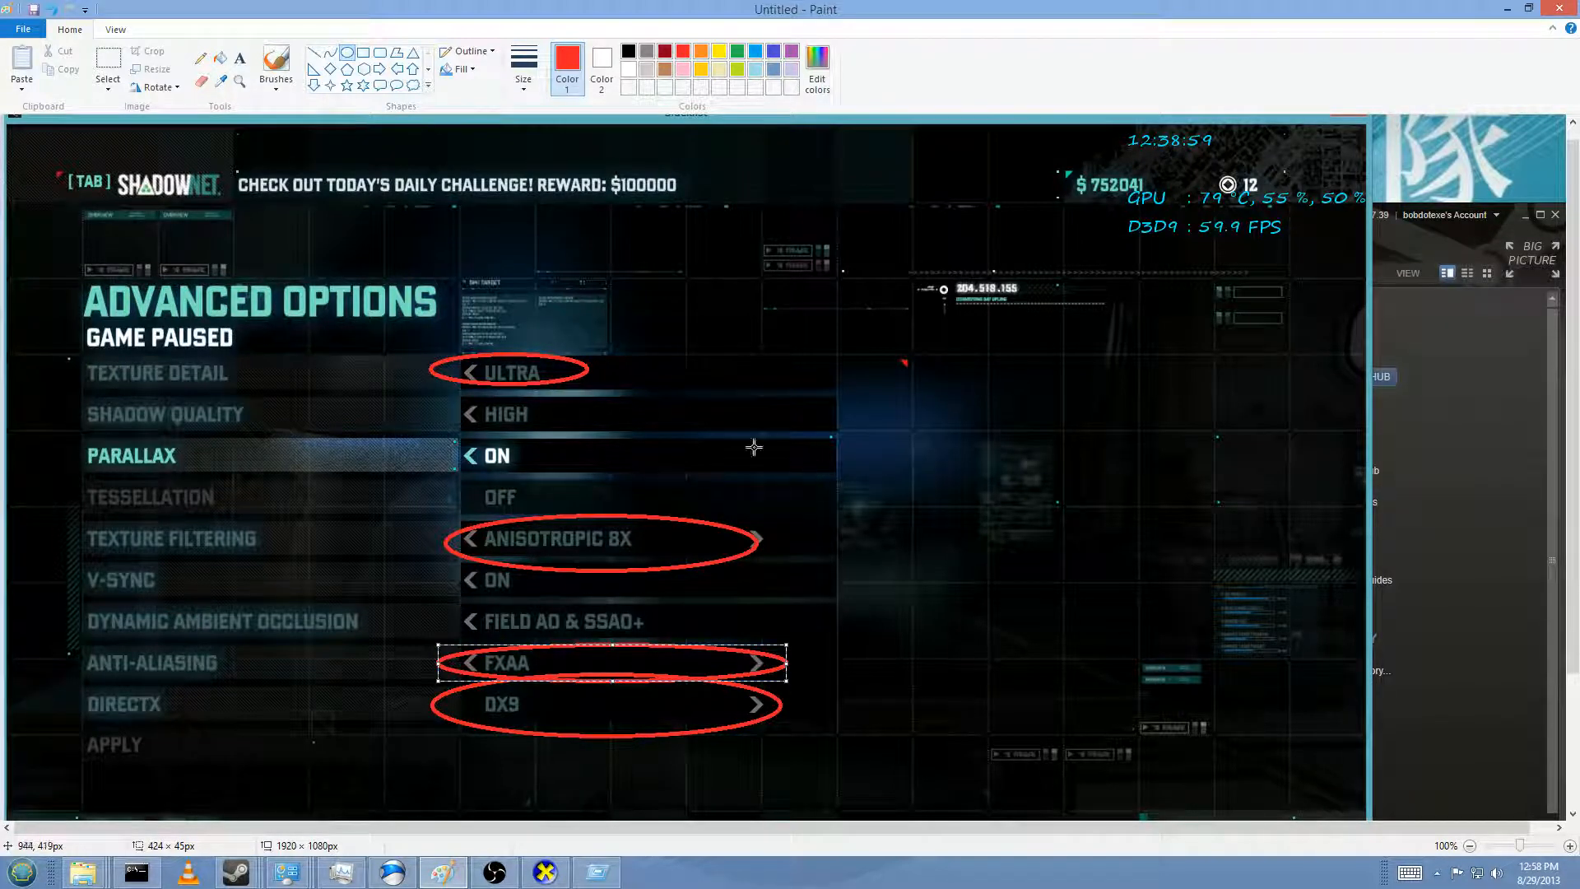
pyautogui.moveTo(626, 504)
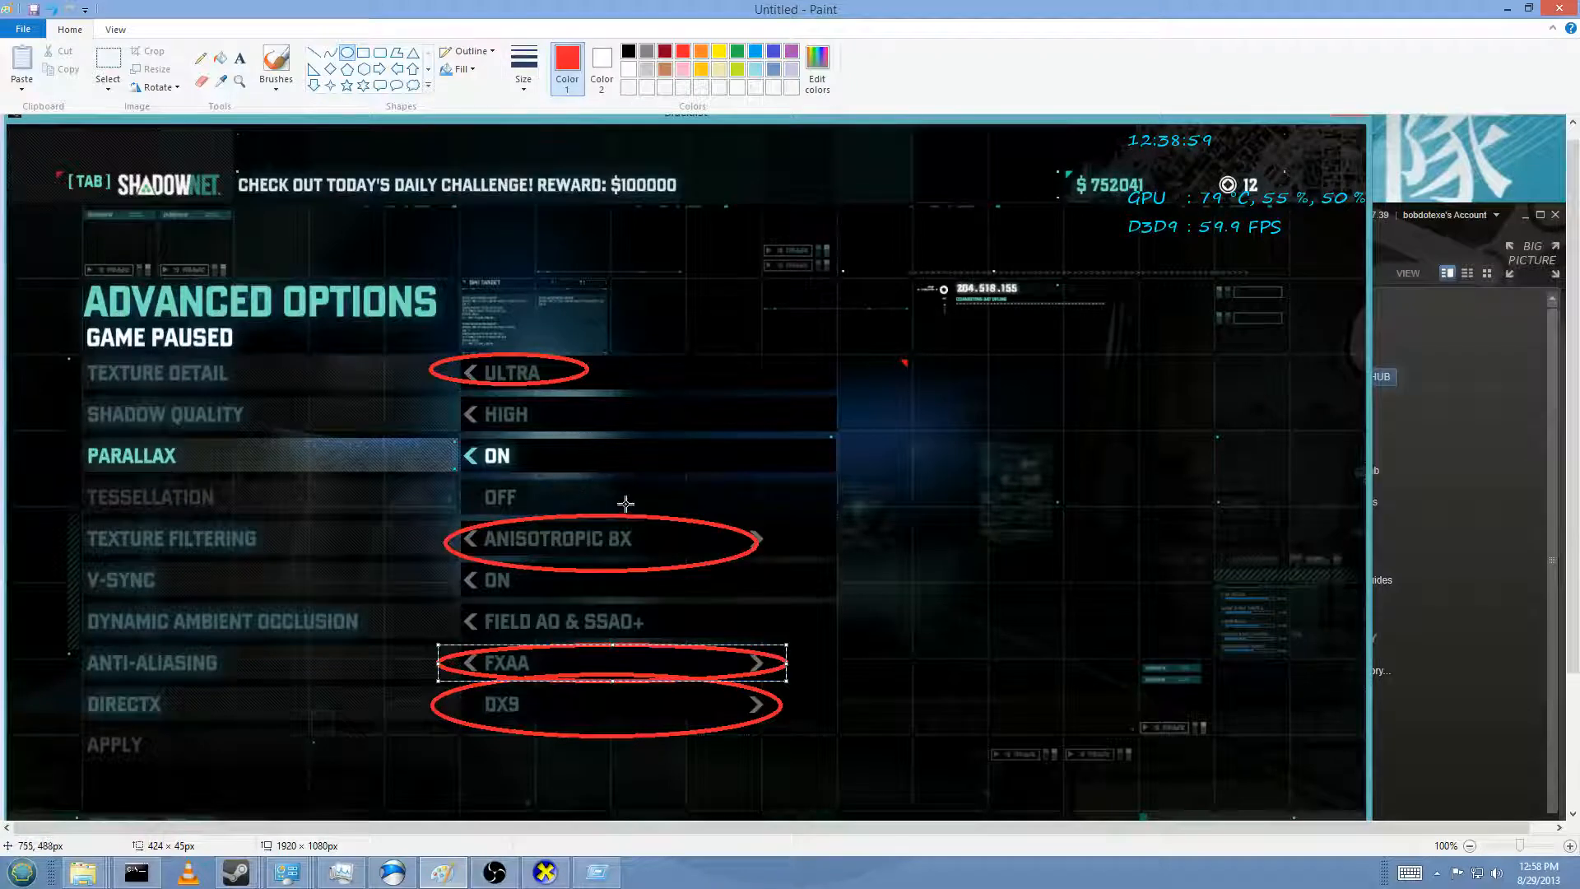
pyautogui.moveTo(579, 439)
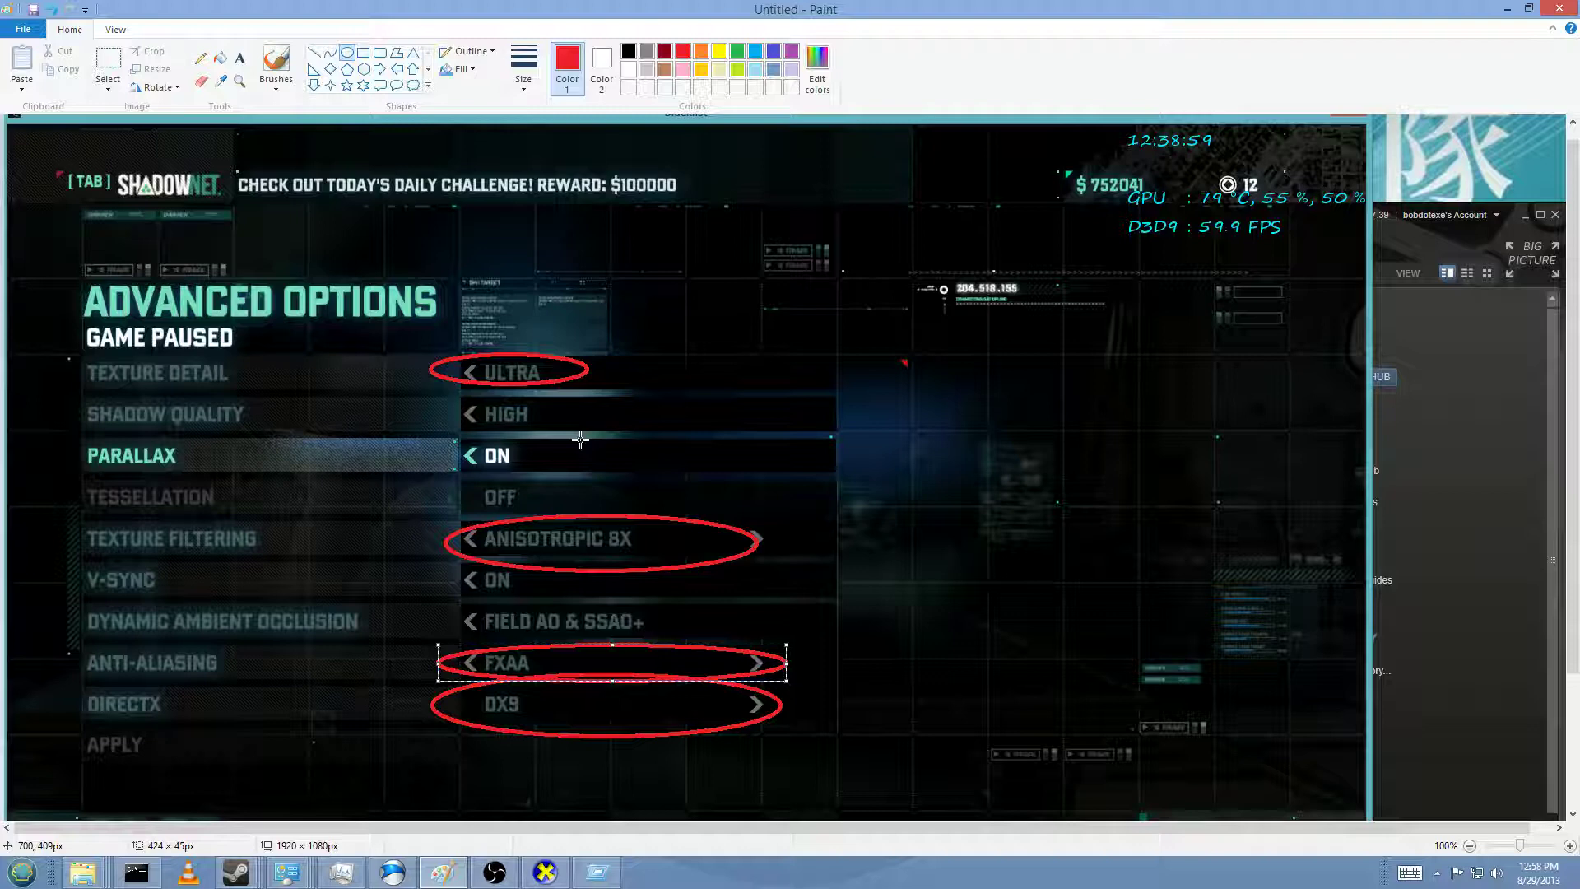
pyautogui.moveTo(584, 490)
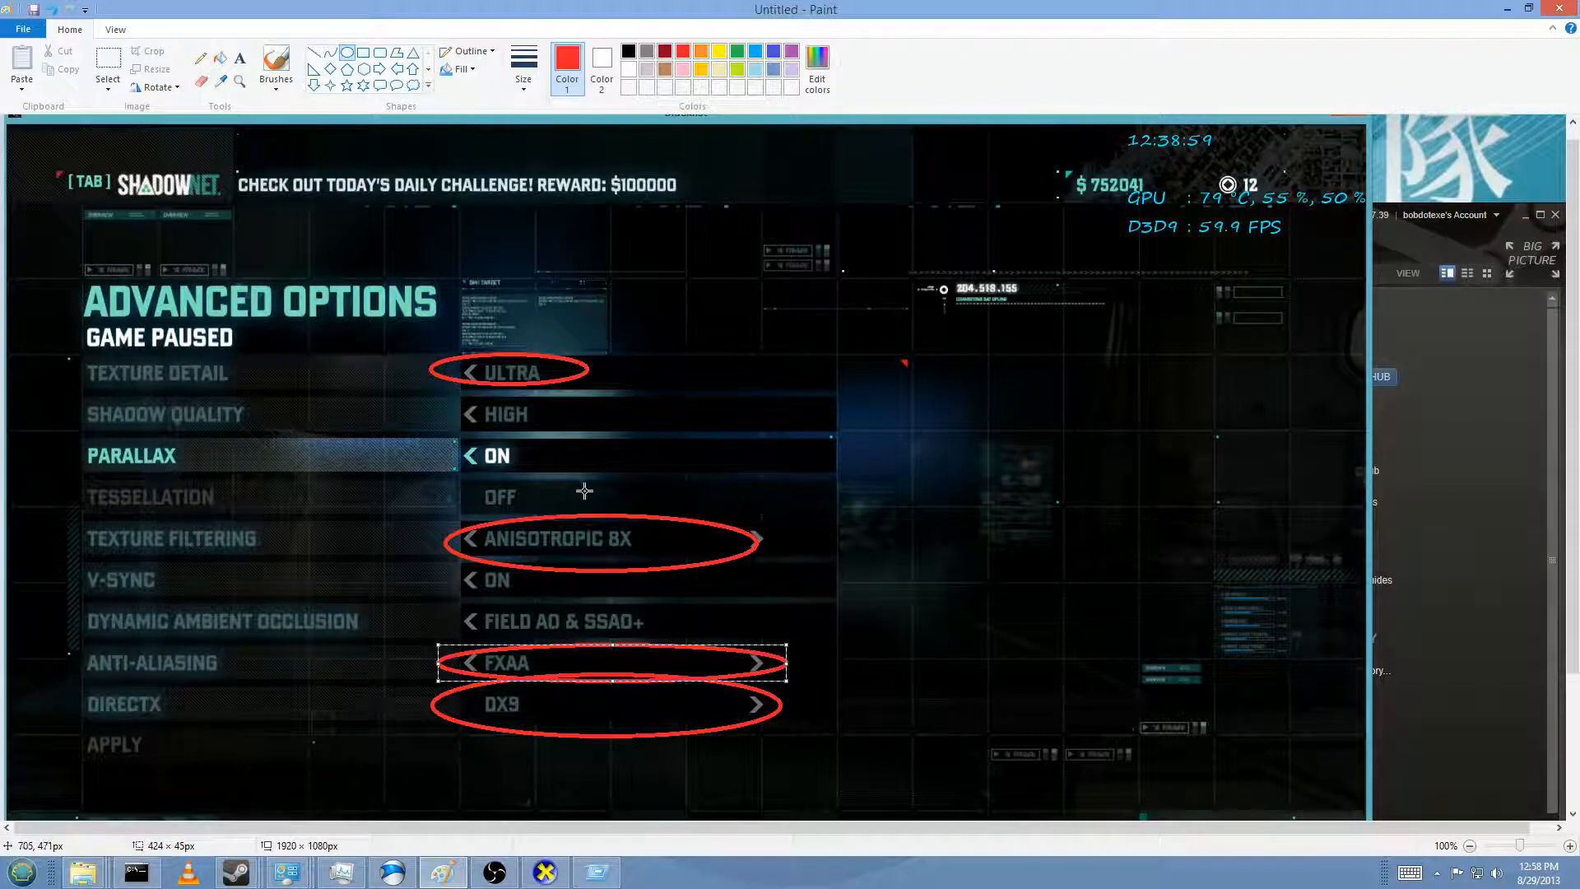
pyautogui.moveTo(637, 528)
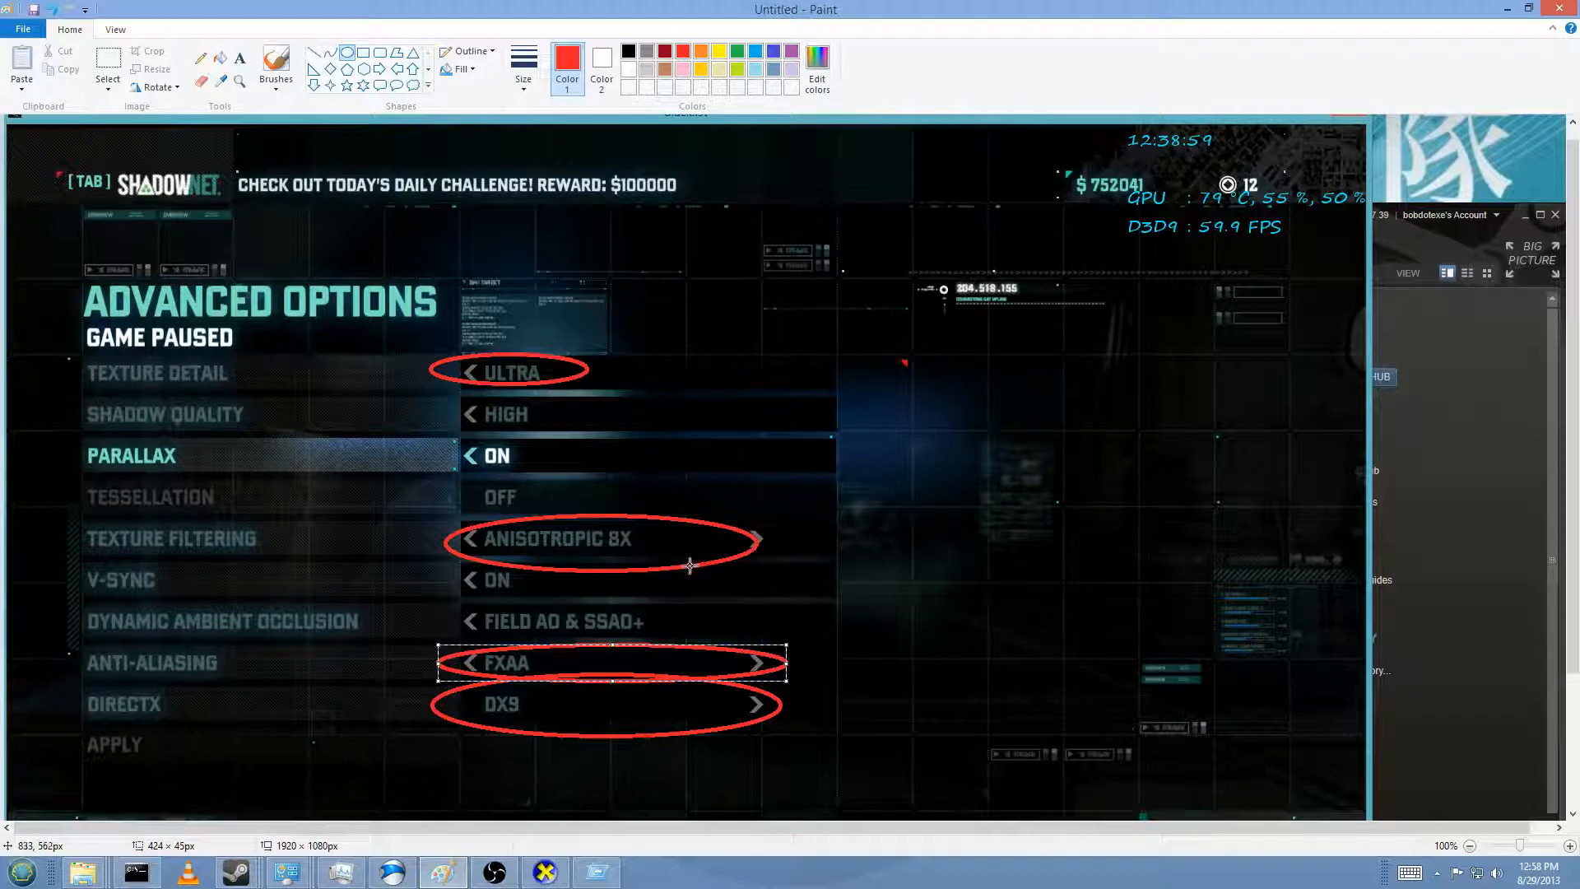
pyautogui.moveTo(670, 552)
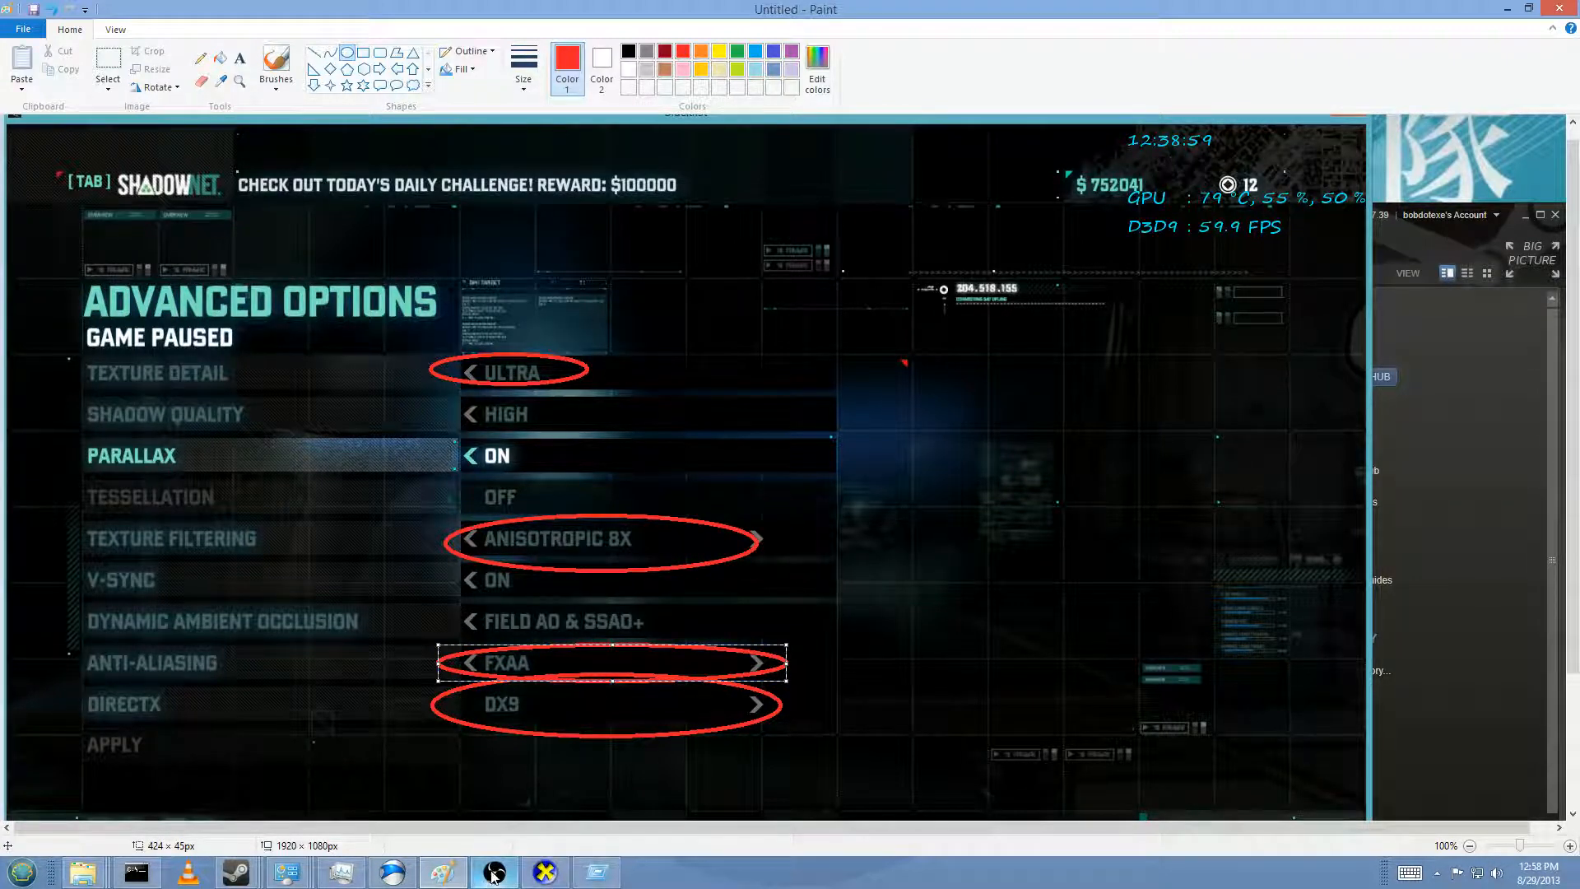
# Step: Bring Open Broadcaster Software to the front from its taskbar icon
pyautogui.click(493, 871)
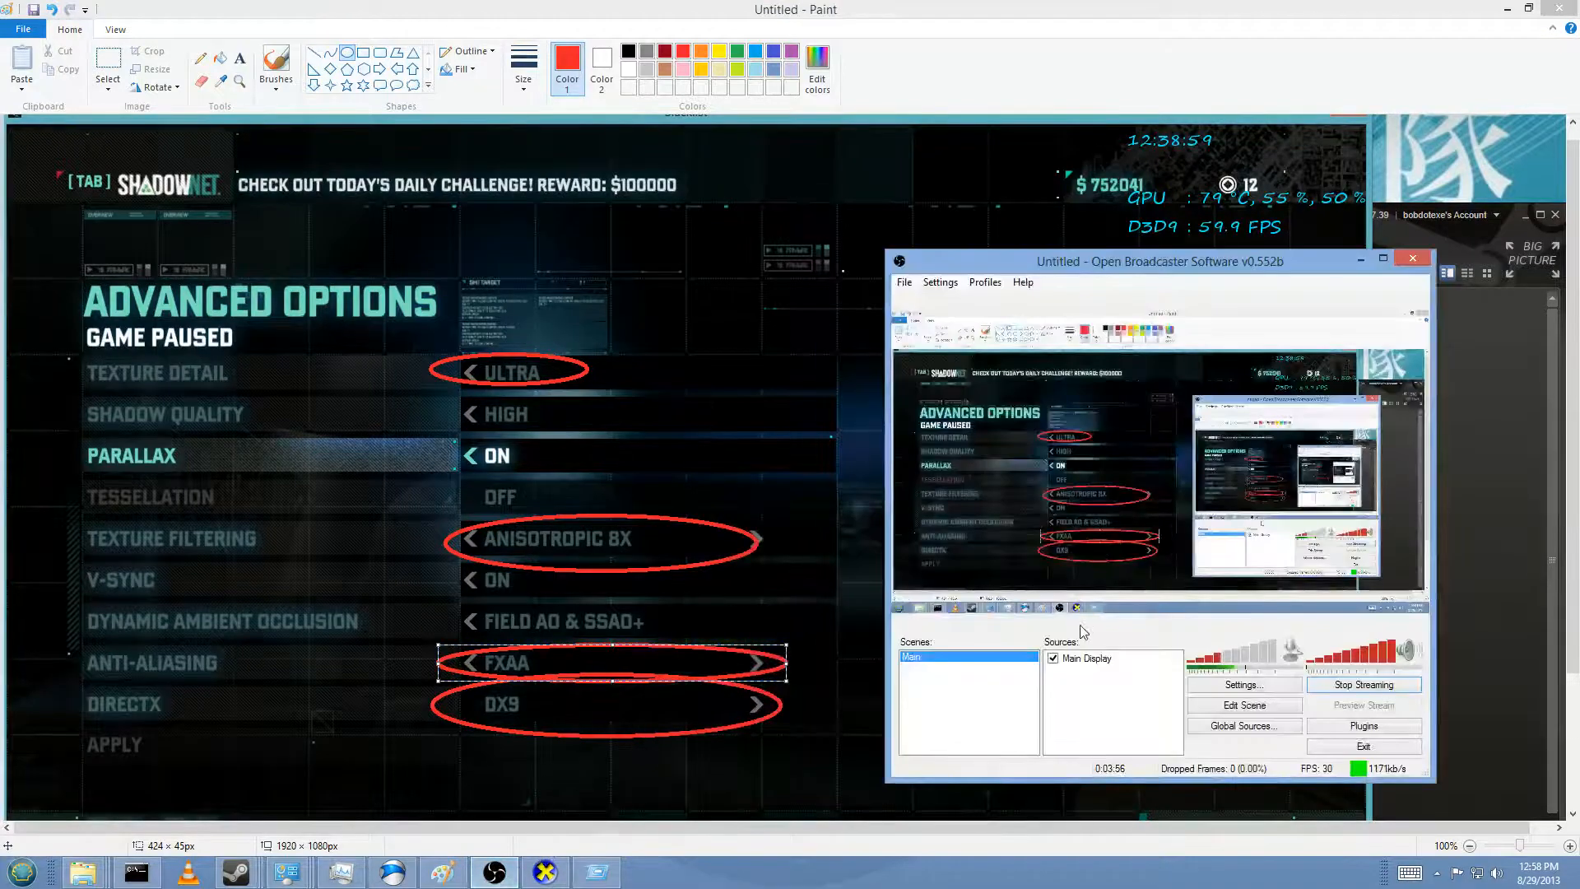